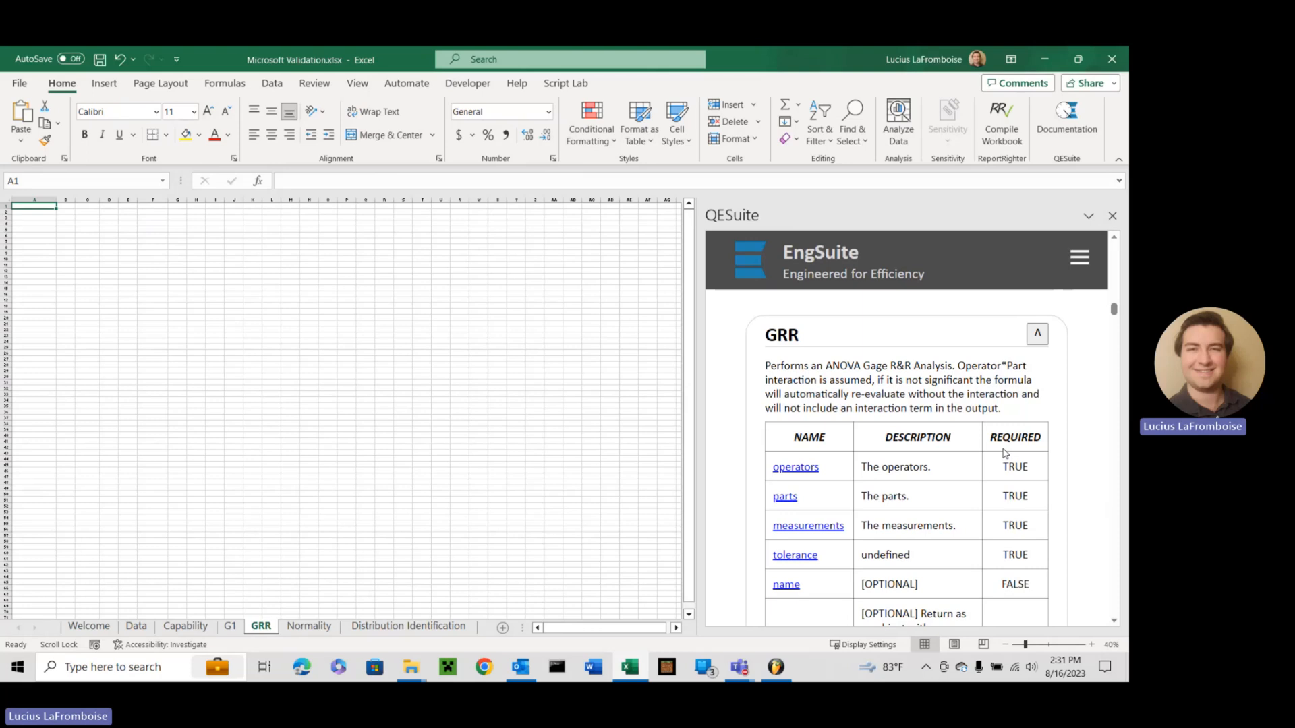
pyautogui.moveTo(921, 508)
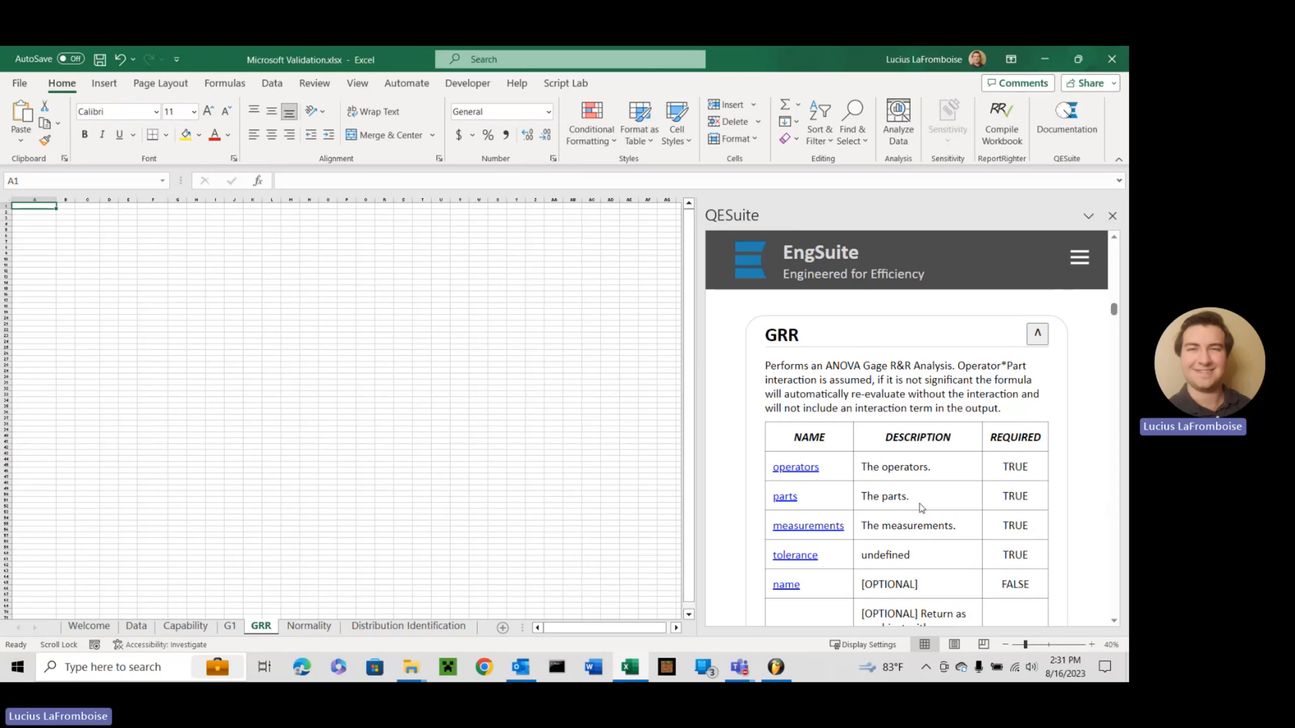
pyautogui.moveTo(746, 356)
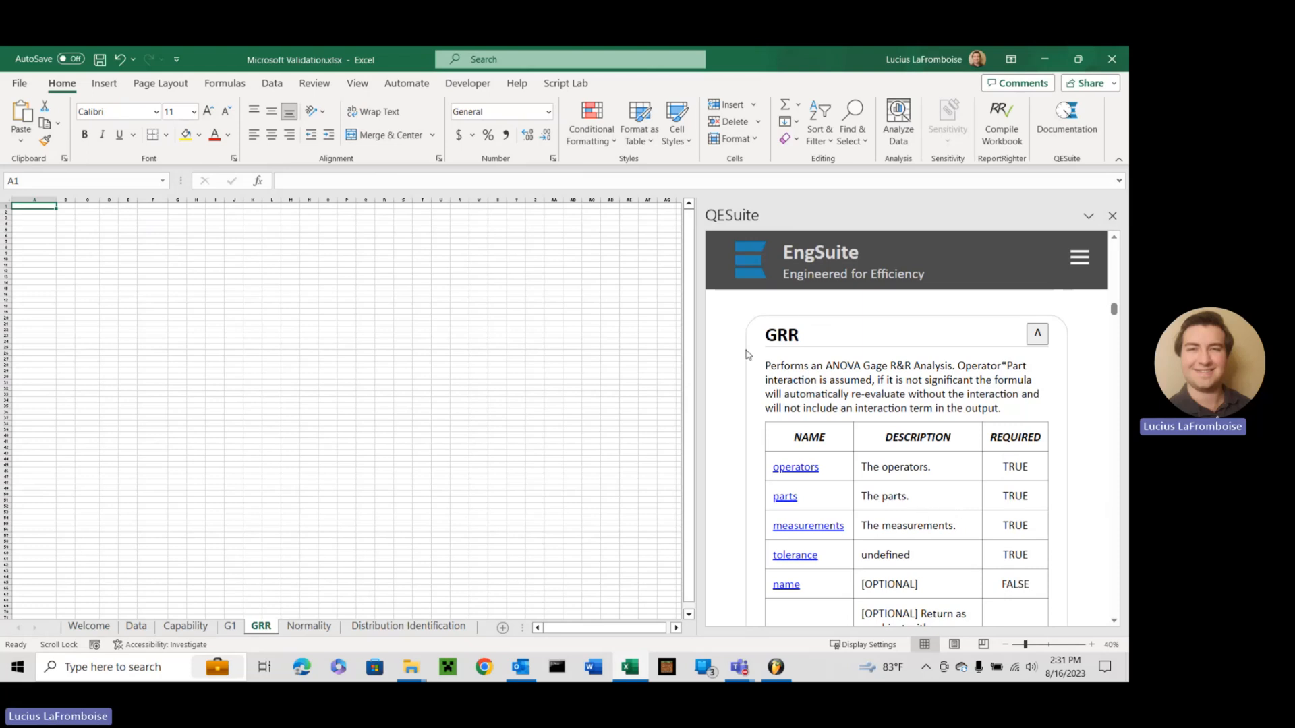
pyautogui.moveTo(767, 343)
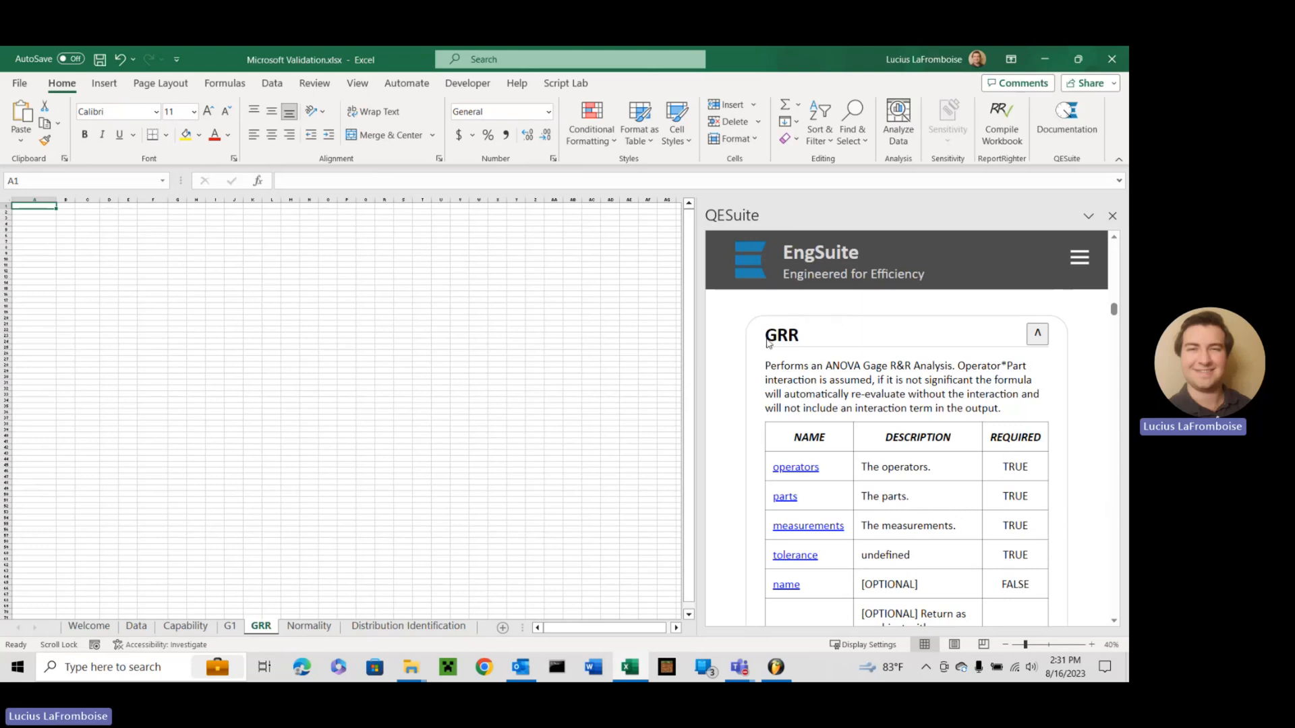
pyautogui.moveTo(915, 382)
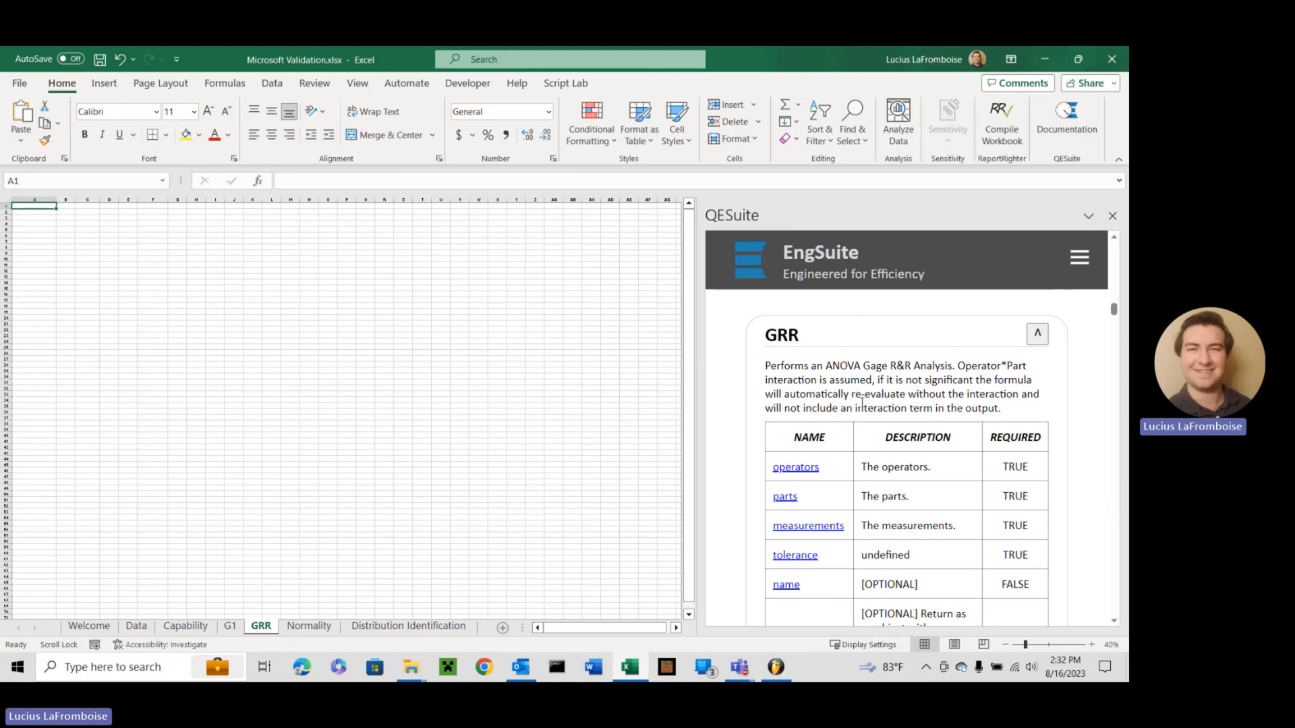
# Step: Begin an = formula in GRR cell A1, then view the Data sheet's operator, part and measurement columns
pyautogui.scroll(-3)
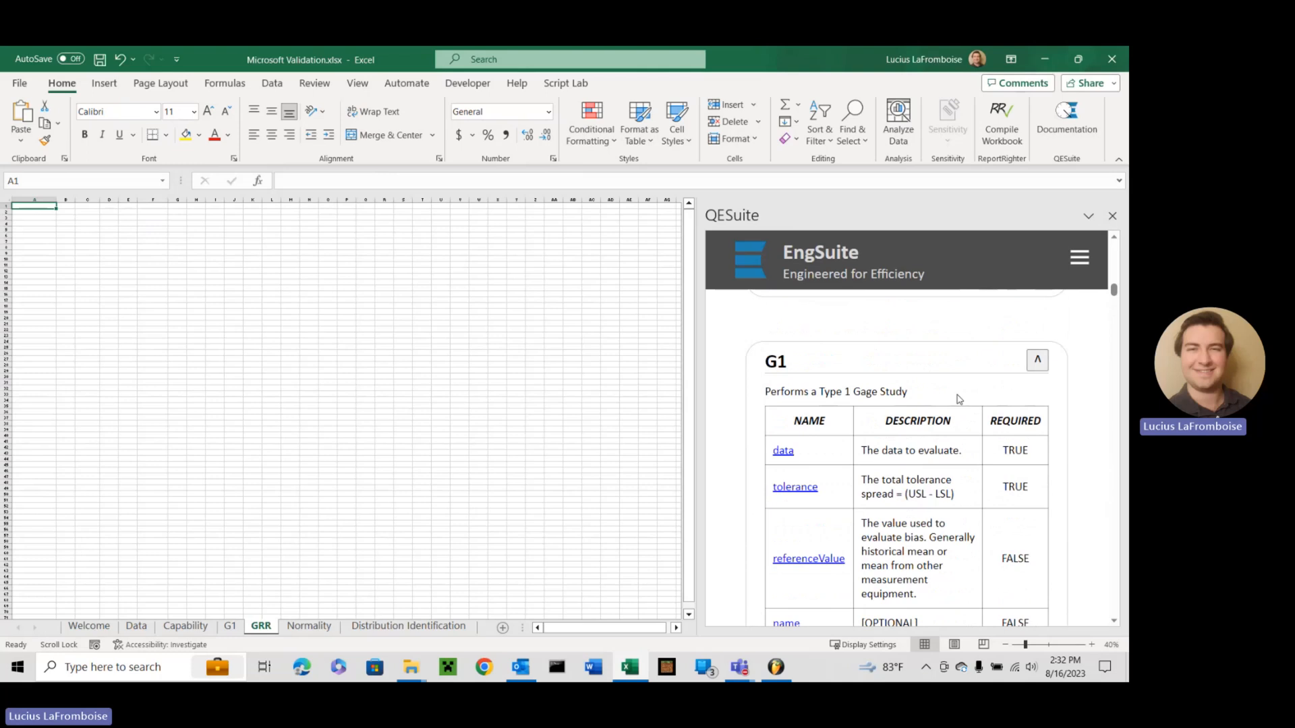
pyautogui.scroll(-3)
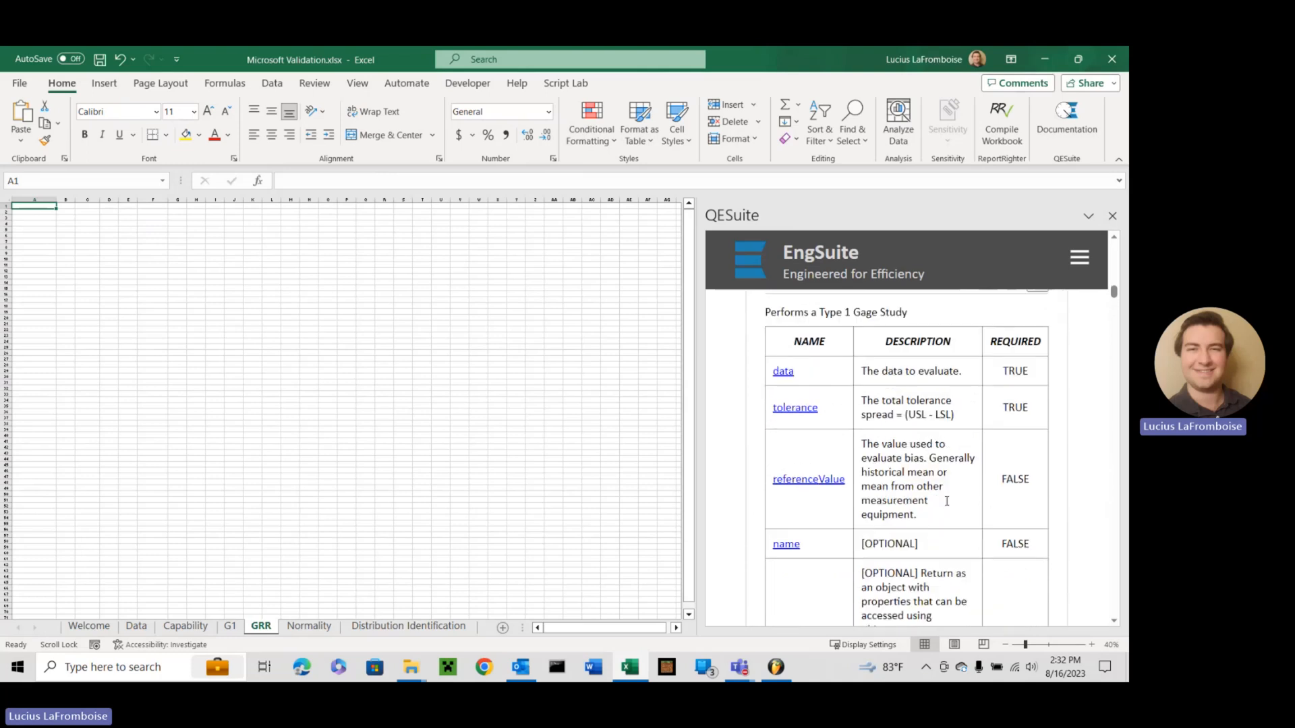
pyautogui.scroll(-3)
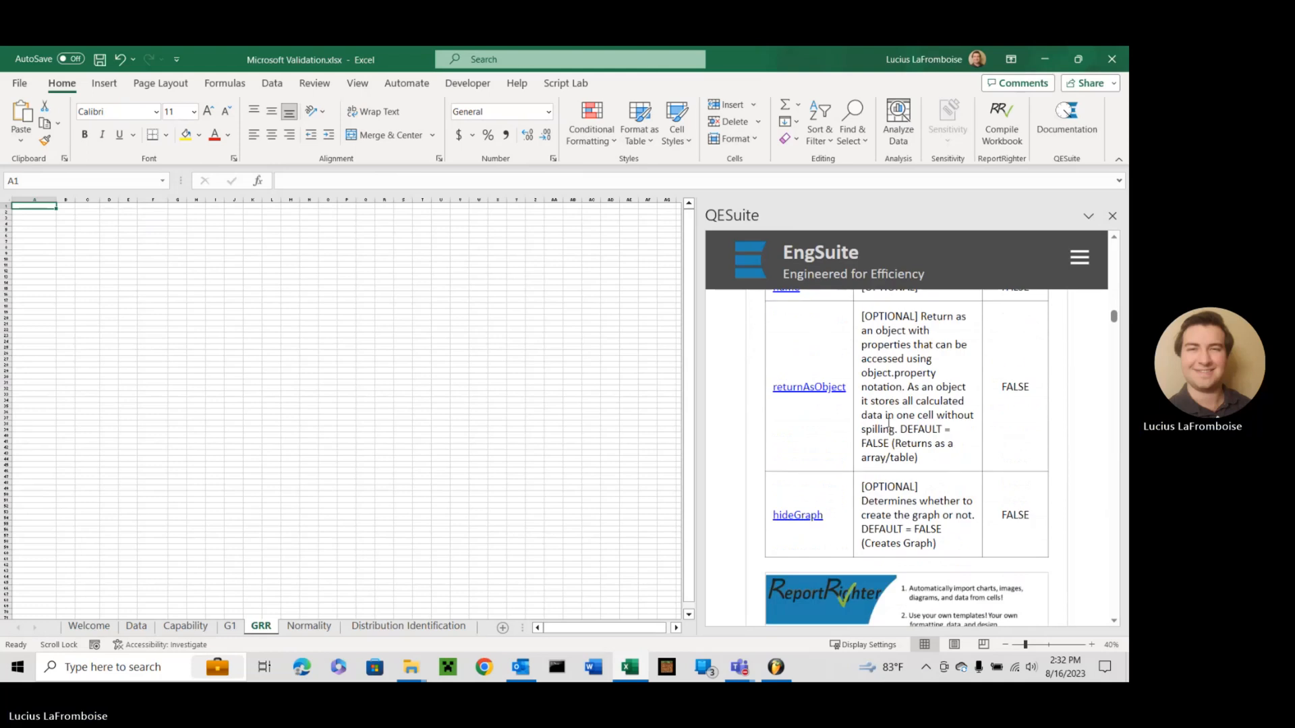
pyautogui.scroll(3)
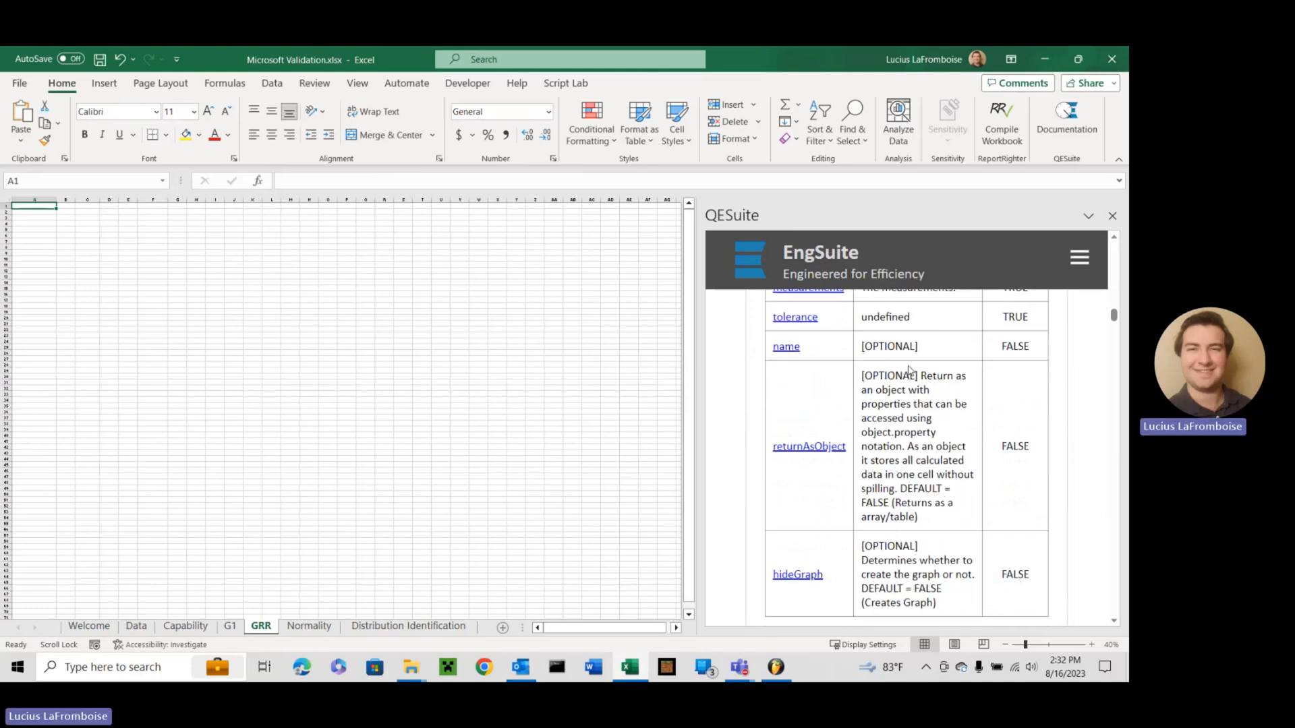
pyautogui.scroll(-3)
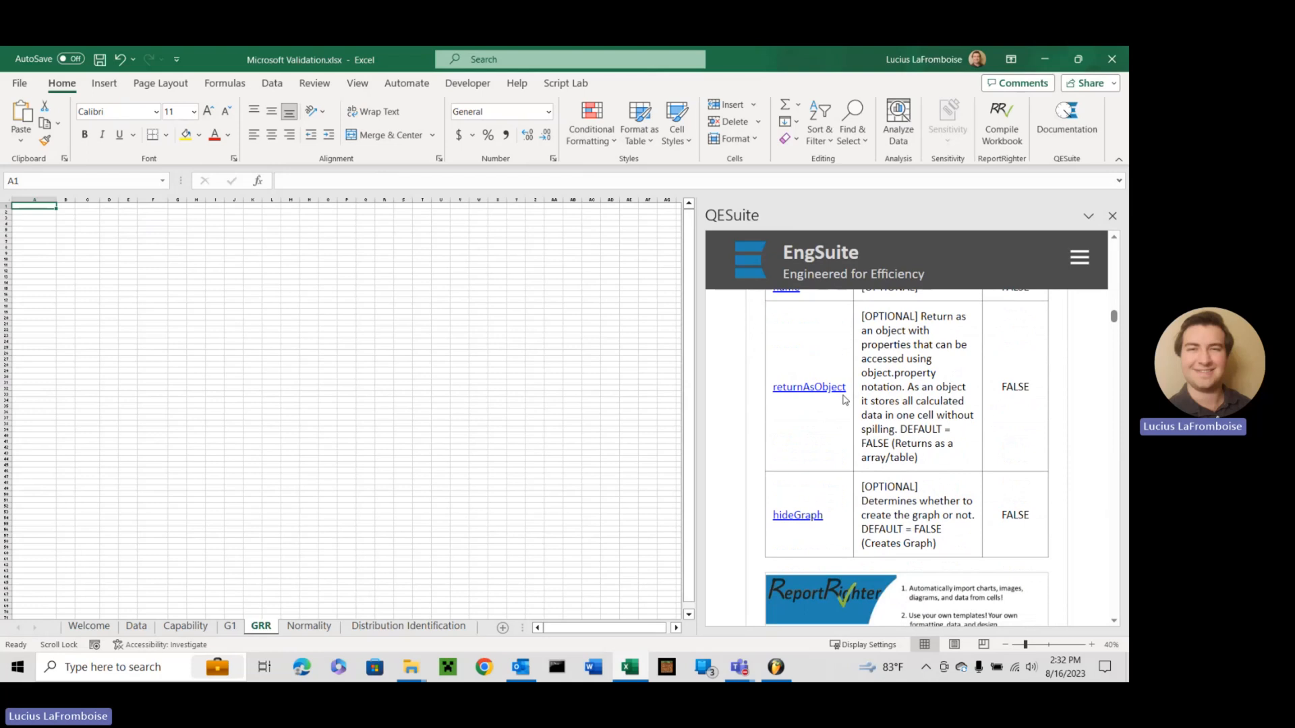
pyautogui.moveTo(843, 393)
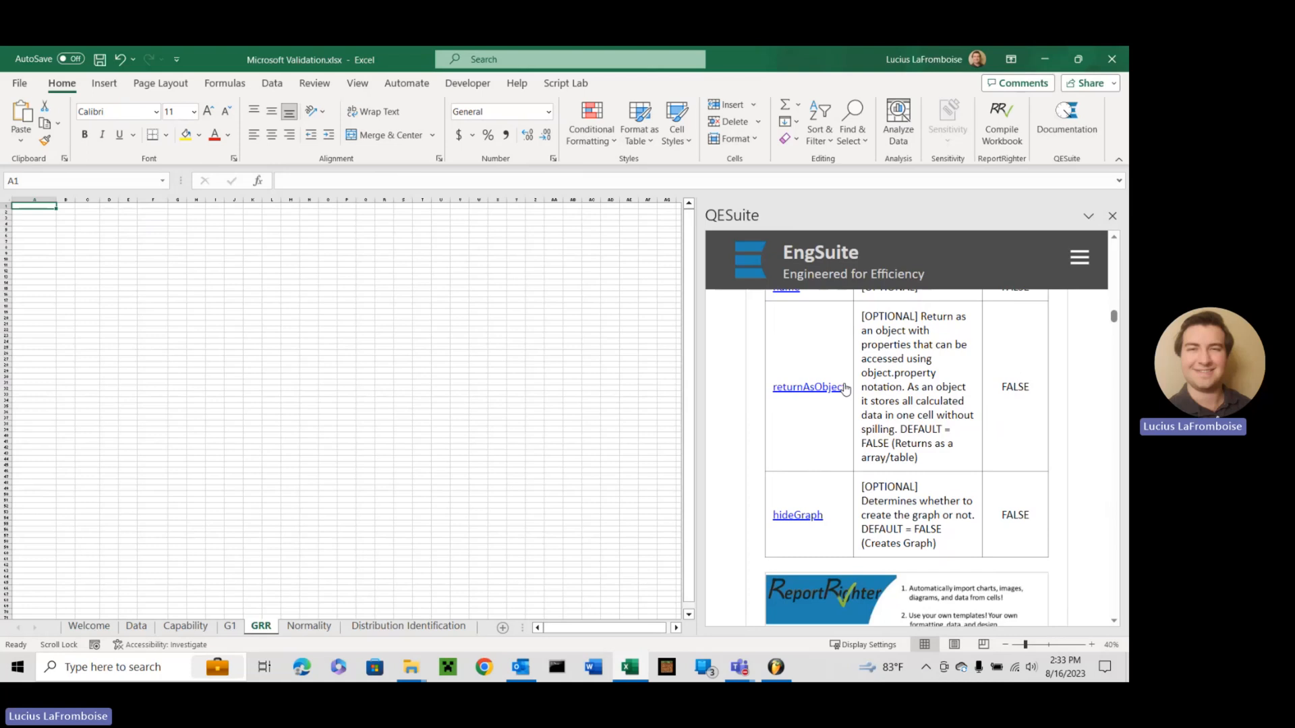
pyautogui.moveTo(36, 201)
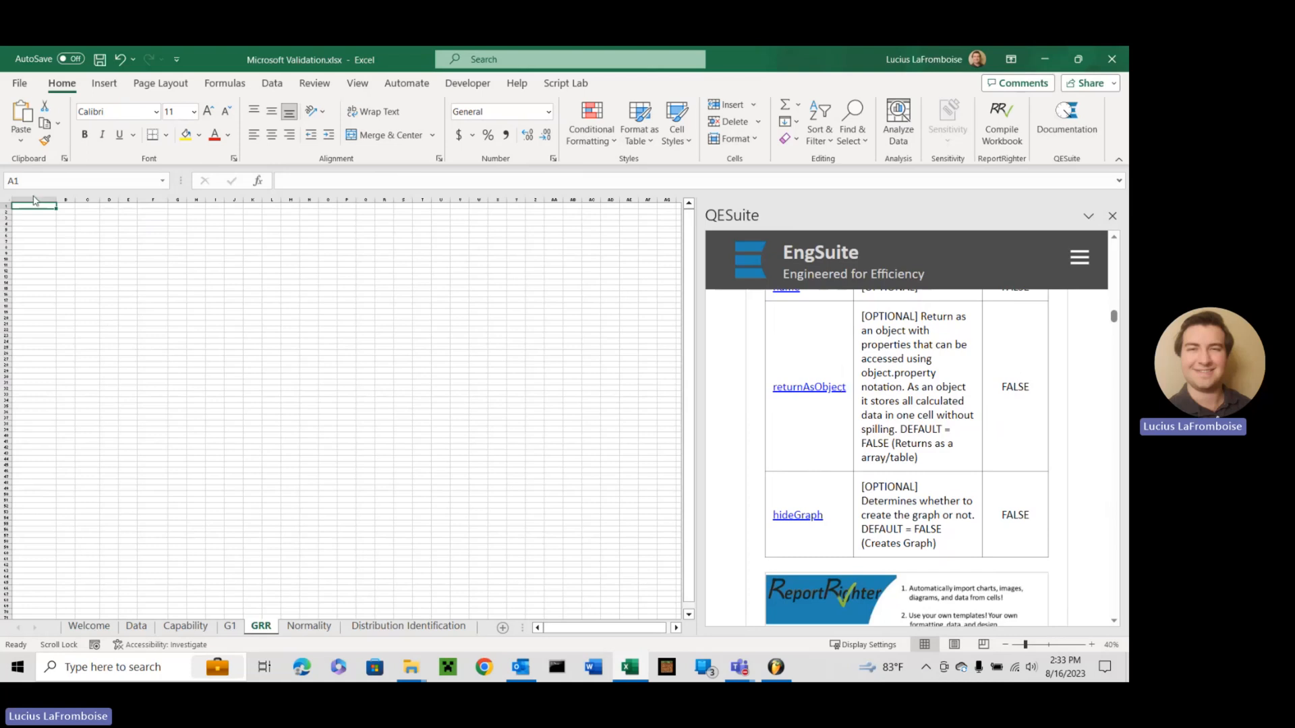
pyautogui.scroll(3)
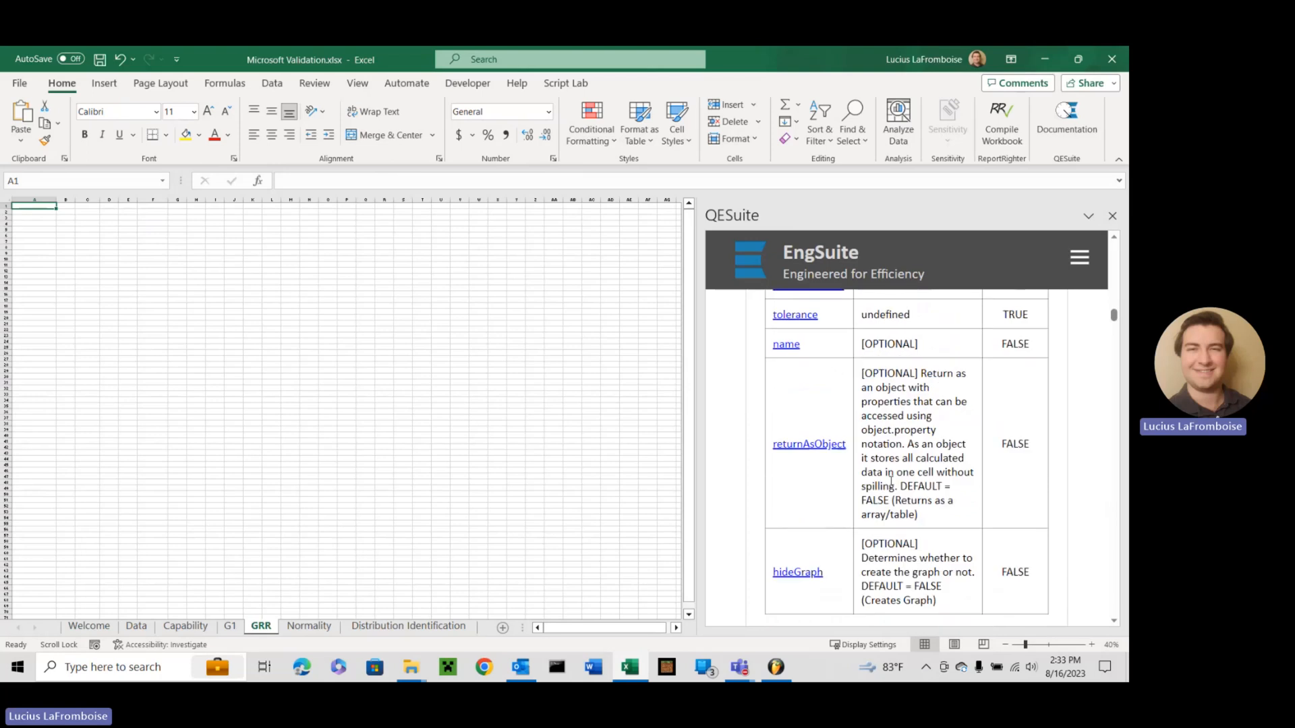
pyautogui.scroll(3)
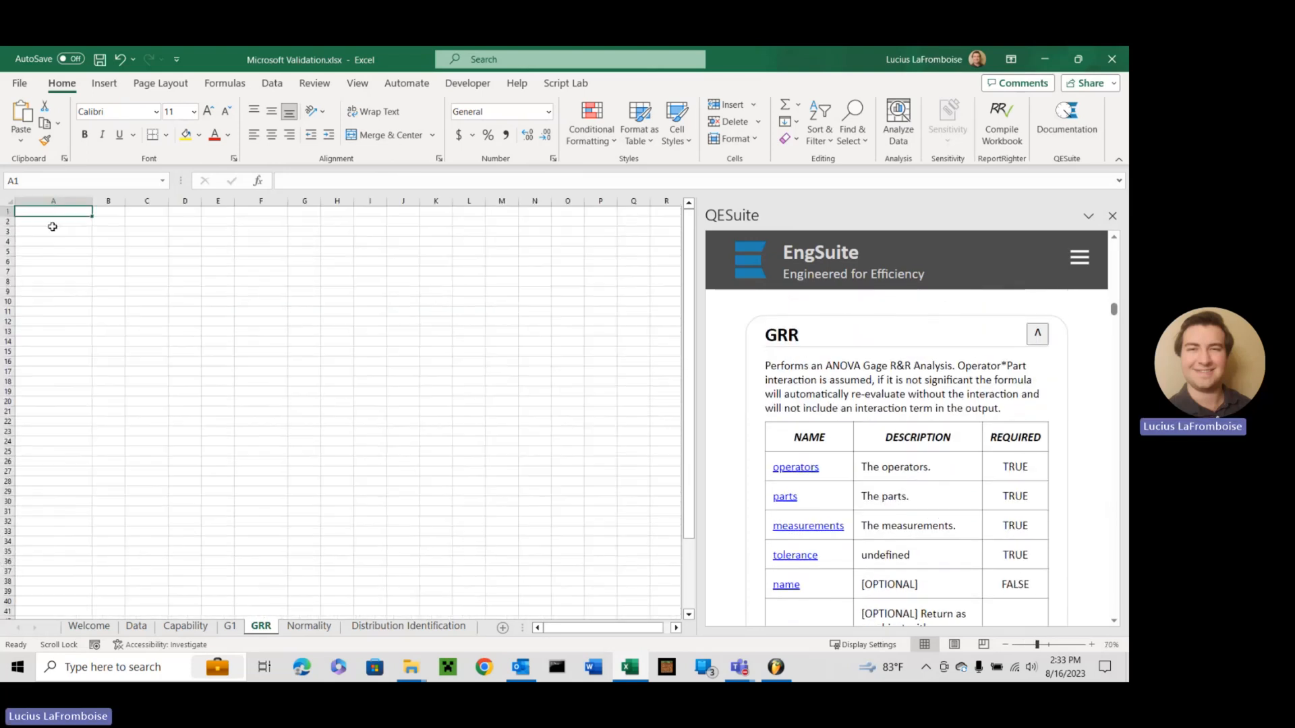
pyautogui.click(1091, 645)
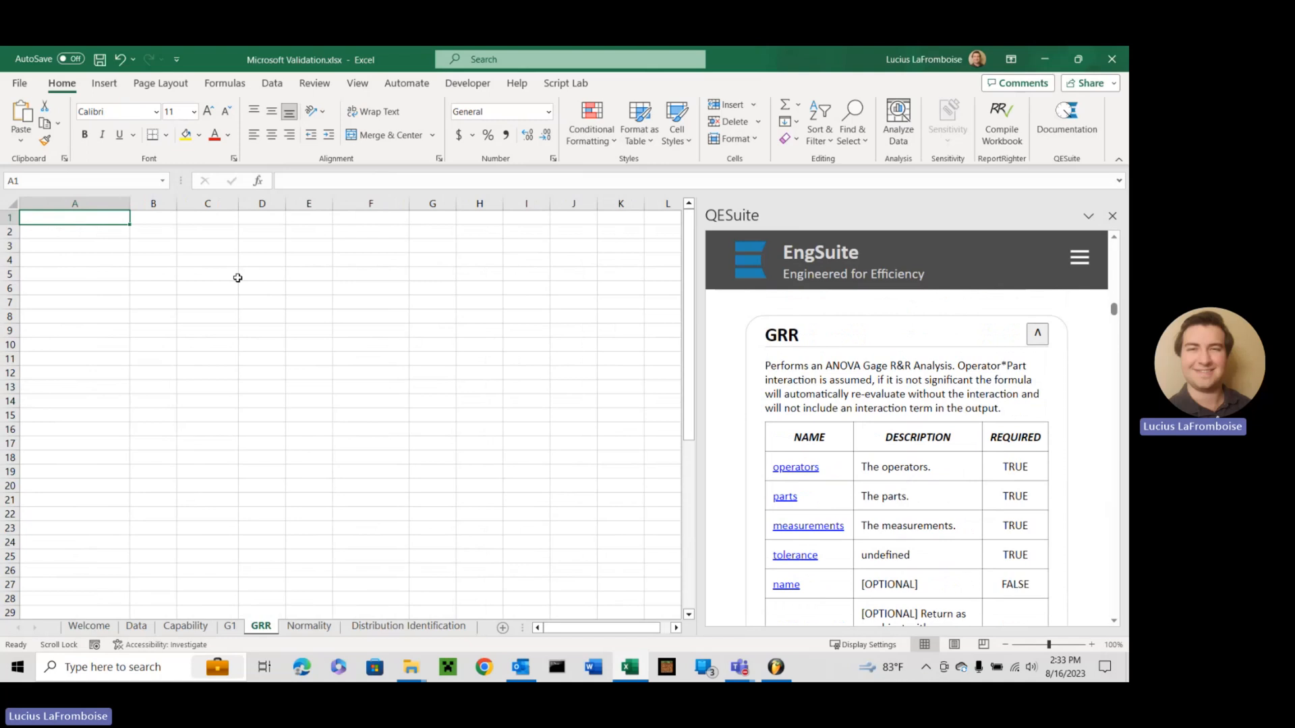
pyautogui.write('=')
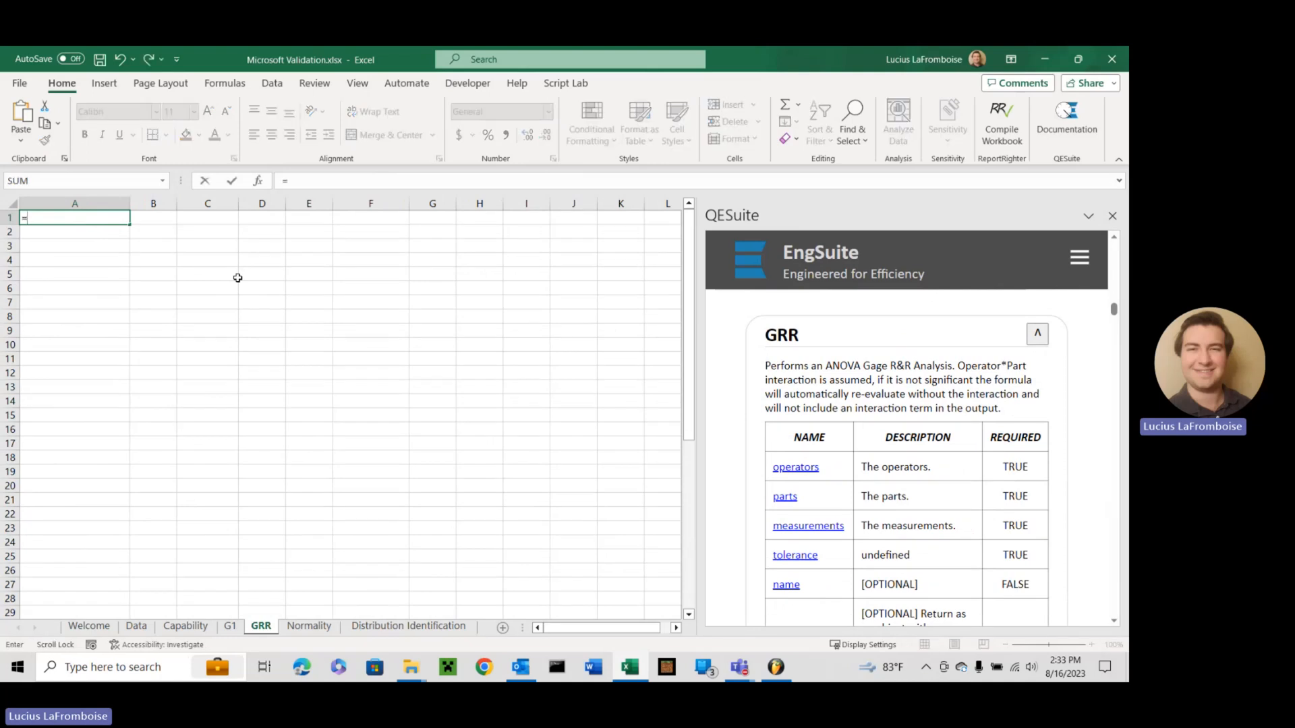
pyautogui.click(135, 625)
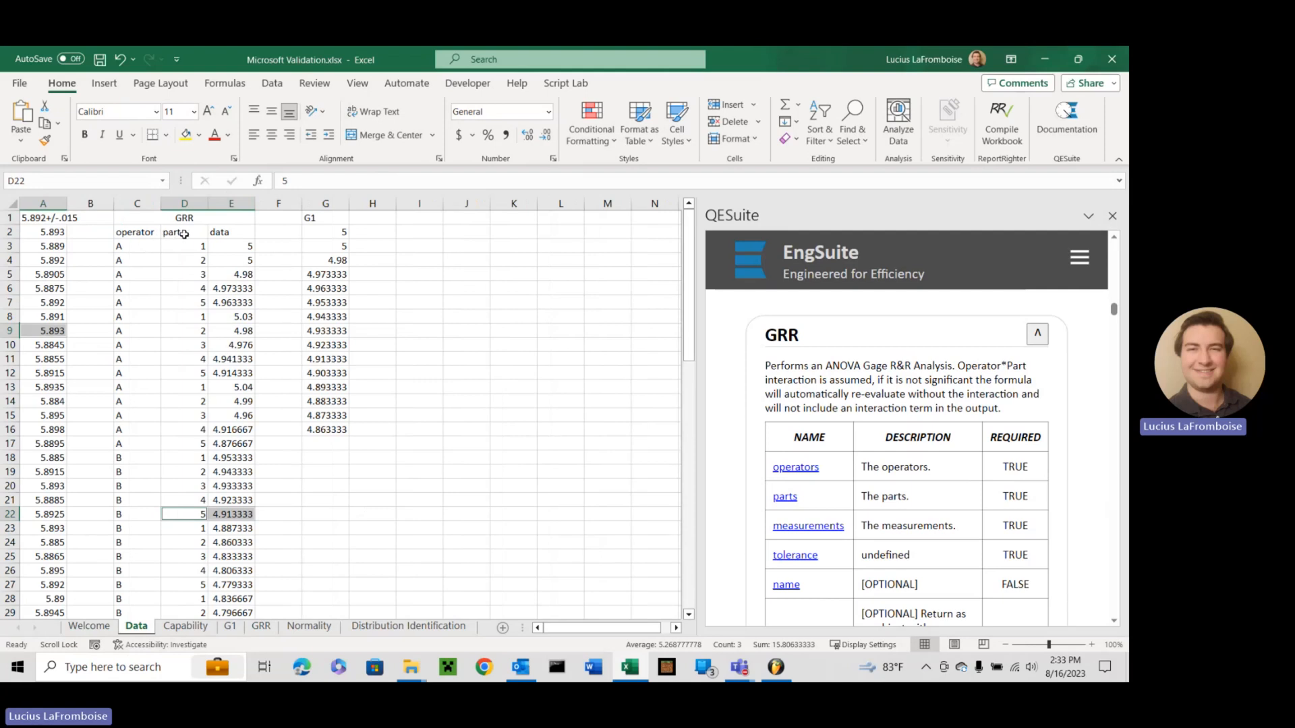
pyautogui.moveTo(271, 283)
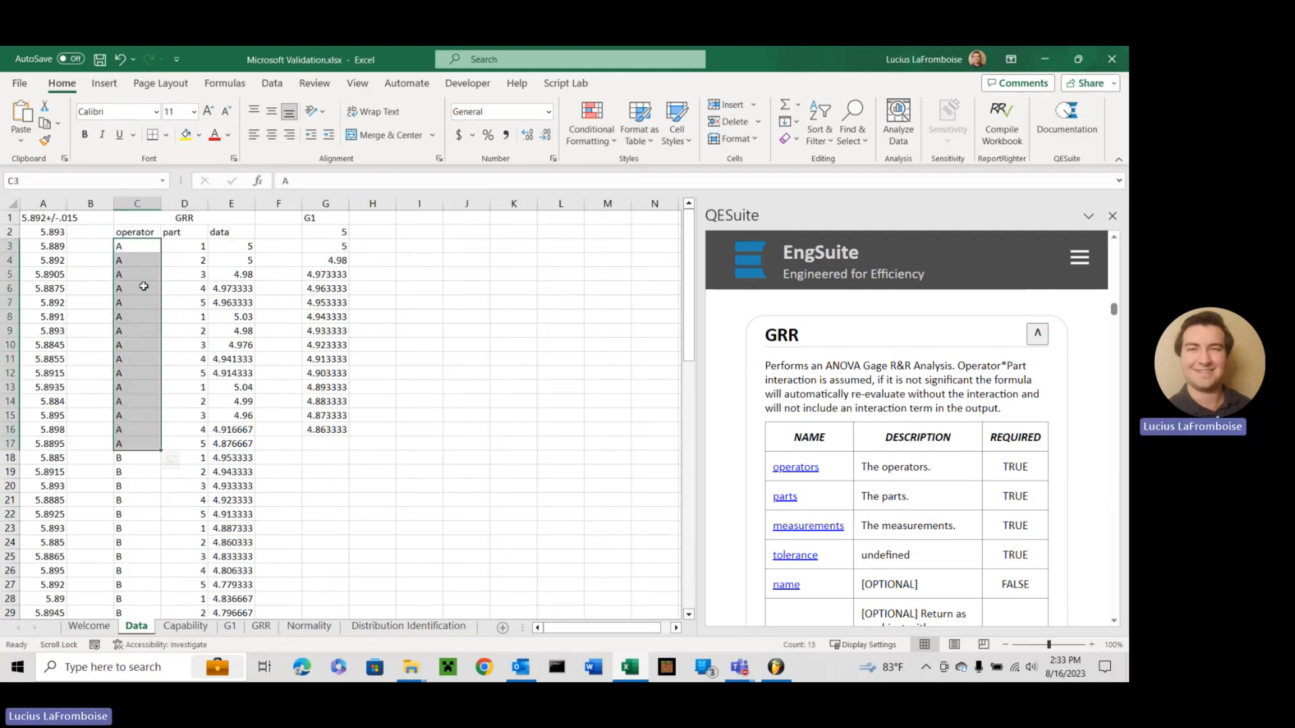
pyautogui.scroll(-3)
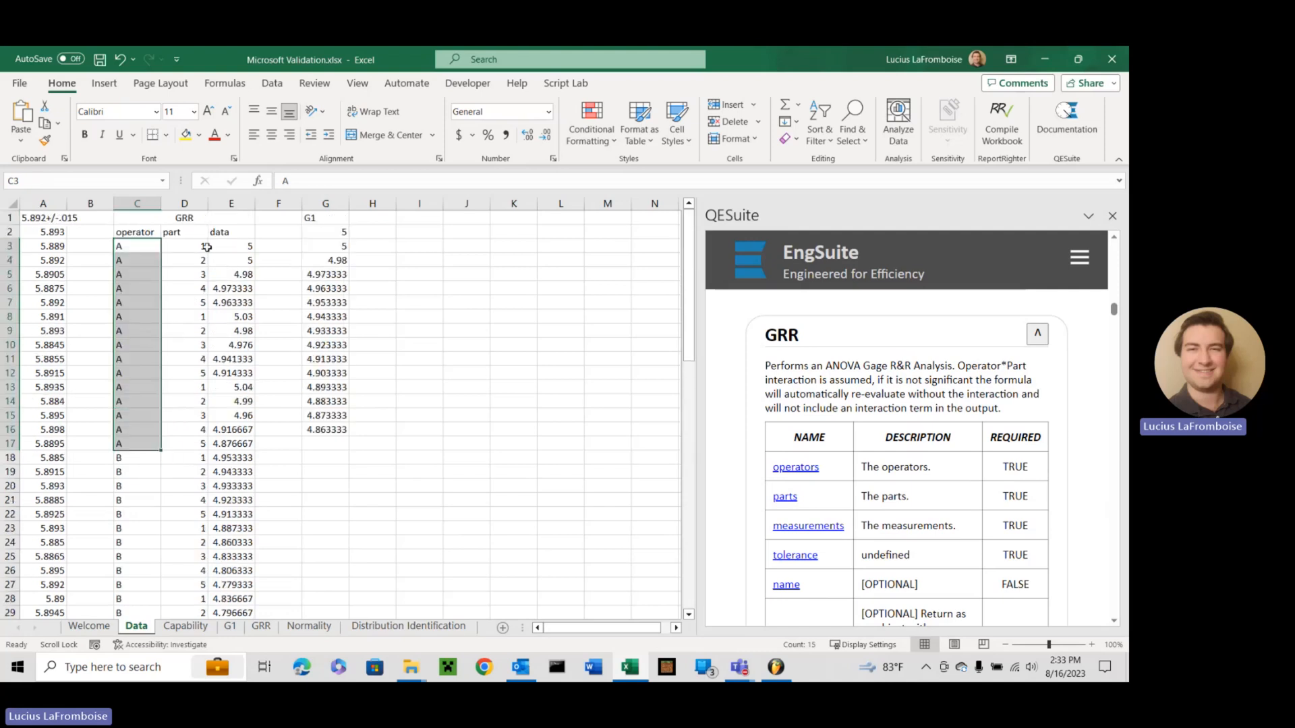
pyautogui.click(184, 246)
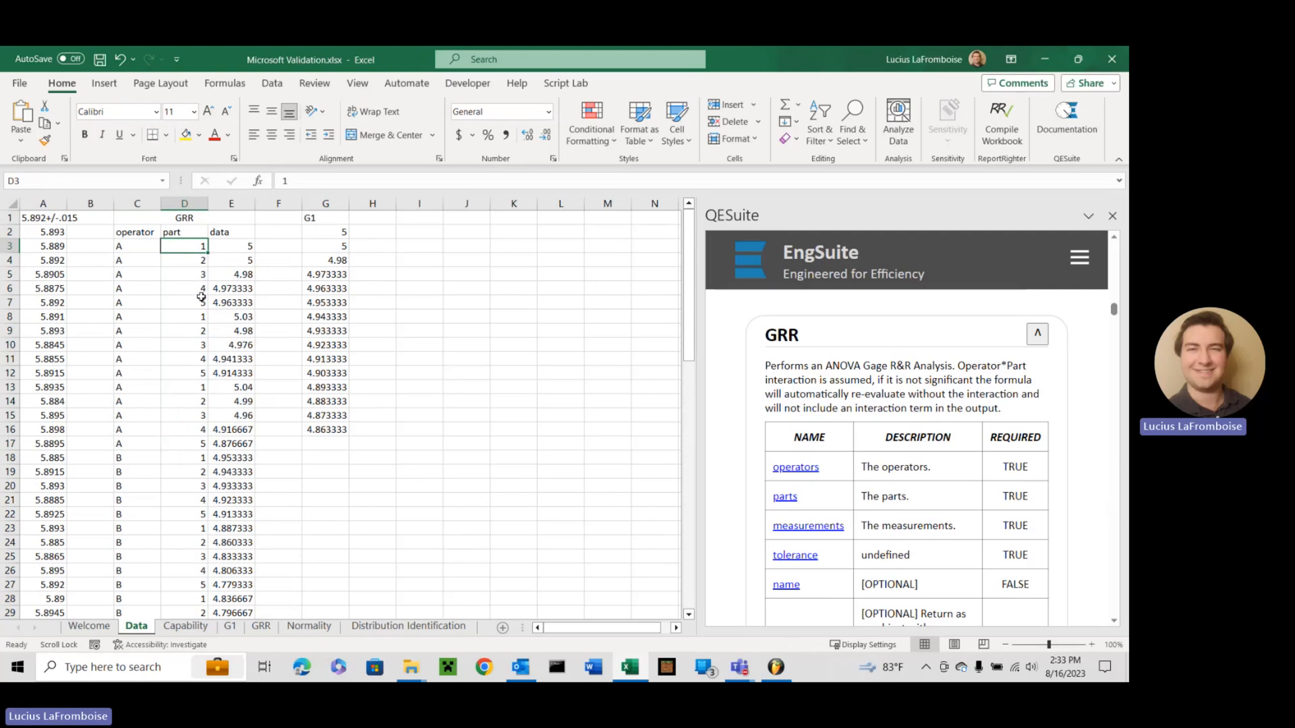
pyautogui.moveTo(176, 258)
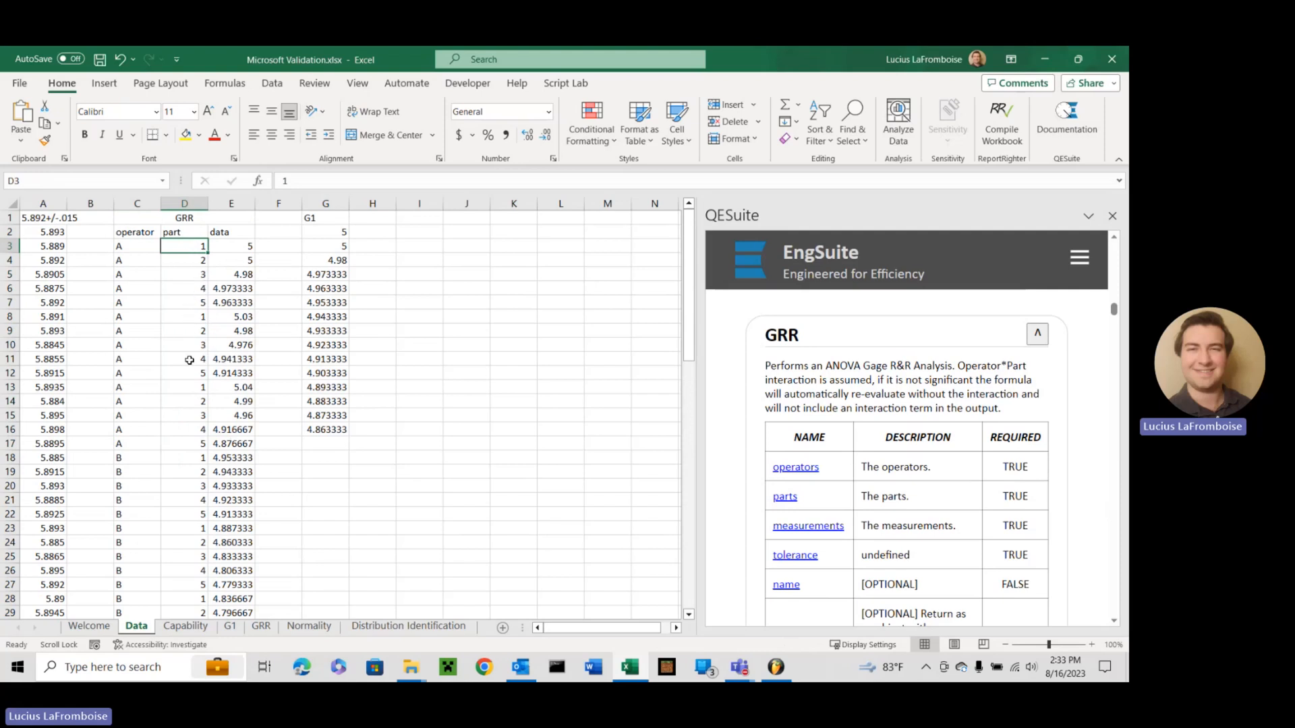
pyautogui.moveTo(302, 259)
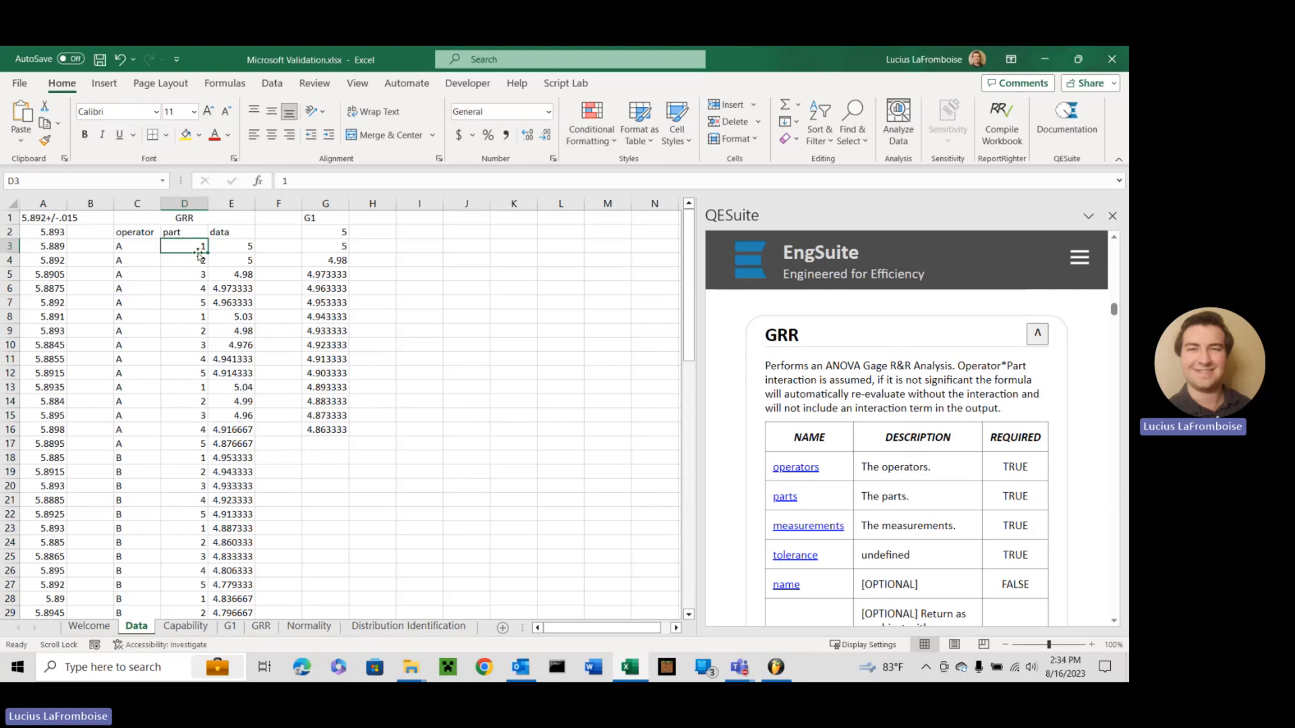
pyautogui.moveTo(298, 349)
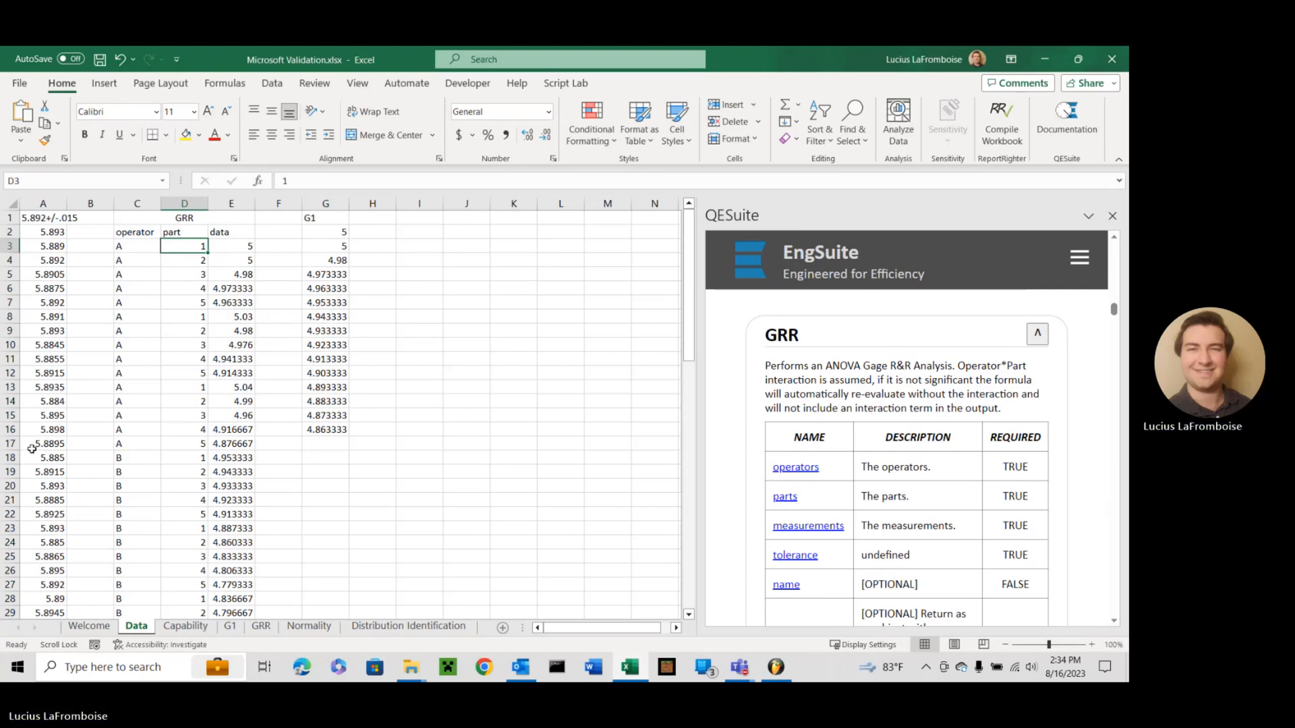
pyautogui.moveTo(212, 263)
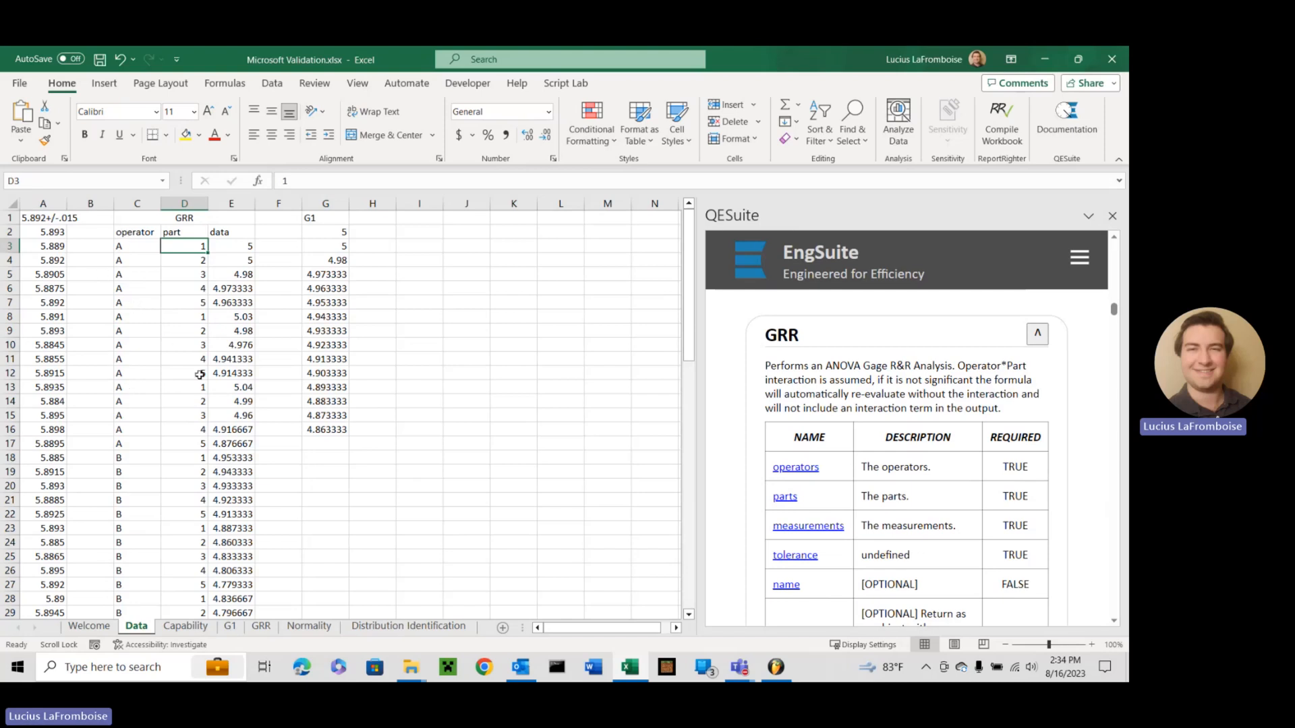
pyautogui.moveTo(214, 259)
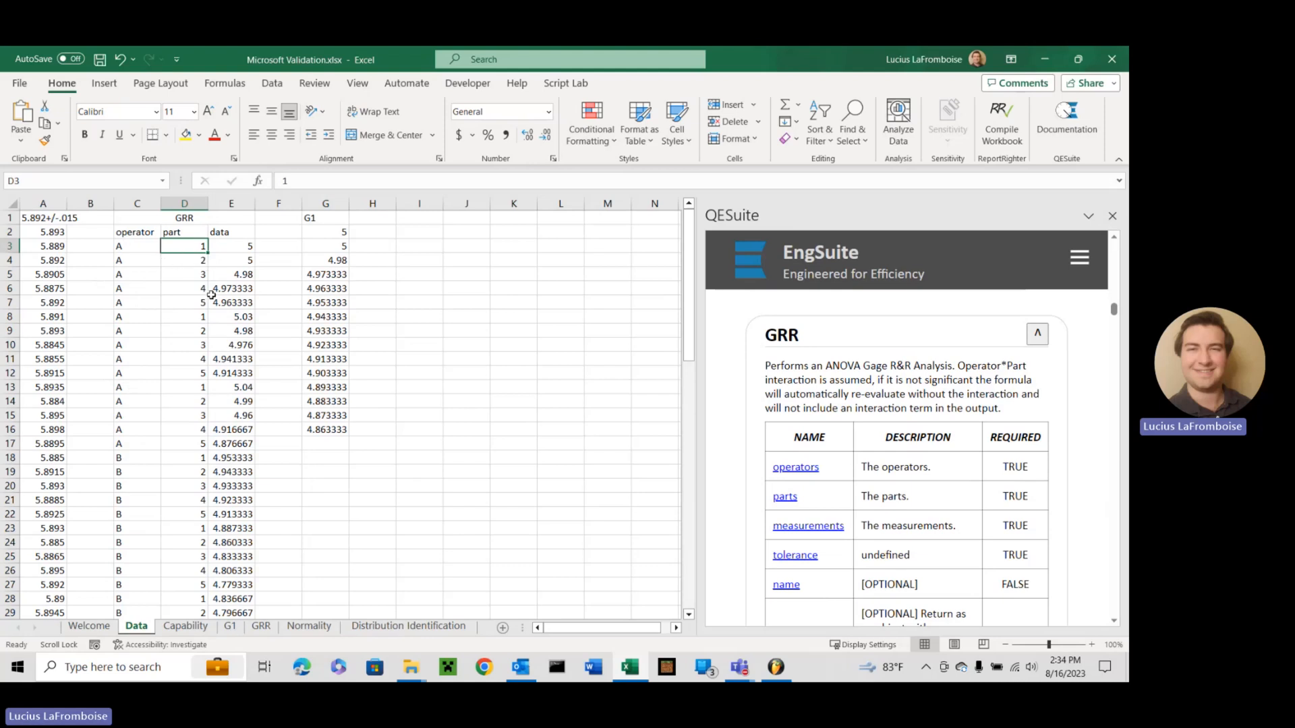
pyautogui.moveTo(244, 260)
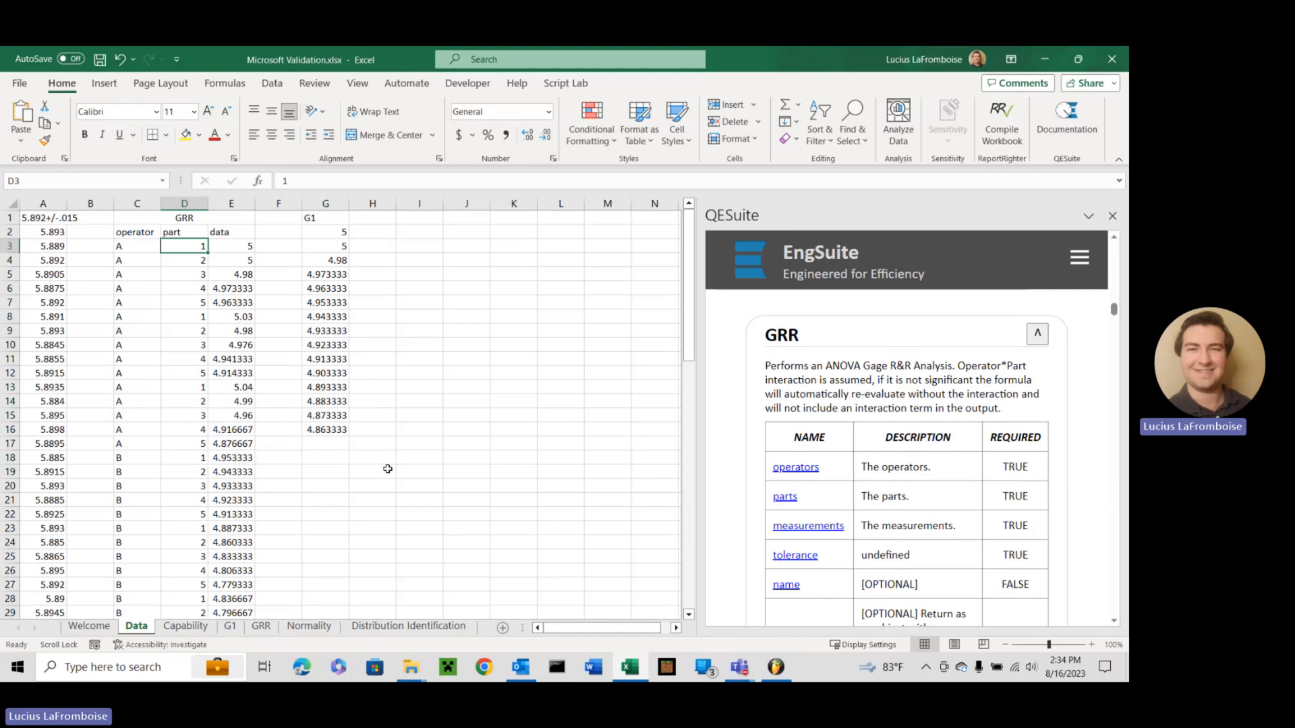
pyautogui.moveTo(246, 247)
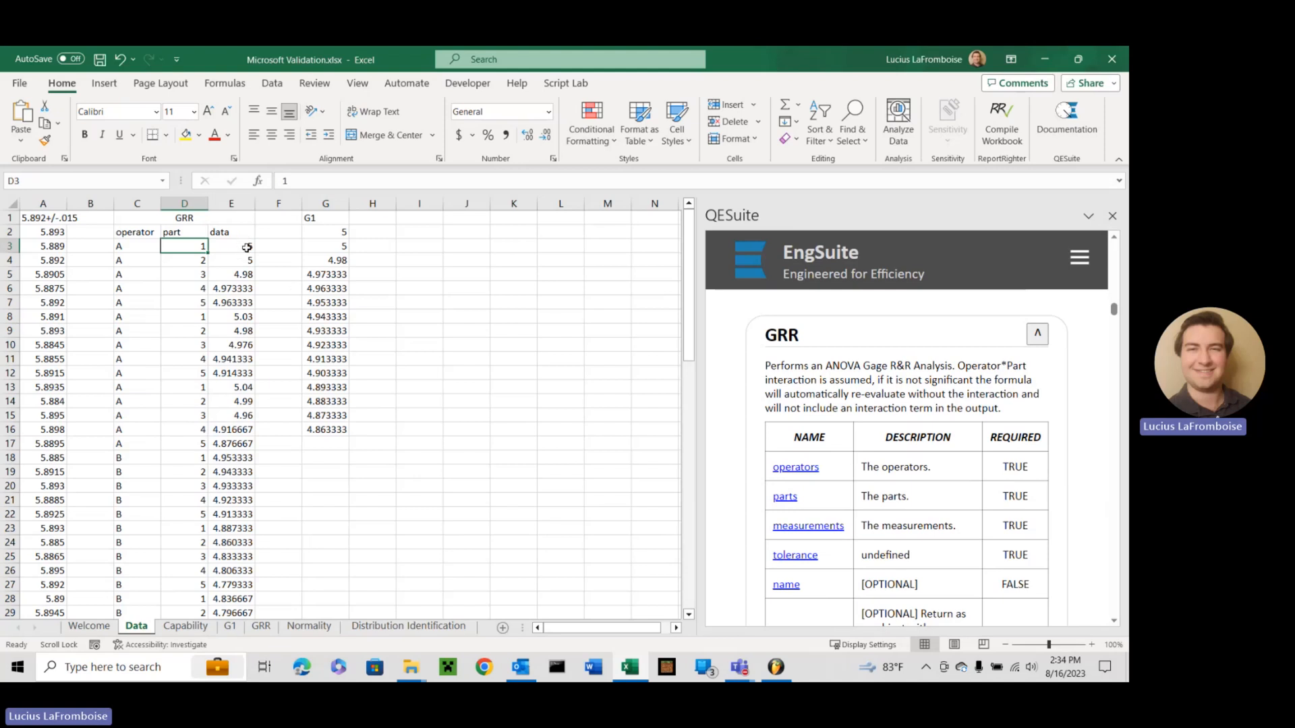
pyautogui.moveTo(224, 265)
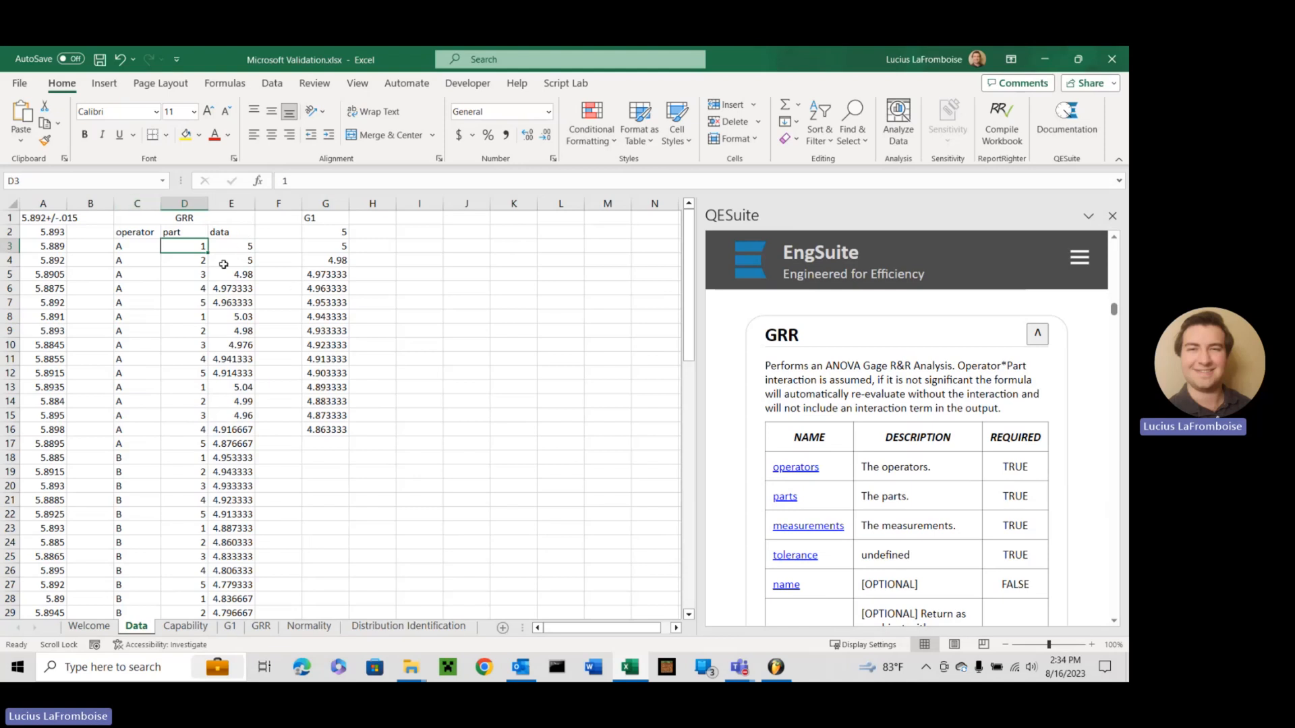
pyautogui.moveTo(262, 242)
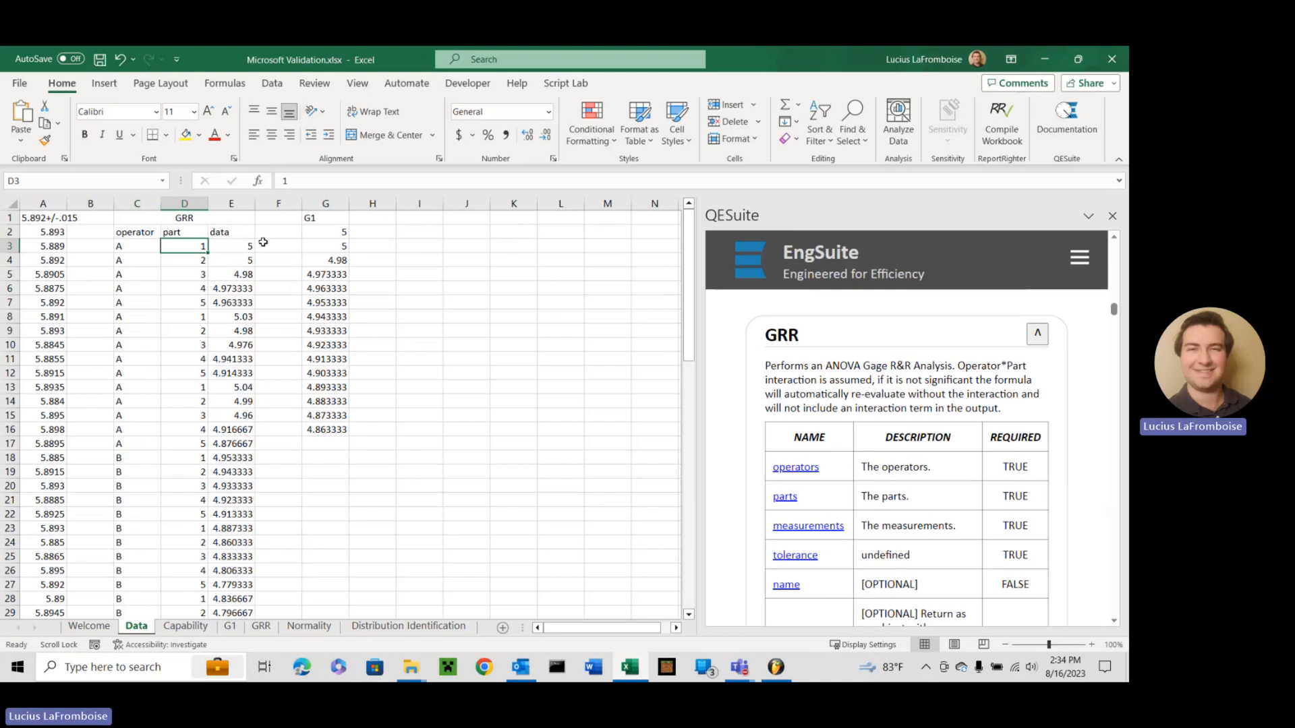
pyautogui.moveTo(793, 575)
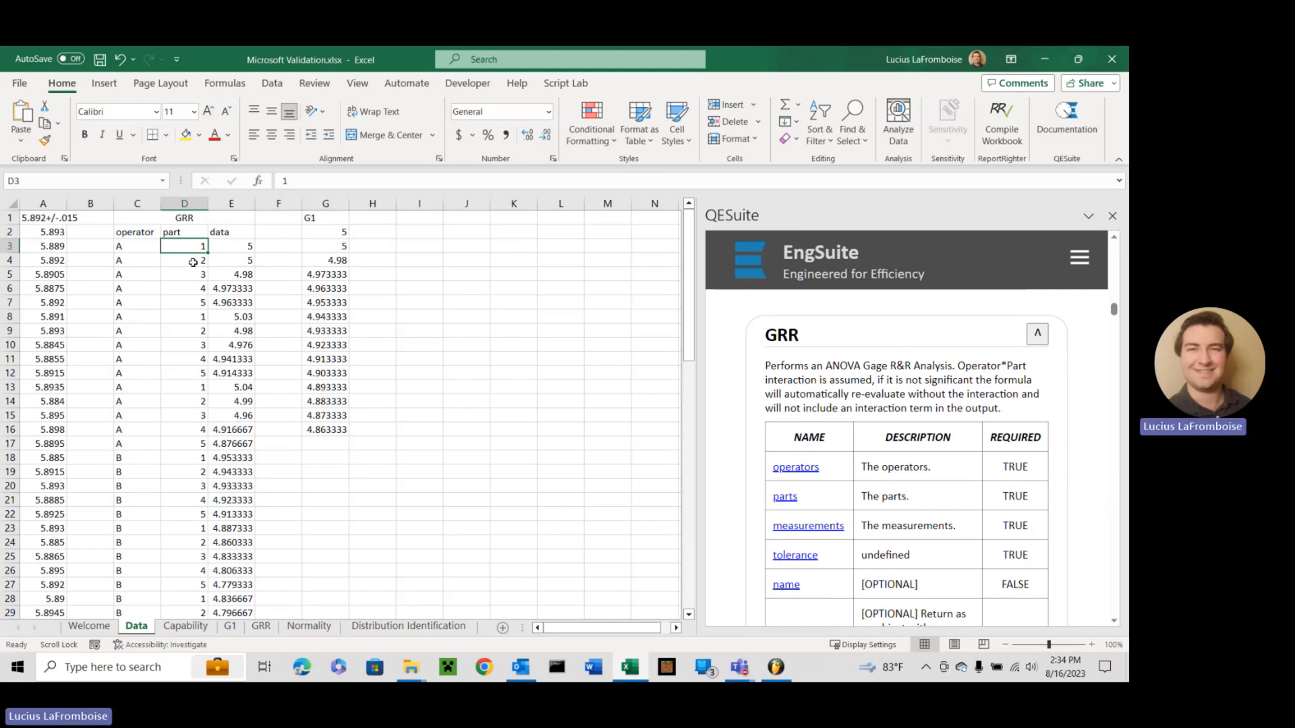
pyautogui.moveTo(499, 377)
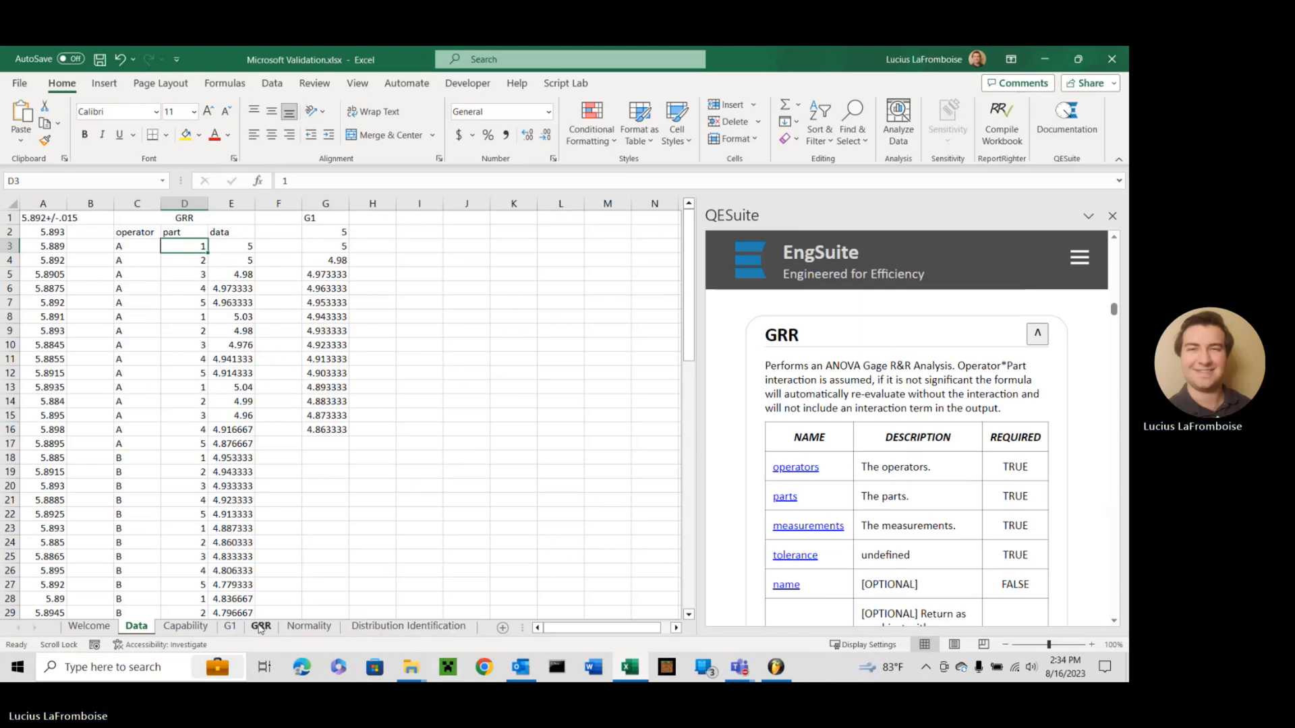
# Step: Start =QE.GRR( in GRR cell A1 and select the Data operator values down to row 47
pyautogui.click(260, 626)
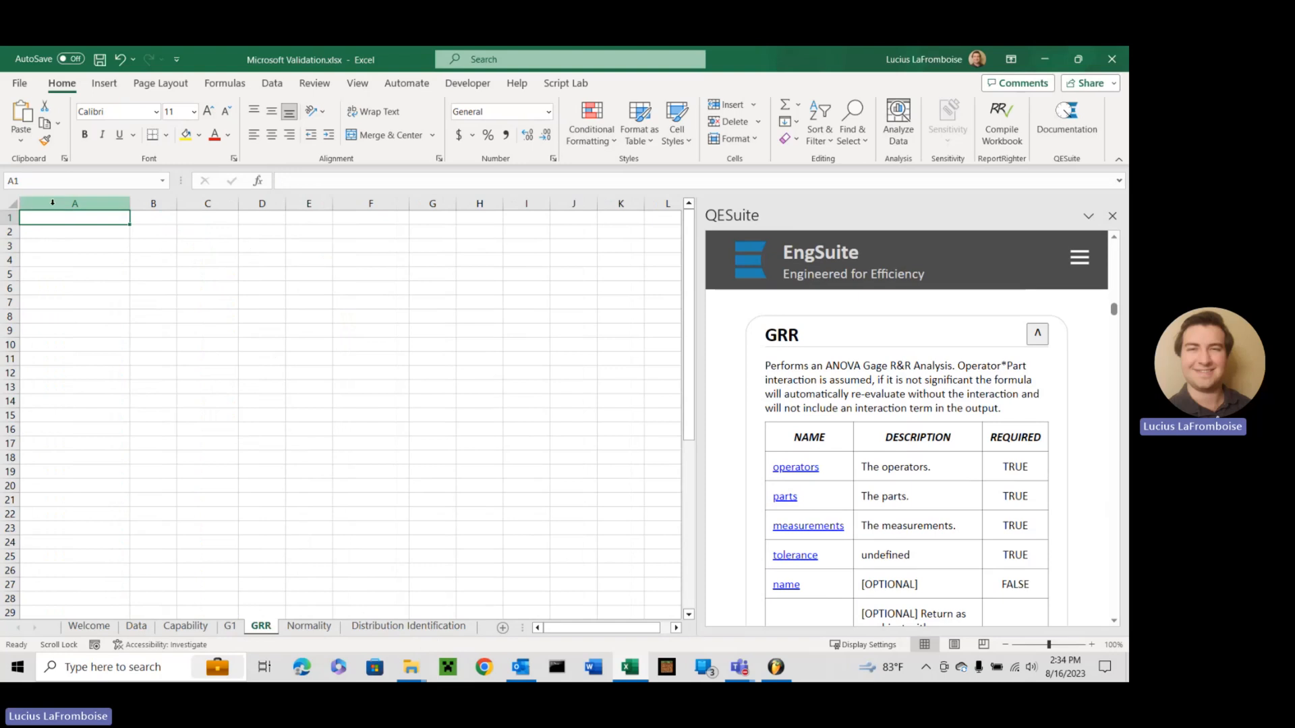
pyautogui.write('=QE.GRR(Data!C2:')
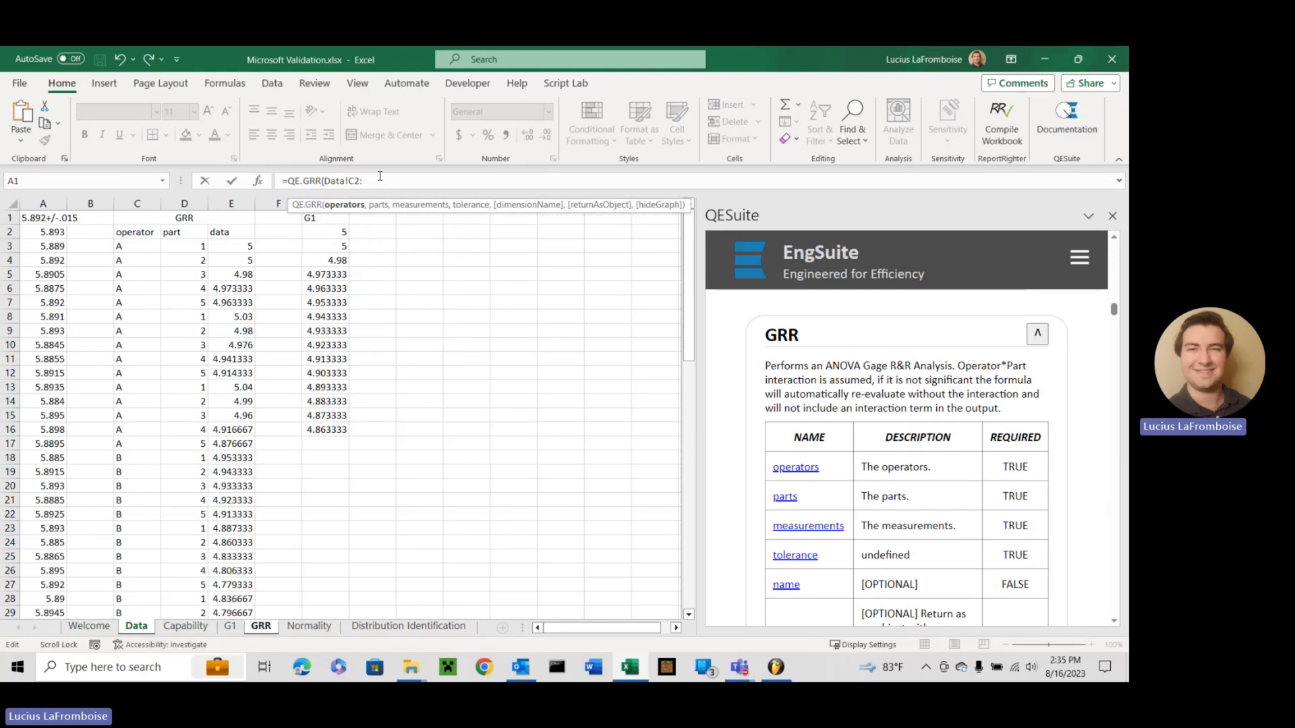
pyautogui.scroll(-3)
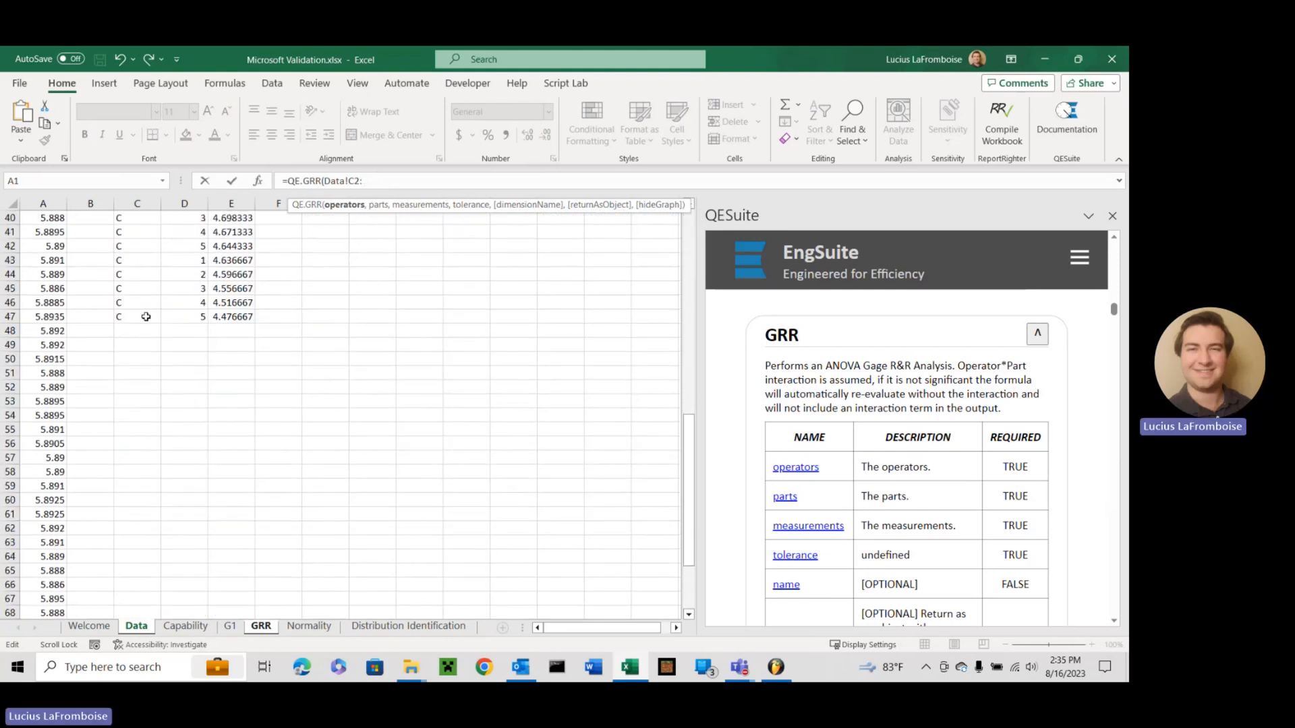
pyautogui.click(137, 316)
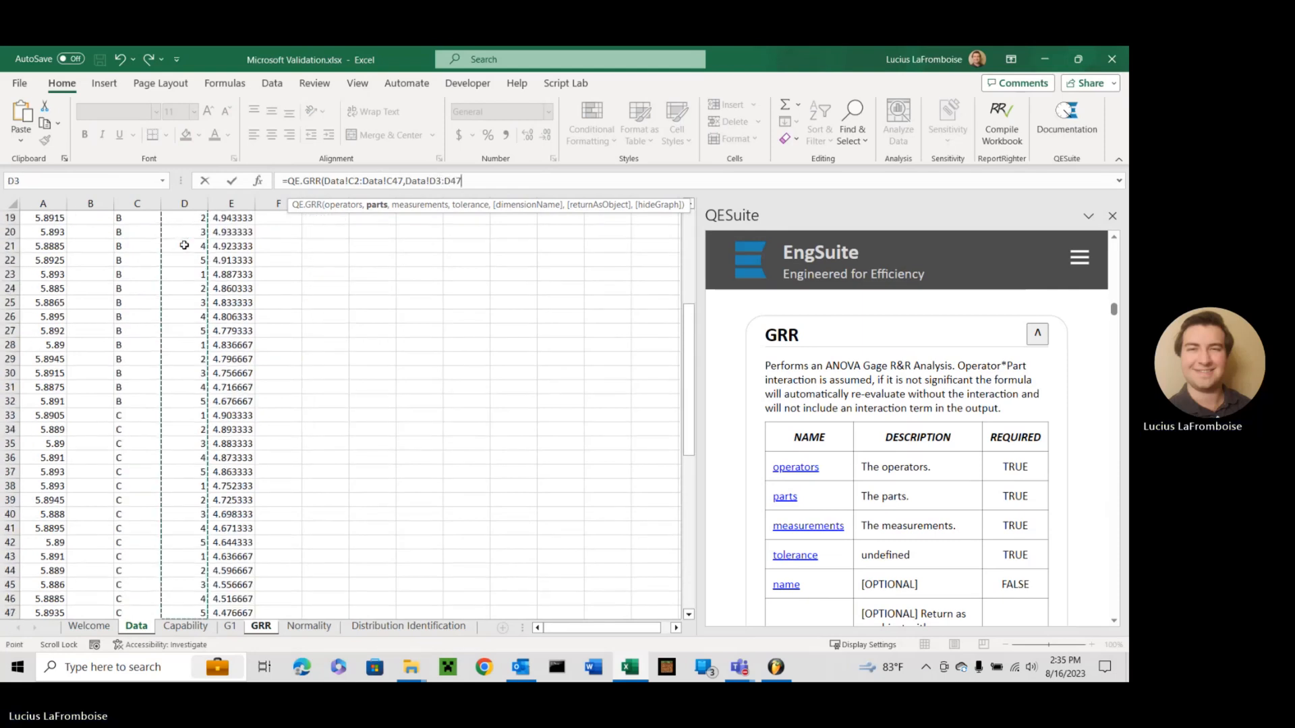
# Step: Add the remaining arguments: tolerance 0.3 and the label "4.9+/-.3"
pyautogui.scroll(3)
pyautogui.write(',Data!E3:E47,')
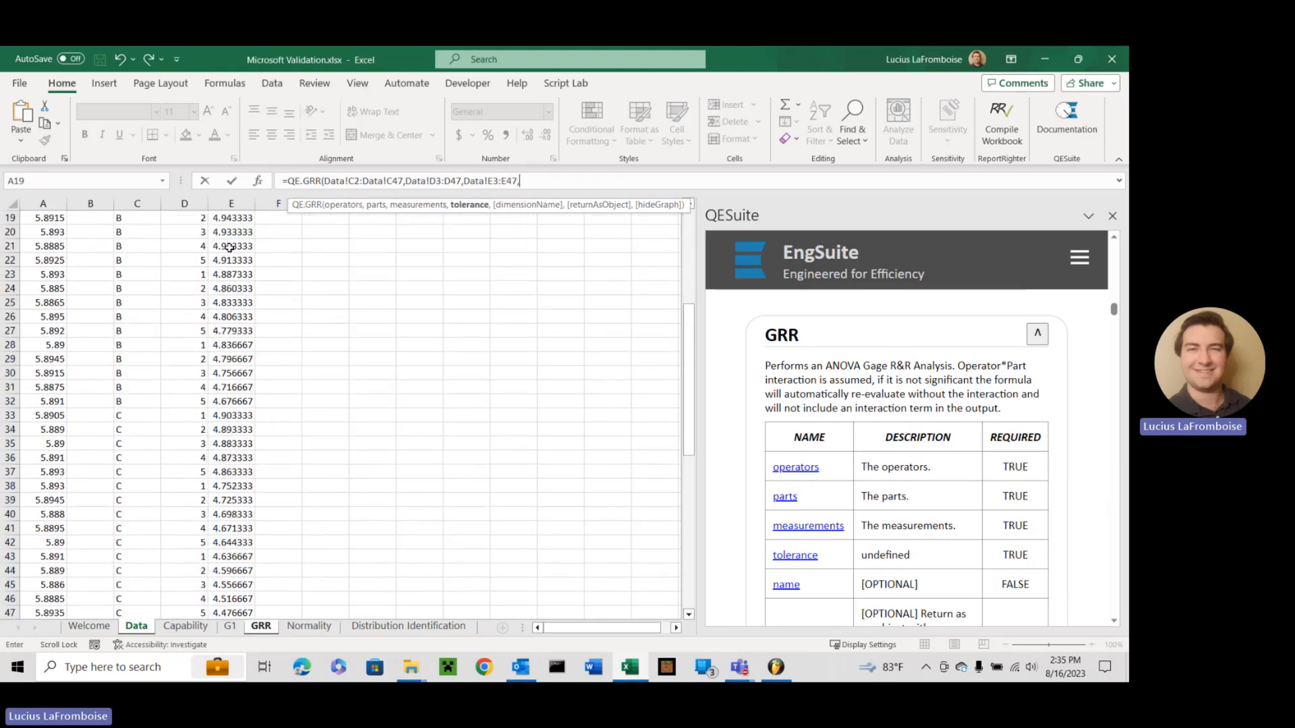
pyautogui.scroll(3)
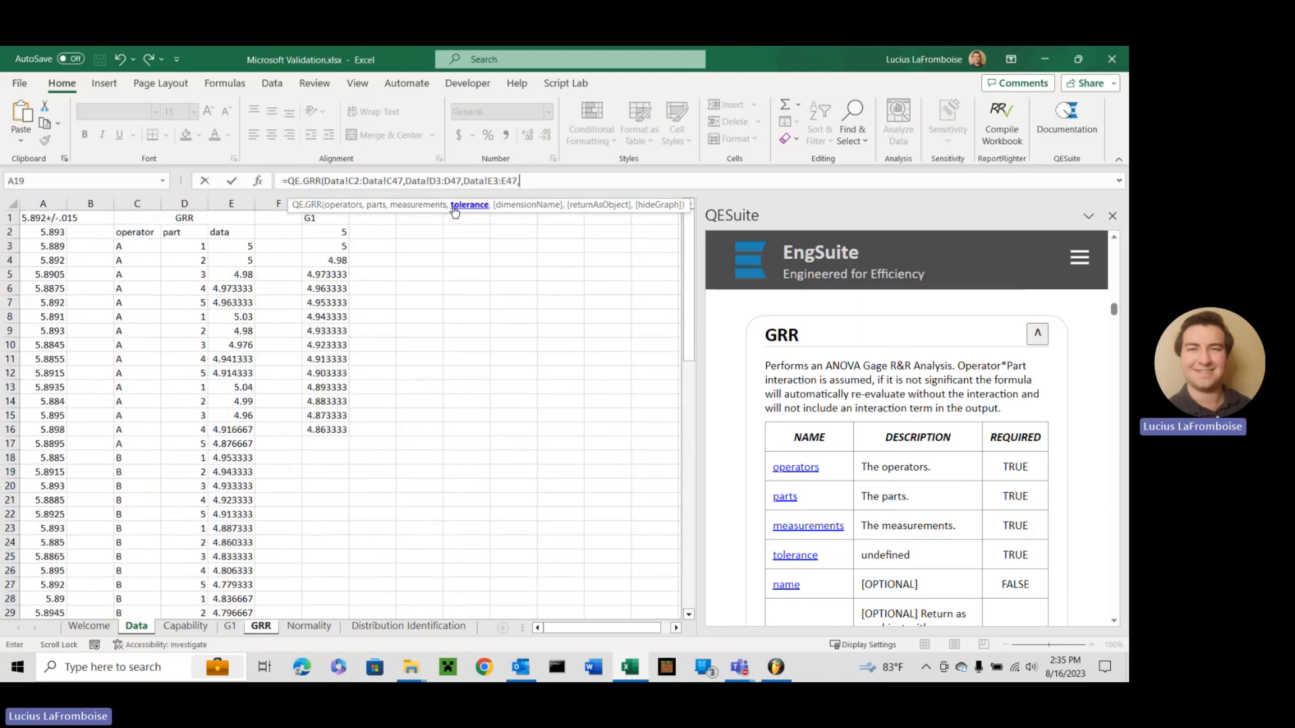
pyautogui.write('0')
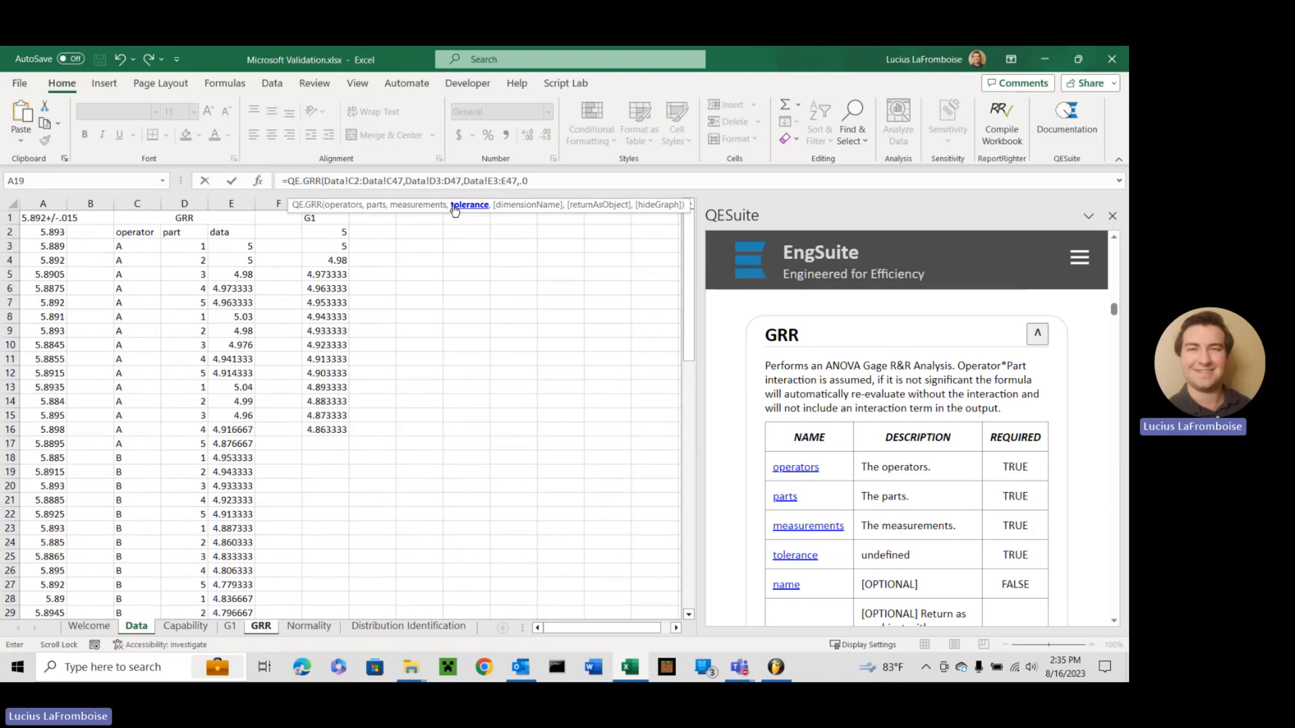
pyautogui.press('Backspace')
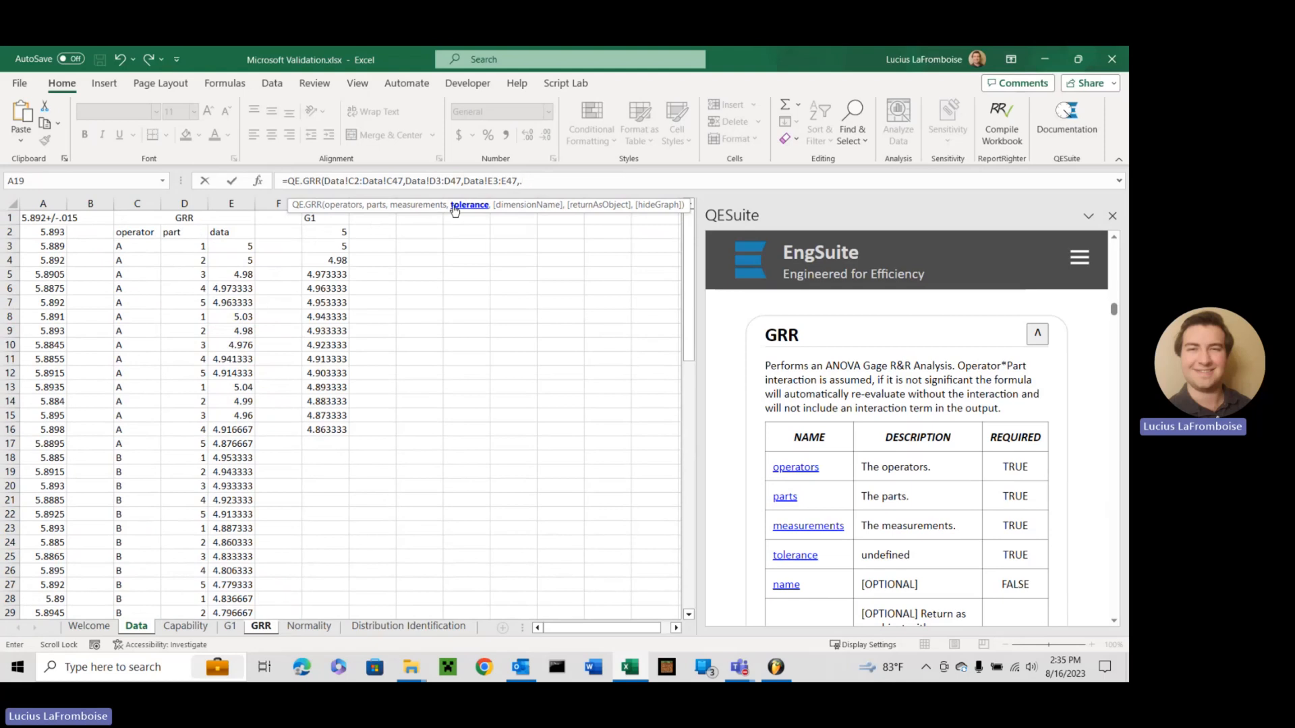
pyautogui.write('3,')
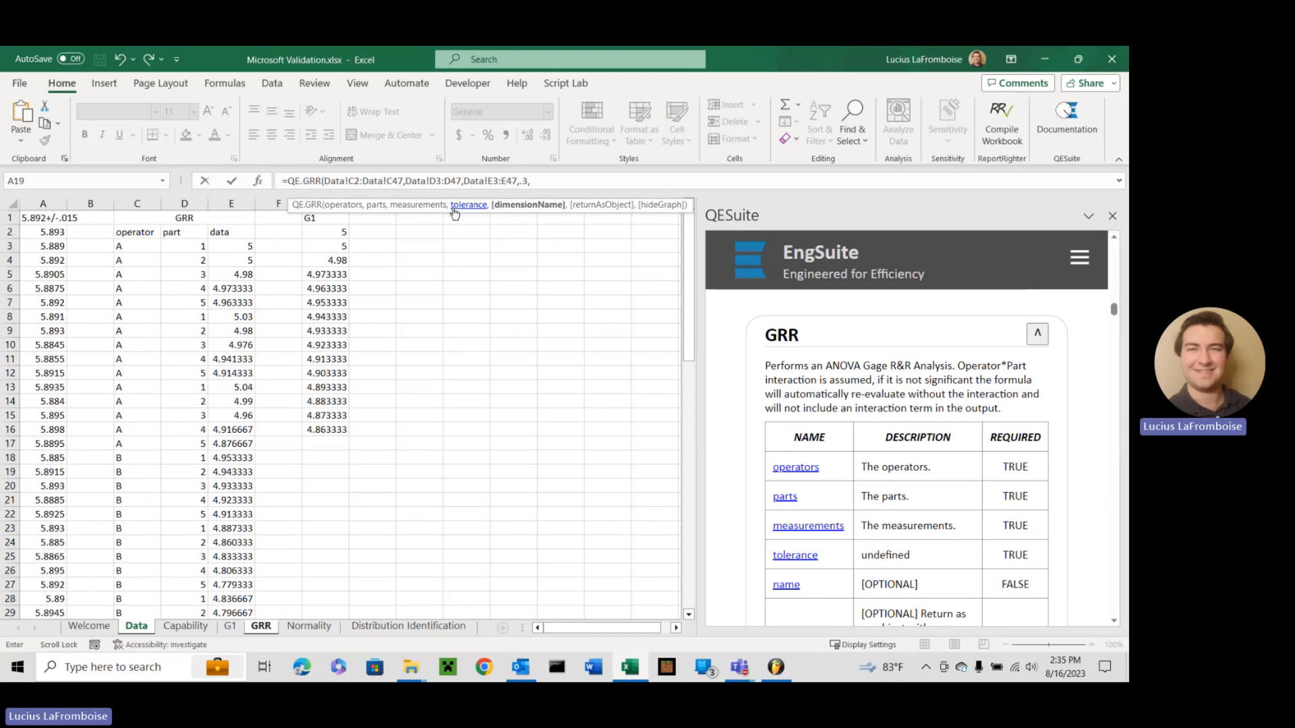
pyautogui.write('"')
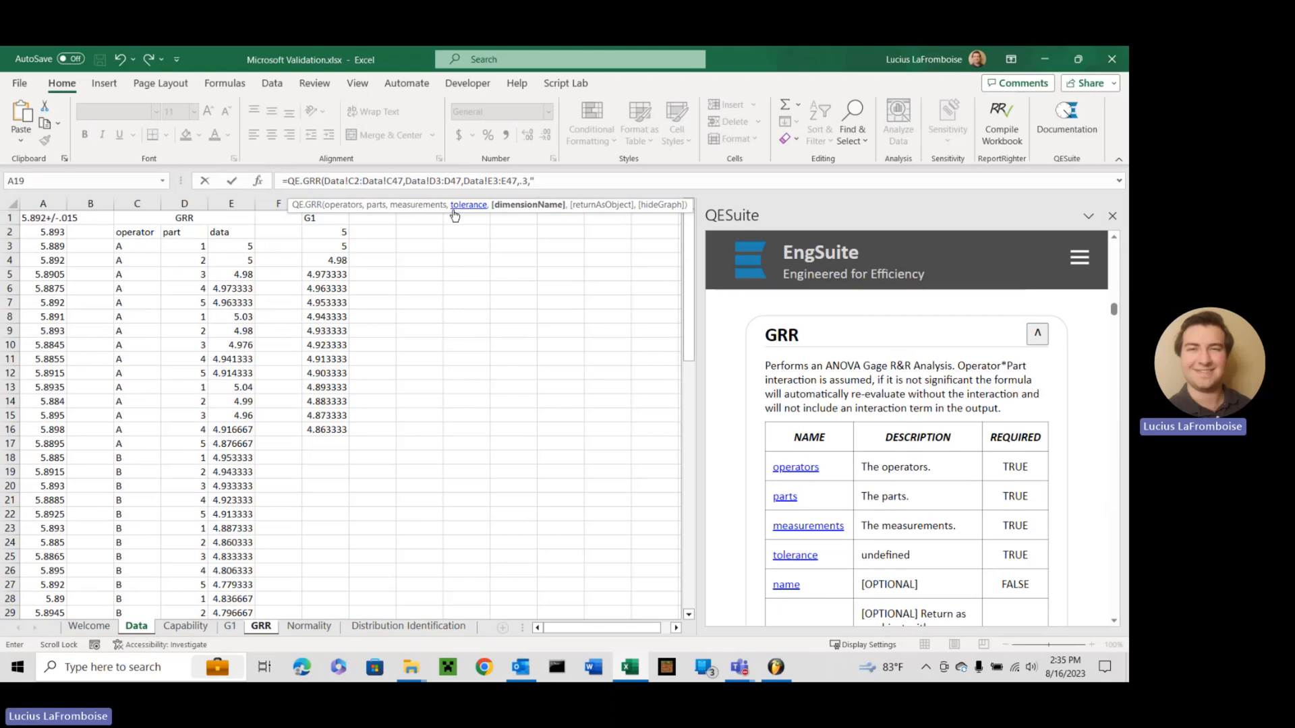
pyautogui.write('"')
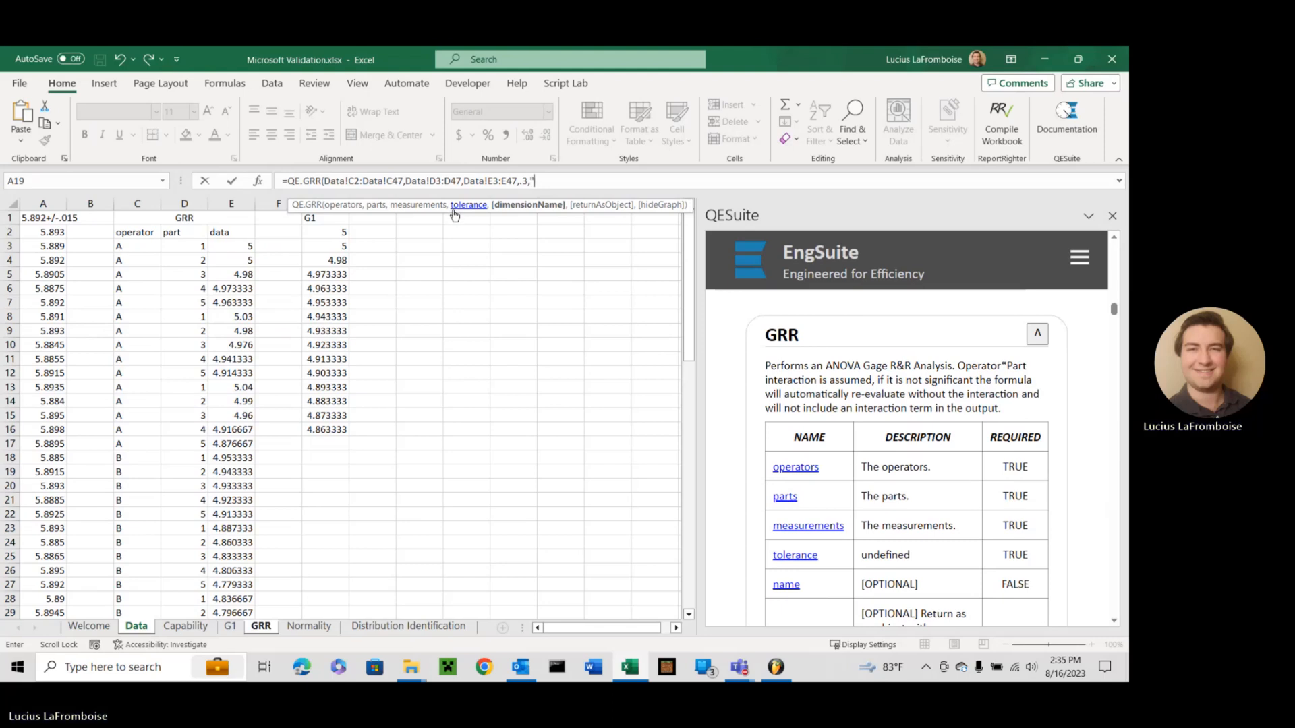
pyautogui.write('4.9+/')
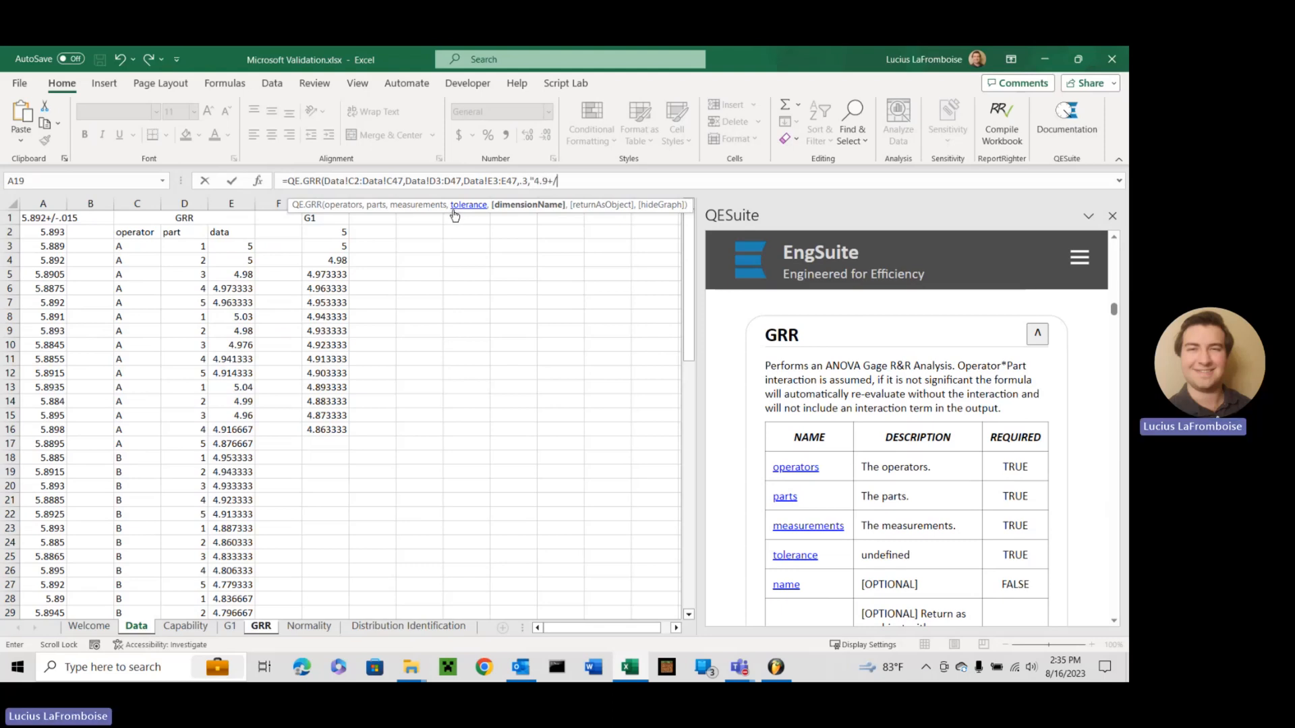
pyautogui.write('-.3')
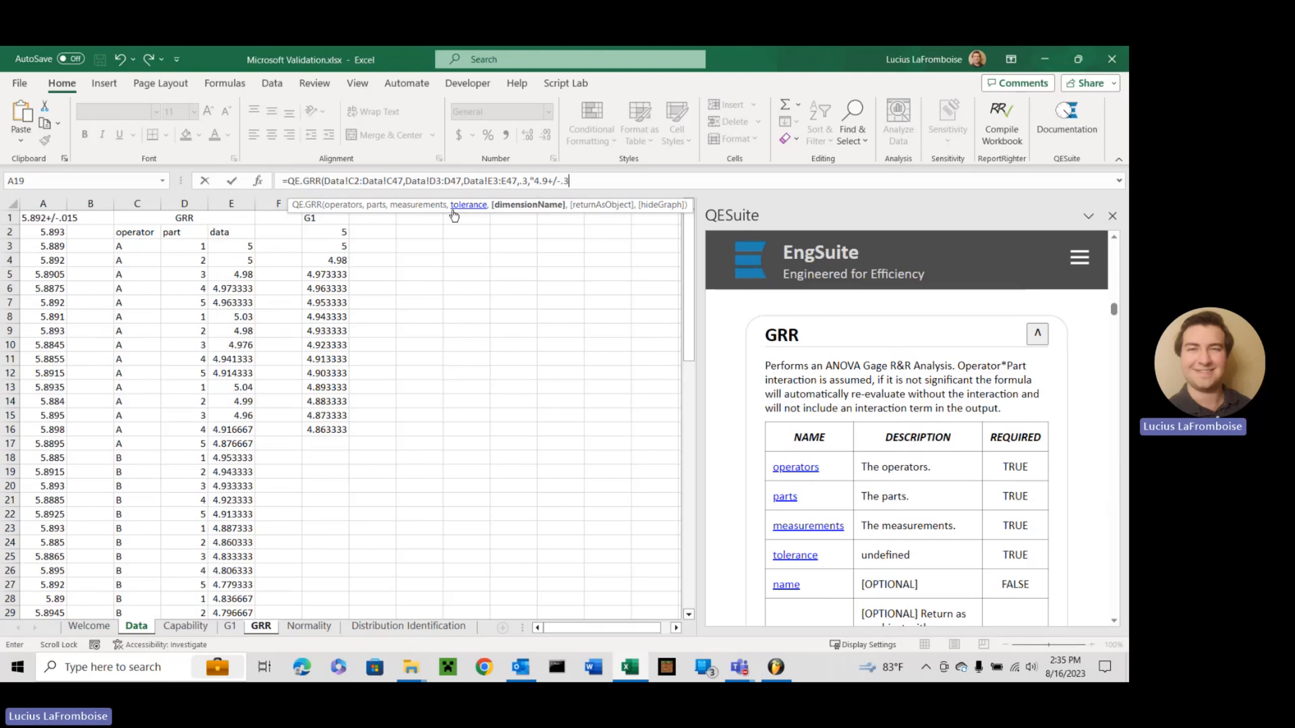
pyautogui.write('"')
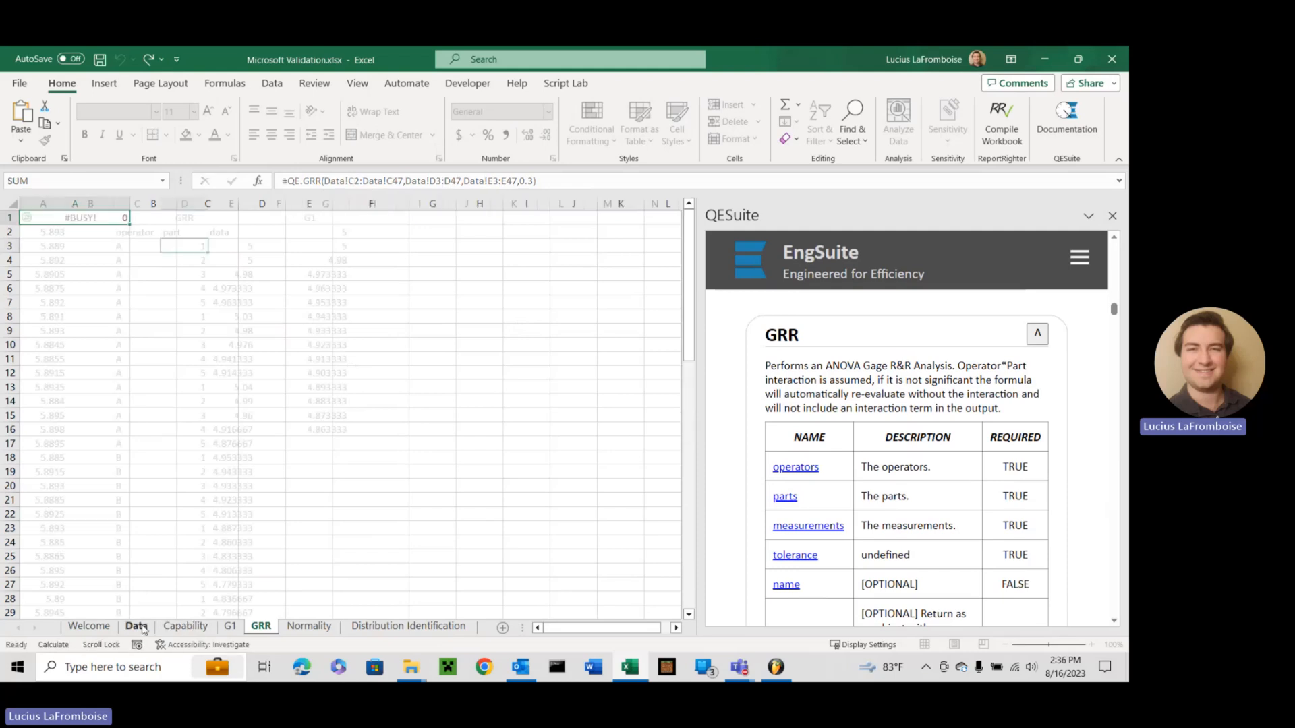
# Step: After rechecking the Data sheet, complete the QE.GRR formula in GRR cell A1
pyautogui.click(136, 625)
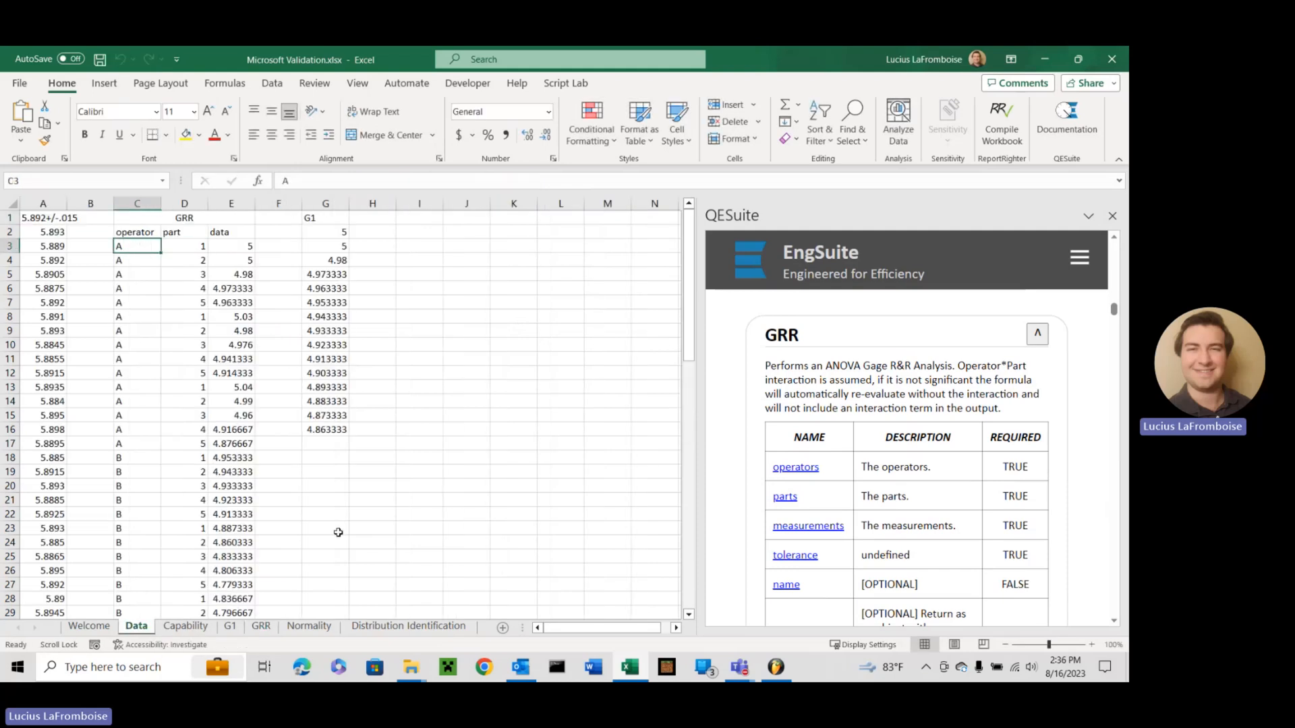
pyautogui.click(260, 625)
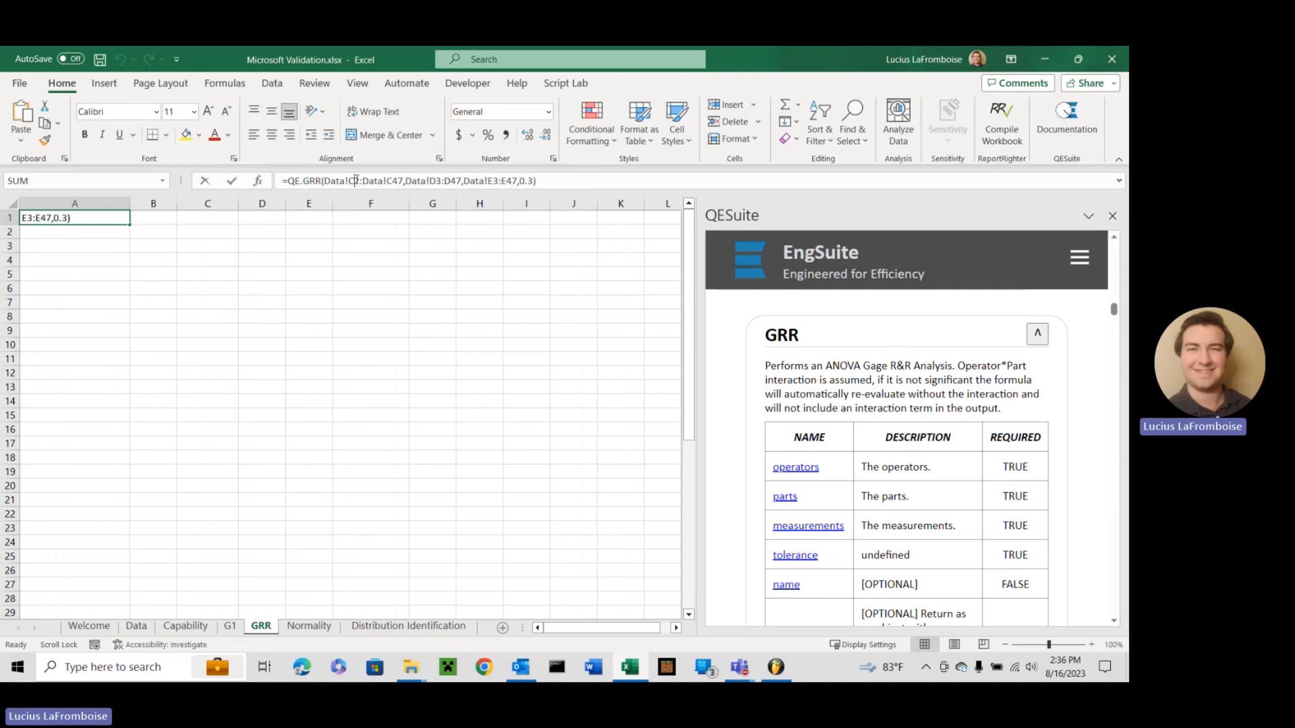
pyautogui.press('Return')
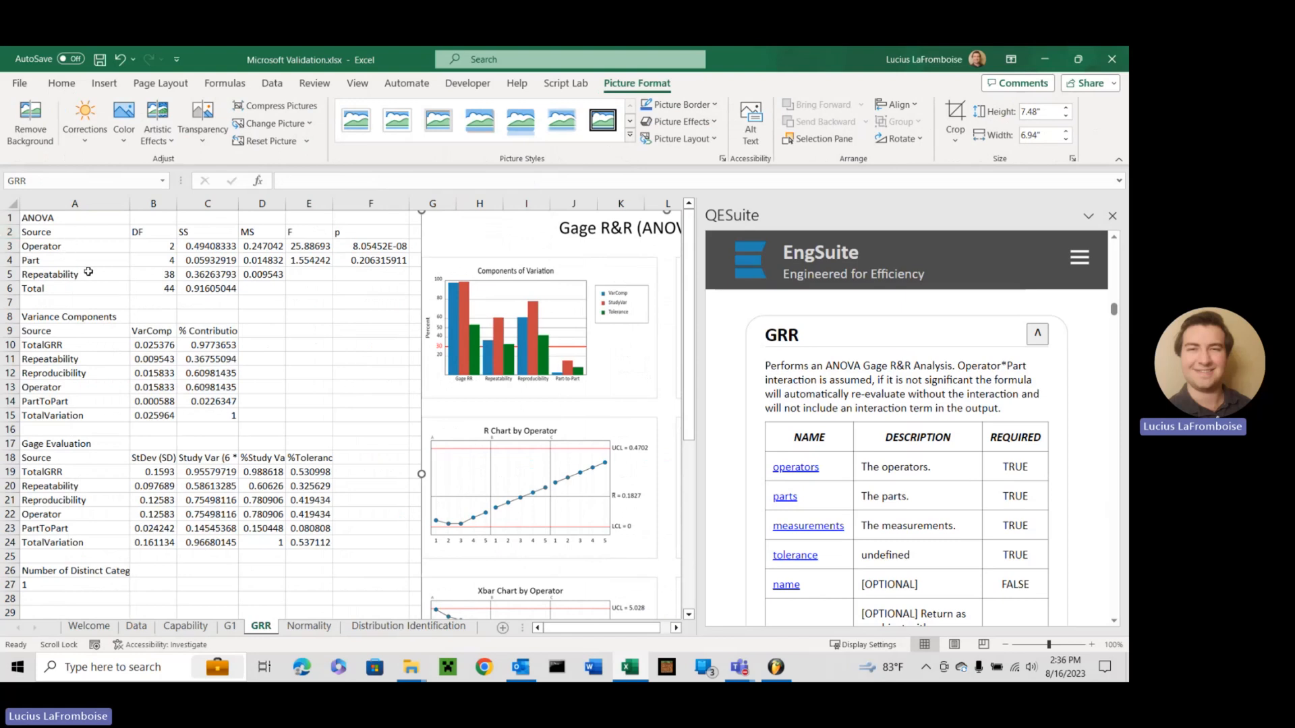
pyautogui.moveTo(130, 206)
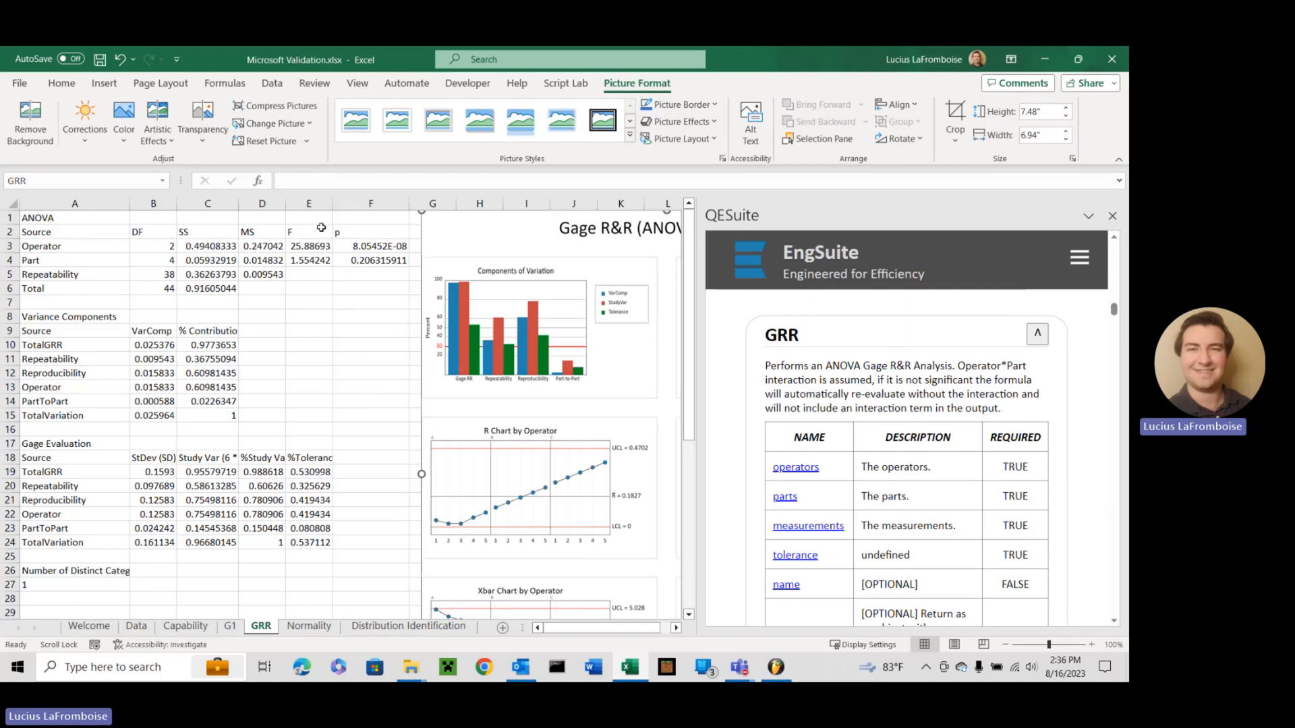
# Step: Review the Gage Evaluation table's 1 distinct category, then scroll right to the report charts
pyautogui.scroll(-3)
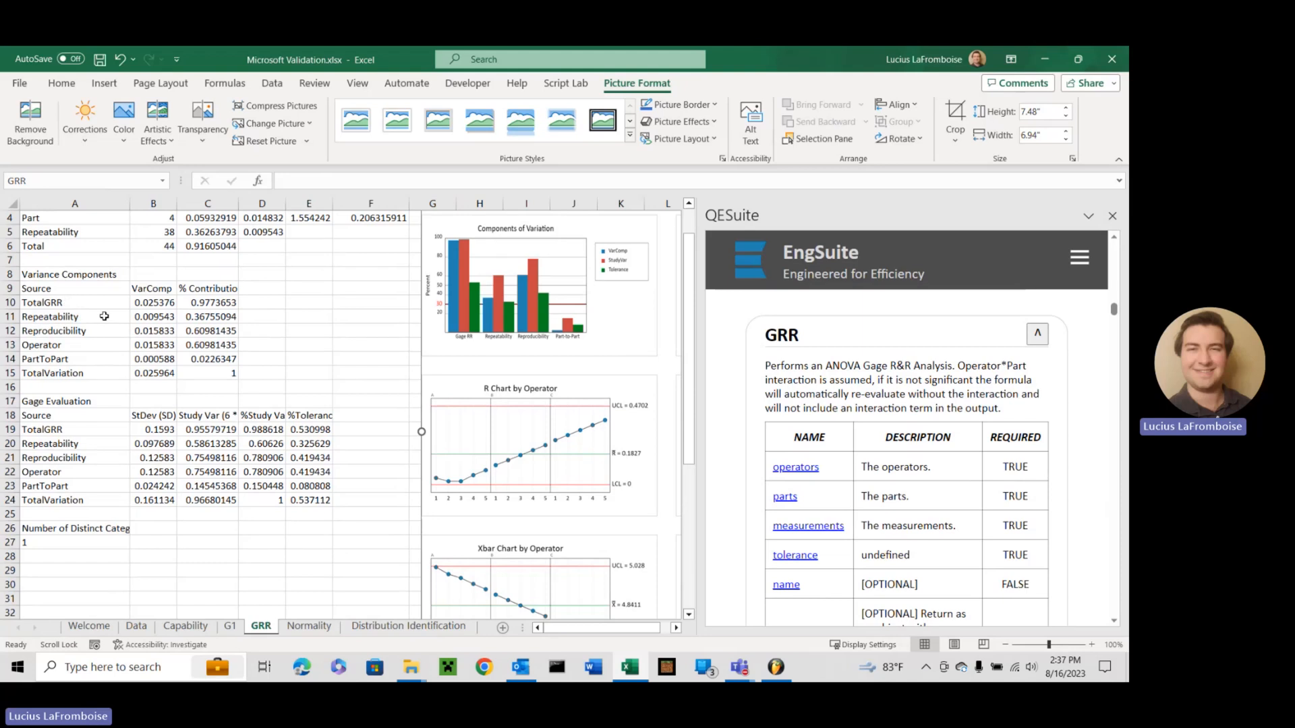
pyautogui.click(74, 400)
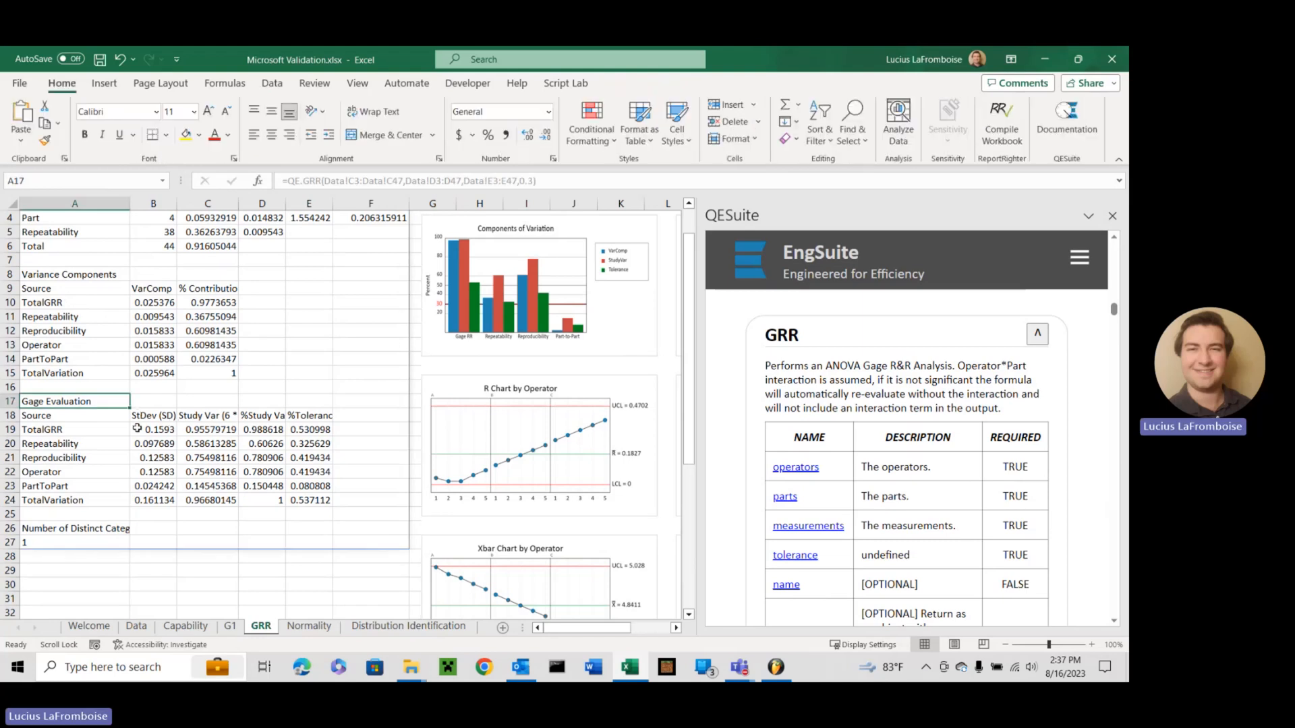
pyautogui.moveTo(290, 430)
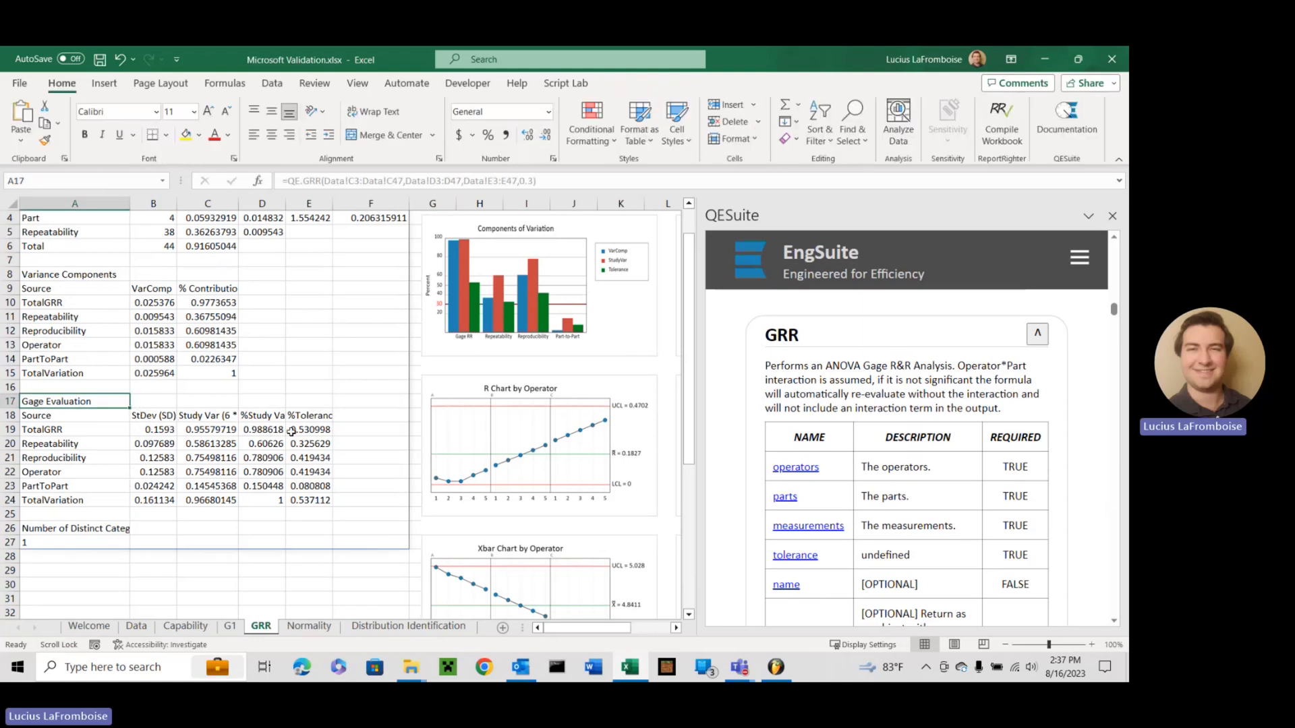
pyautogui.scroll(-3)
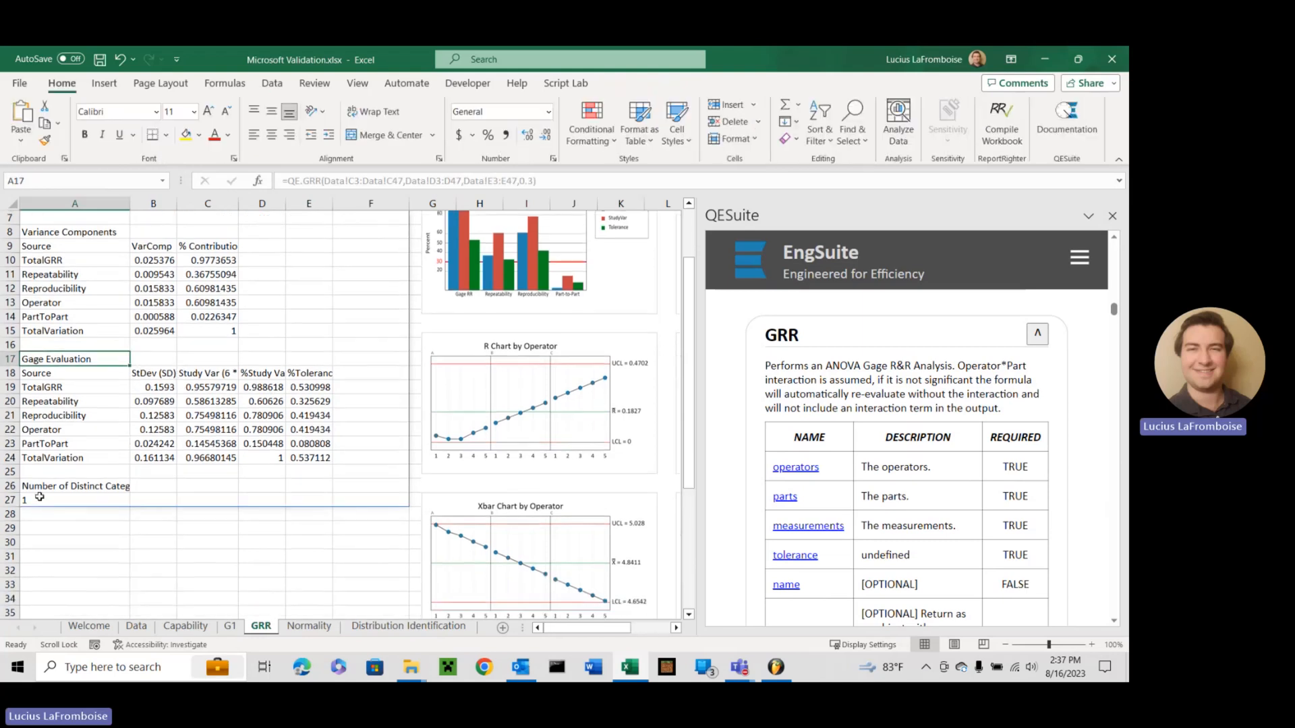
pyautogui.click(74, 500)
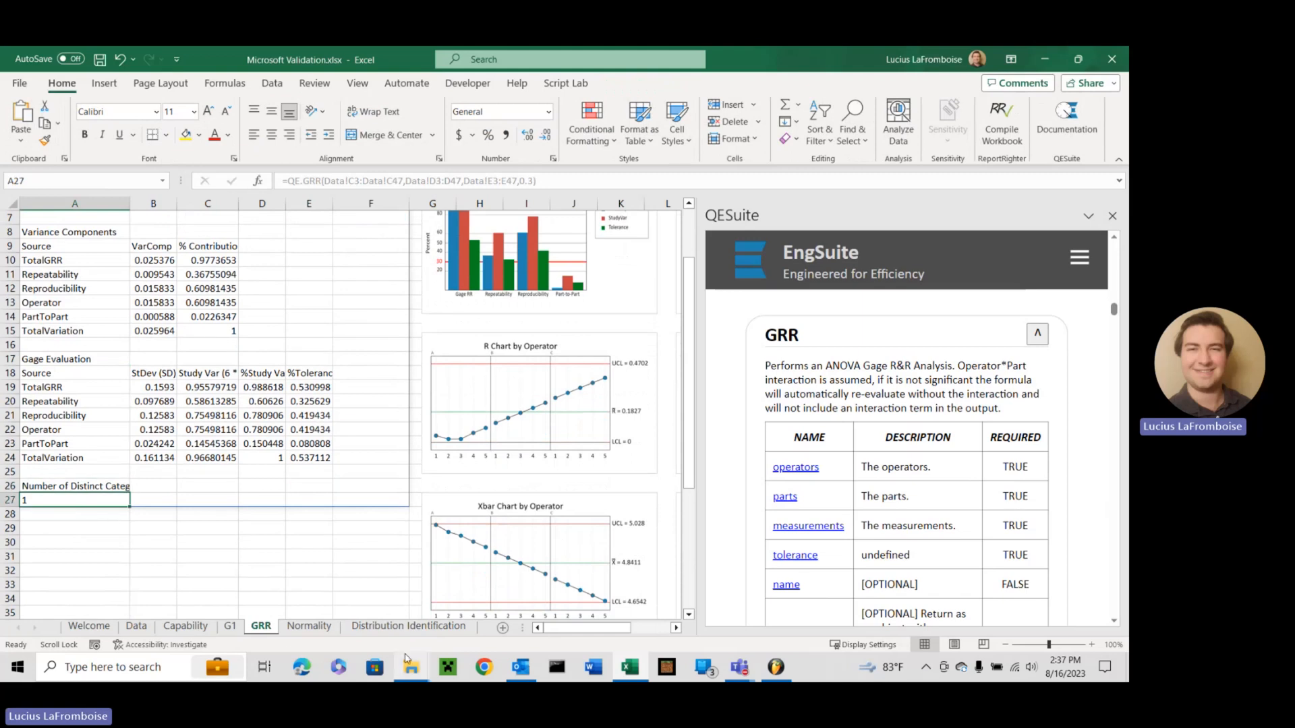
pyautogui.moveTo(408, 658)
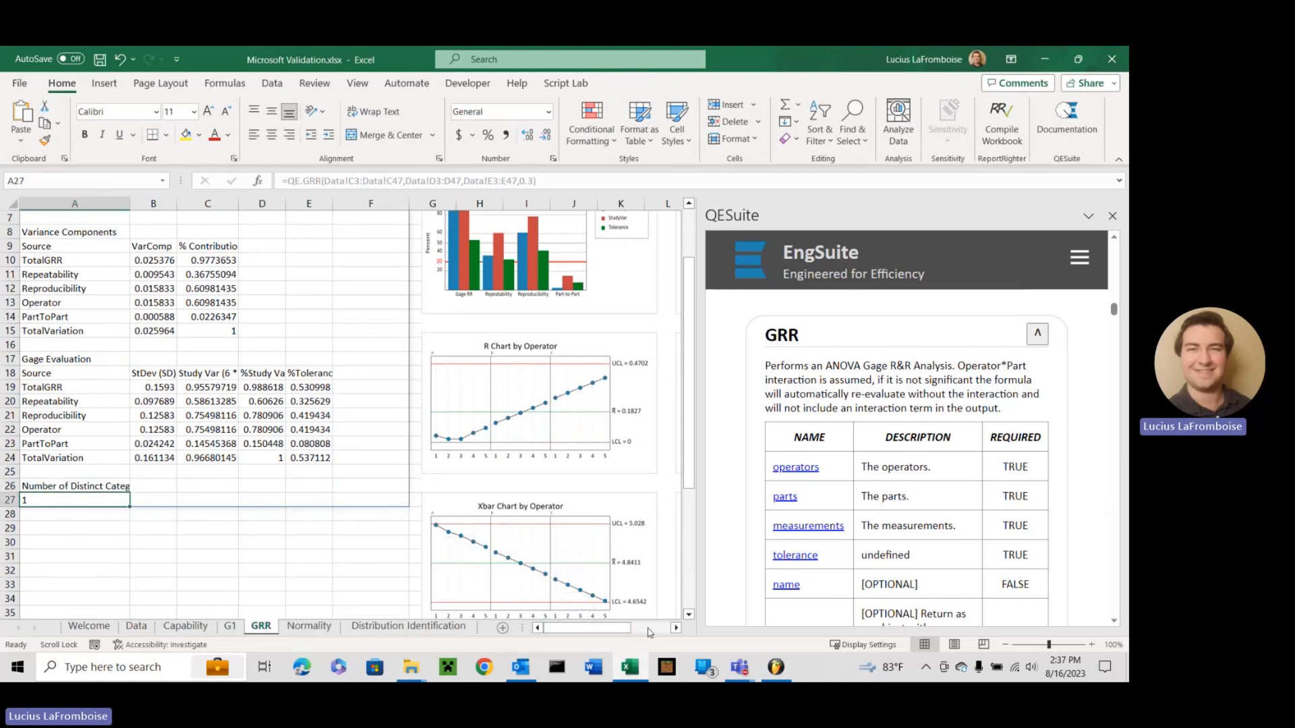
pyautogui.hscroll(3)
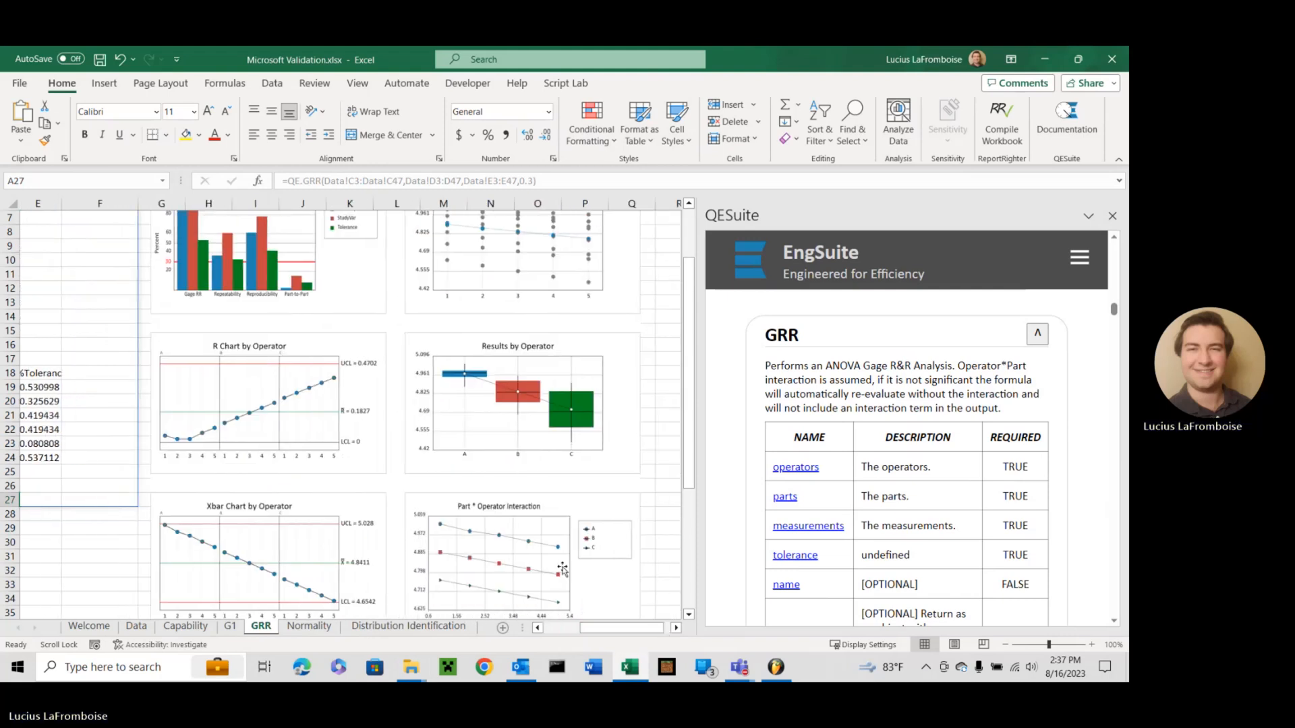
# Step: Scroll through the Gage R&R report charts and tables beside the A1 formula
pyautogui.scroll(3)
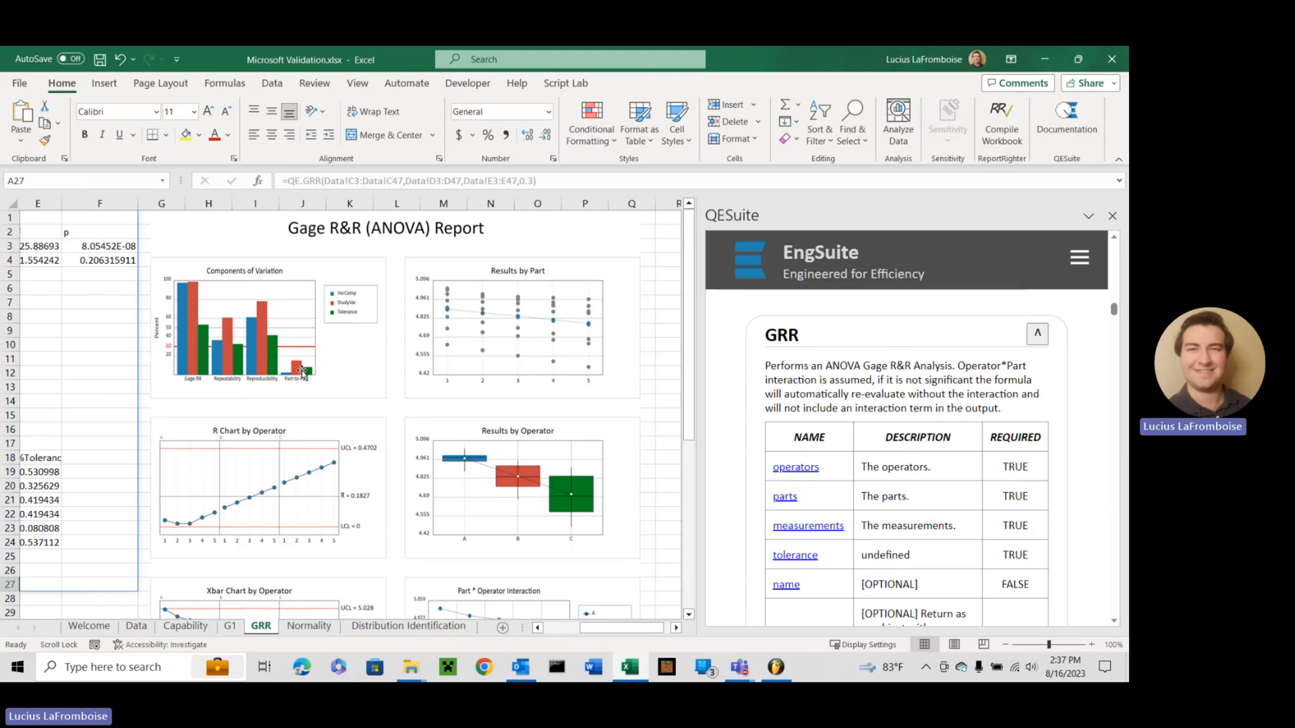
pyautogui.moveTo(628, 404)
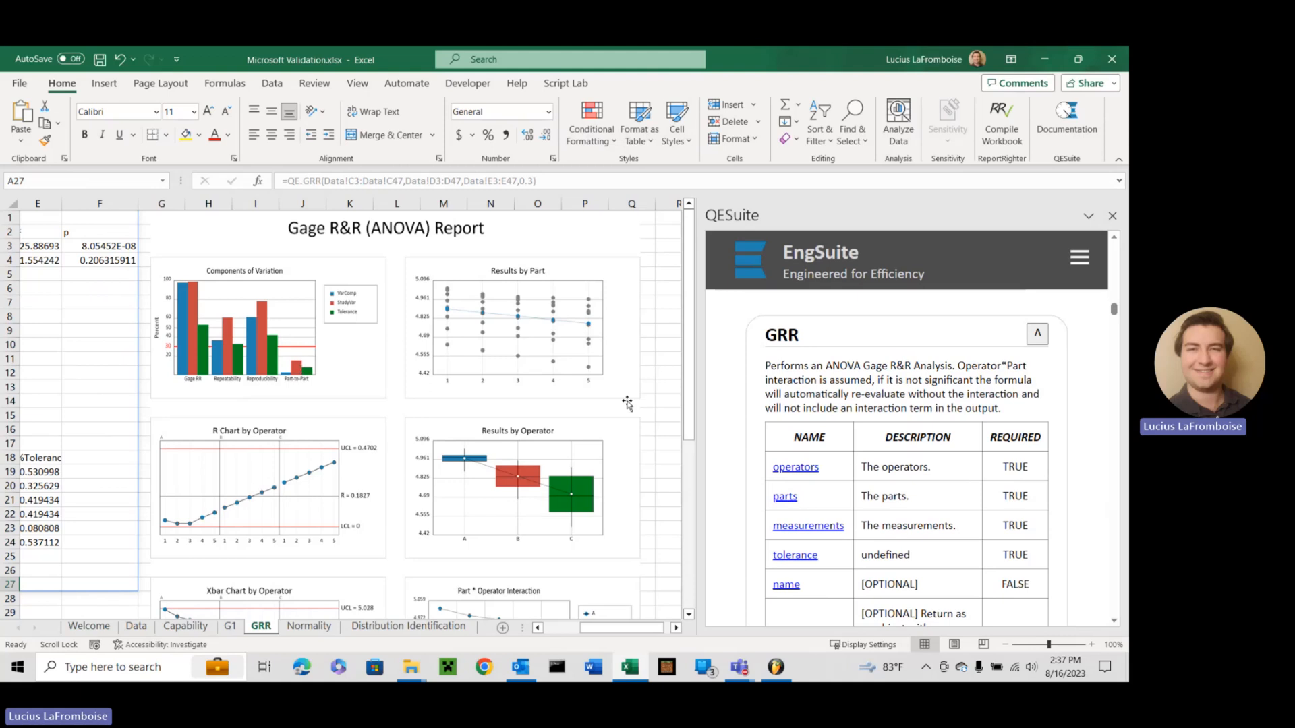
pyautogui.moveTo(573, 372)
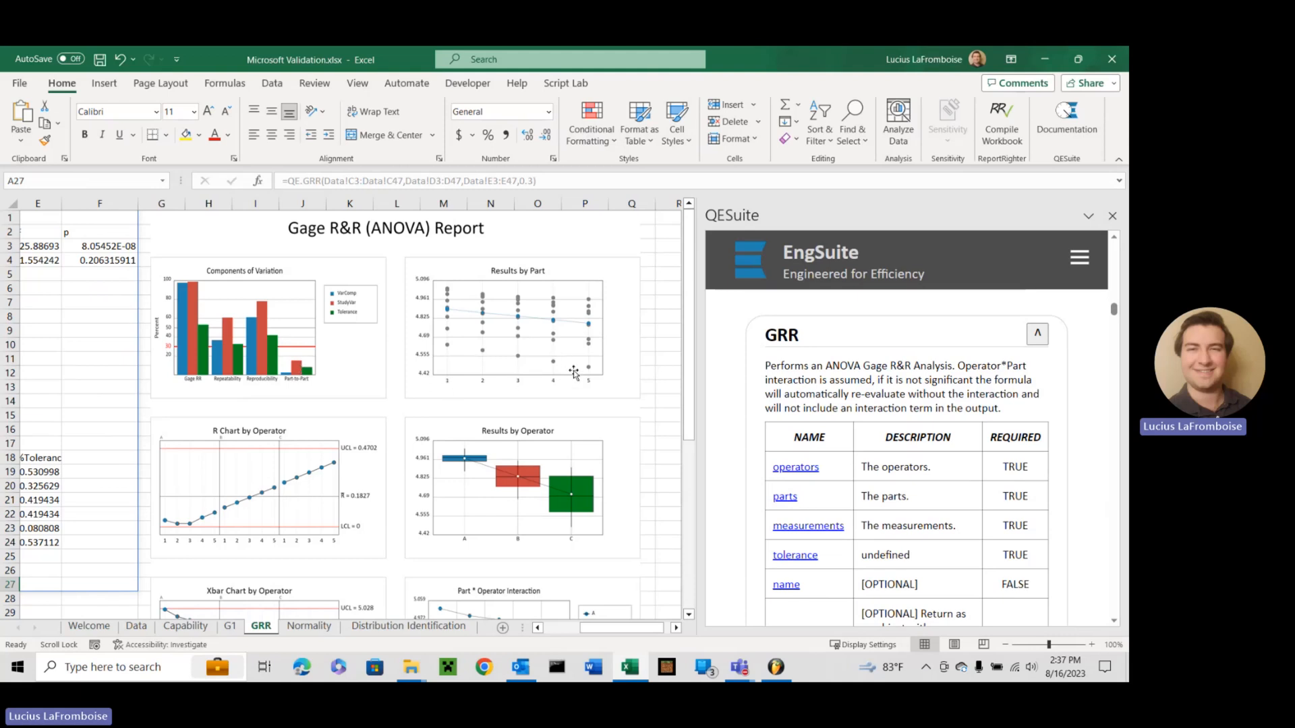
pyautogui.scroll(-3)
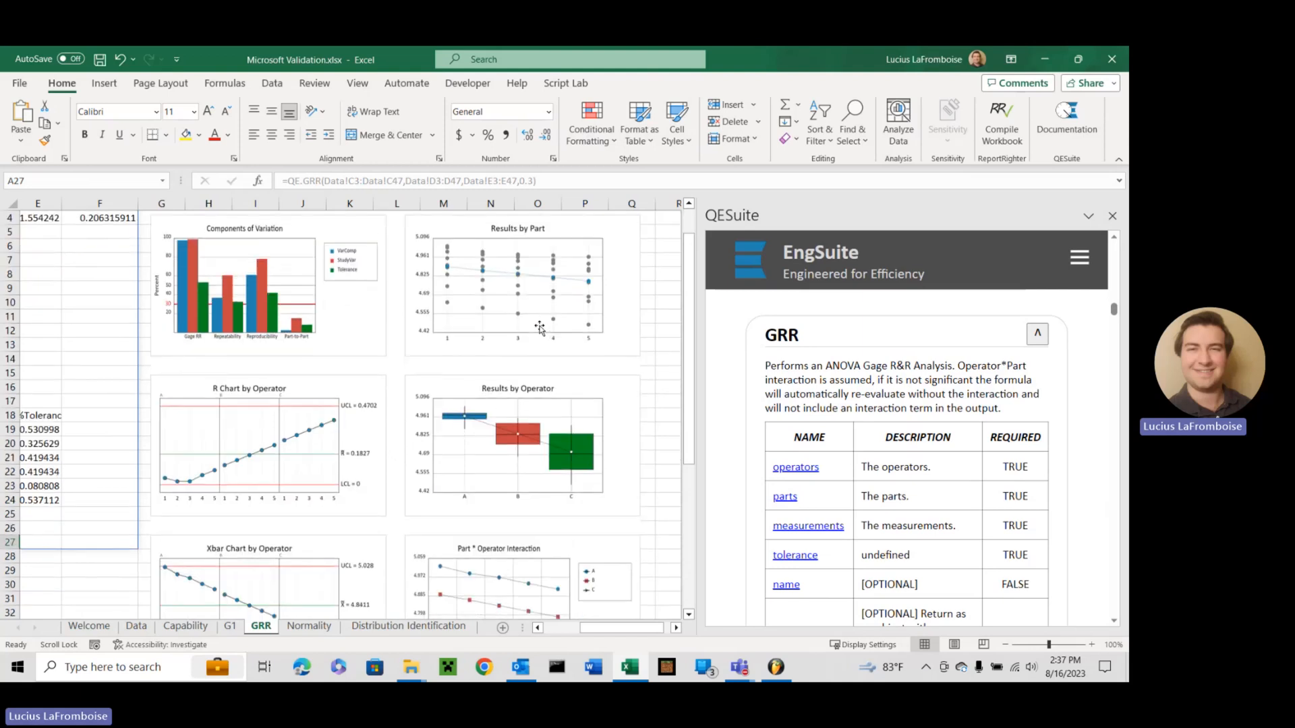
pyautogui.scroll(-3)
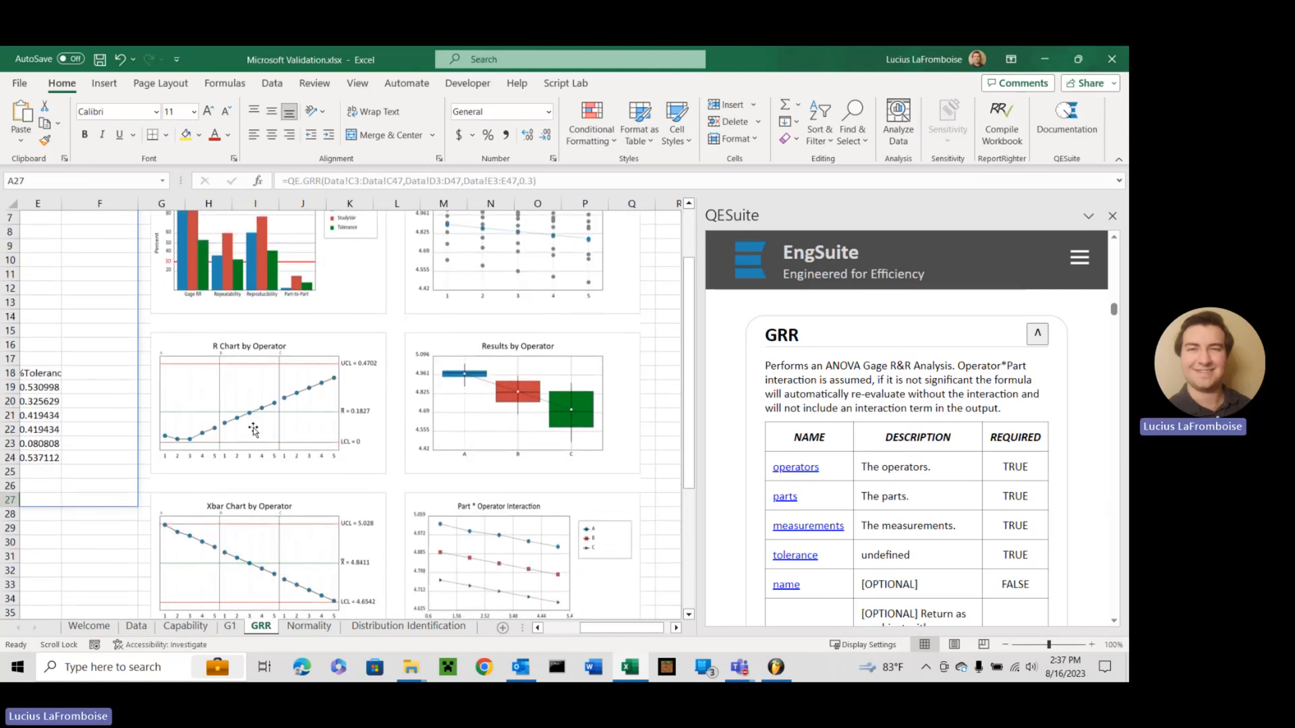
pyautogui.moveTo(445, 479)
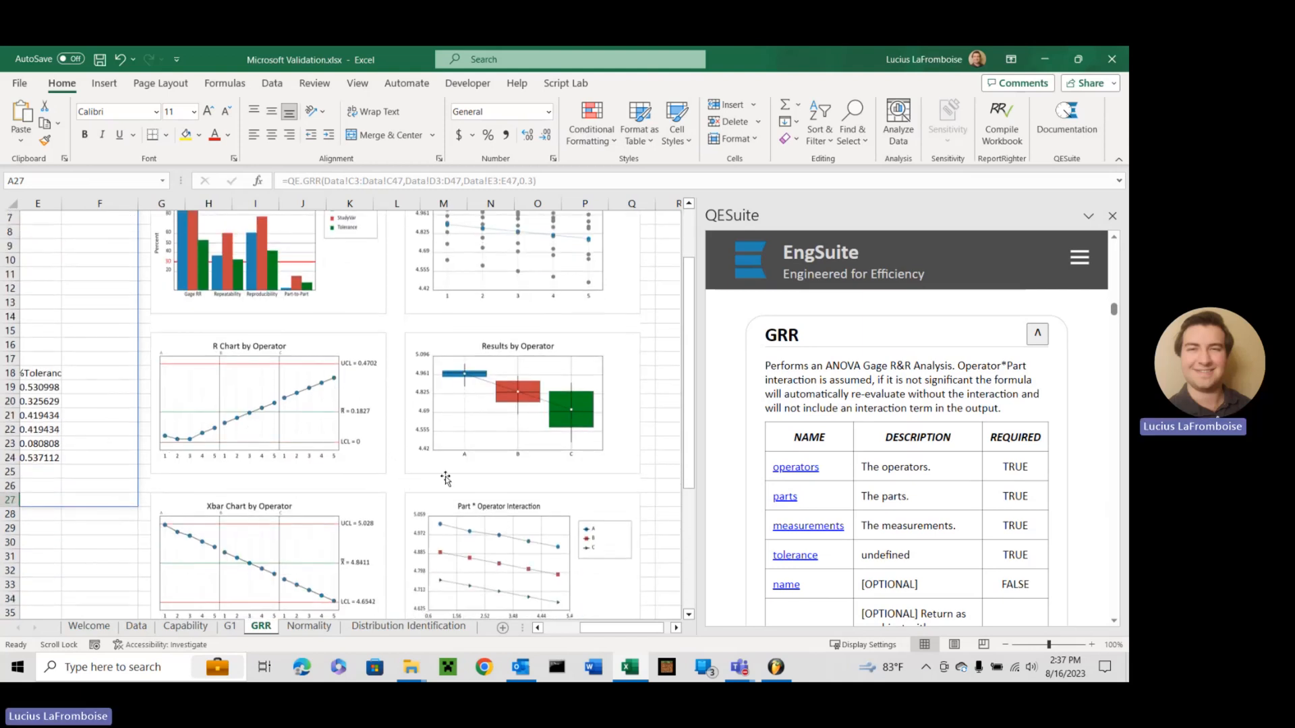
pyautogui.scroll(-3)
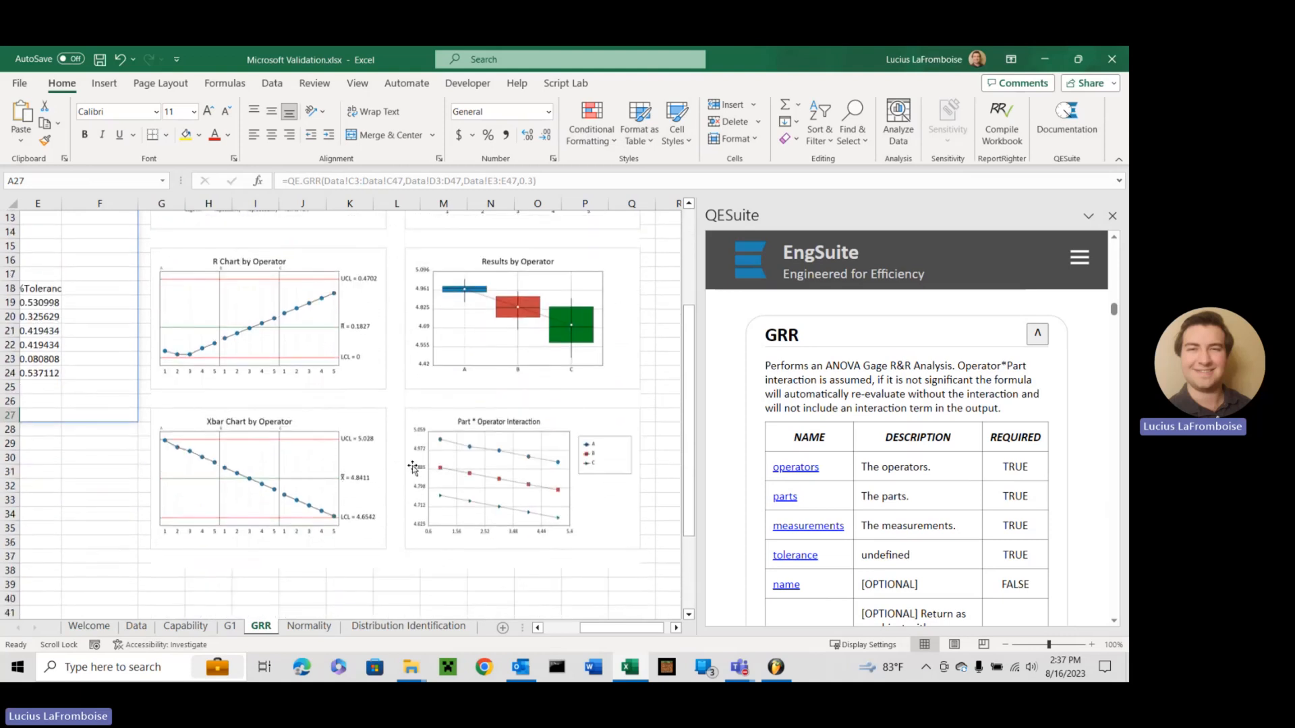
pyautogui.moveTo(523, 446)
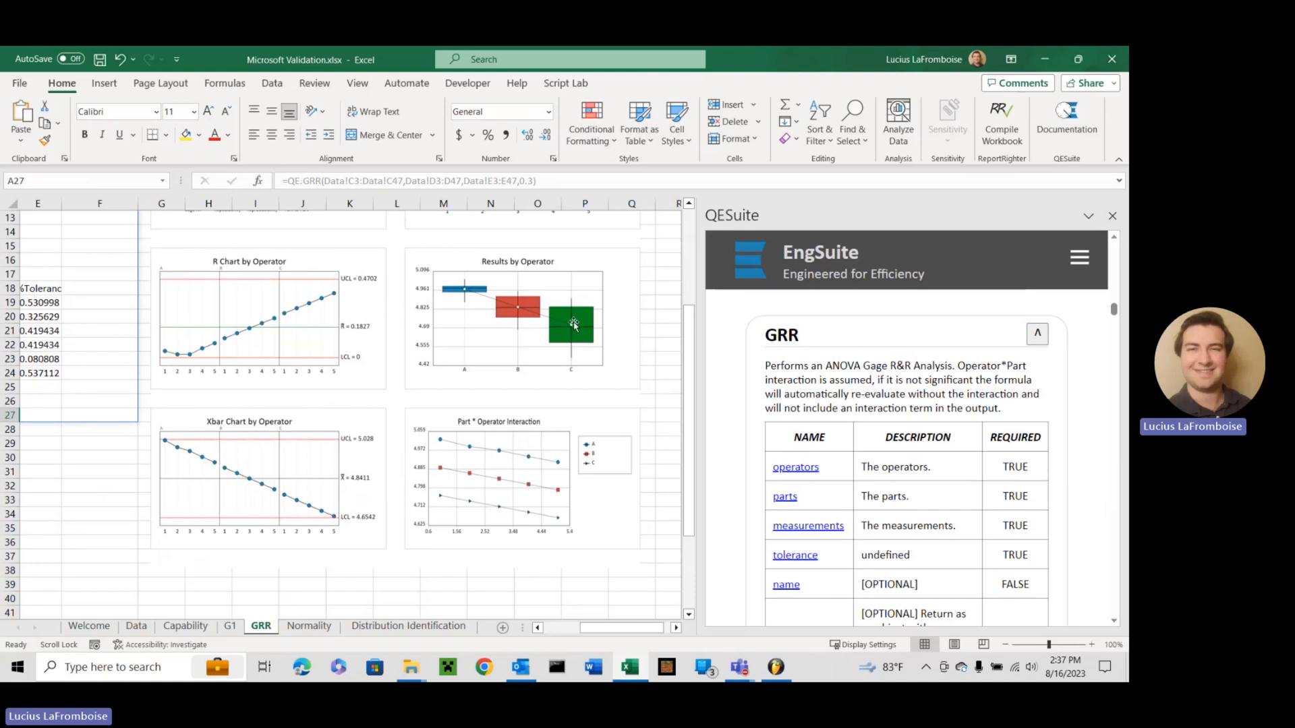
pyautogui.moveTo(512, 351)
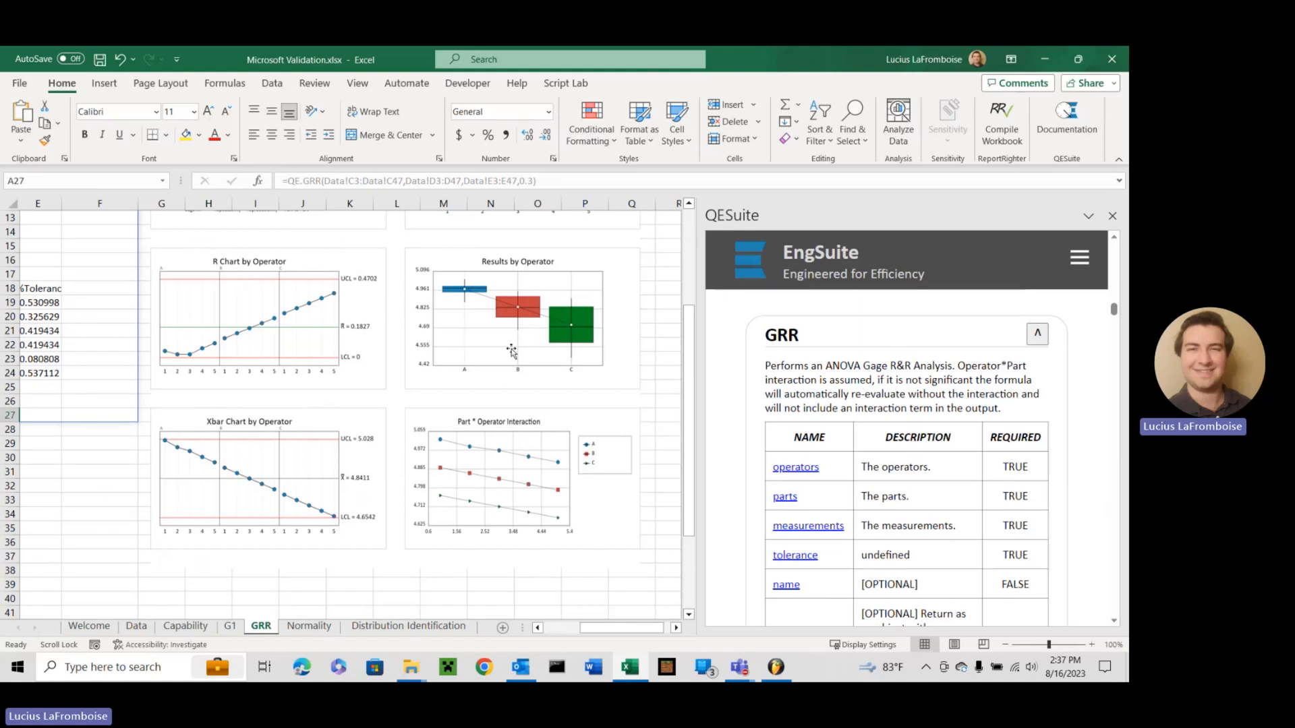
pyautogui.scroll(-3)
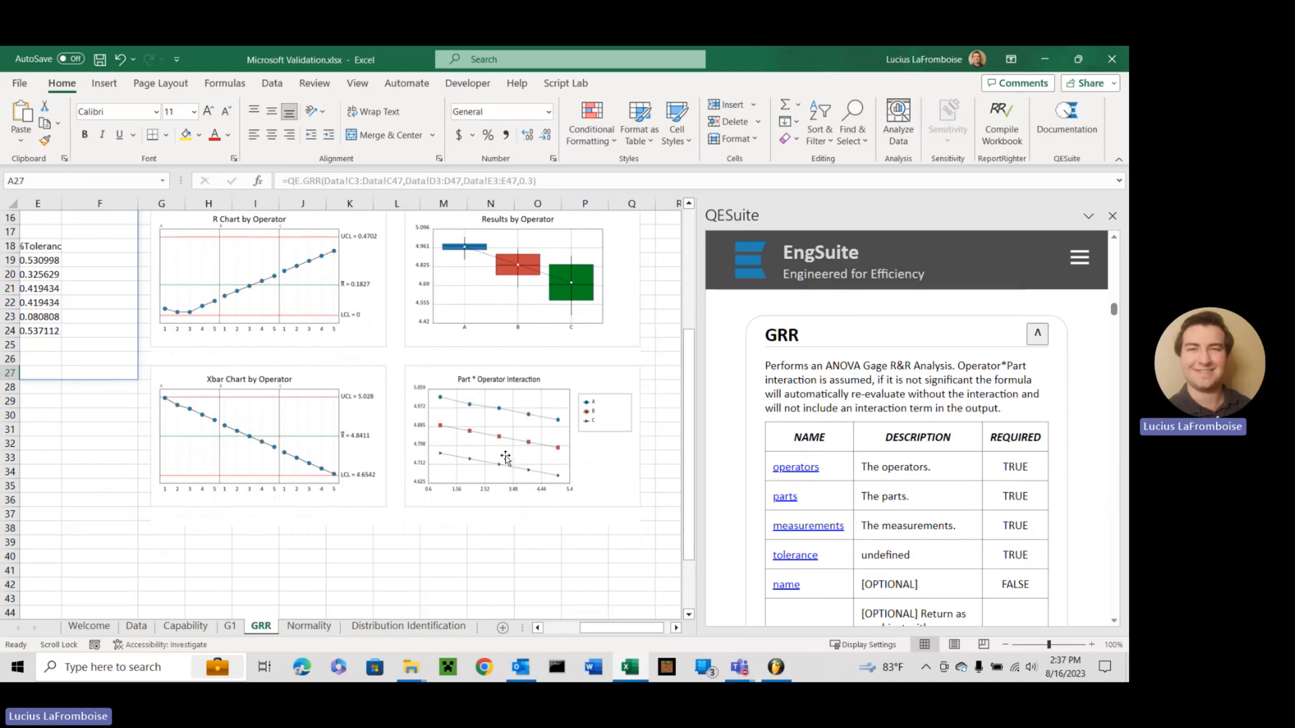
pyautogui.scroll(3)
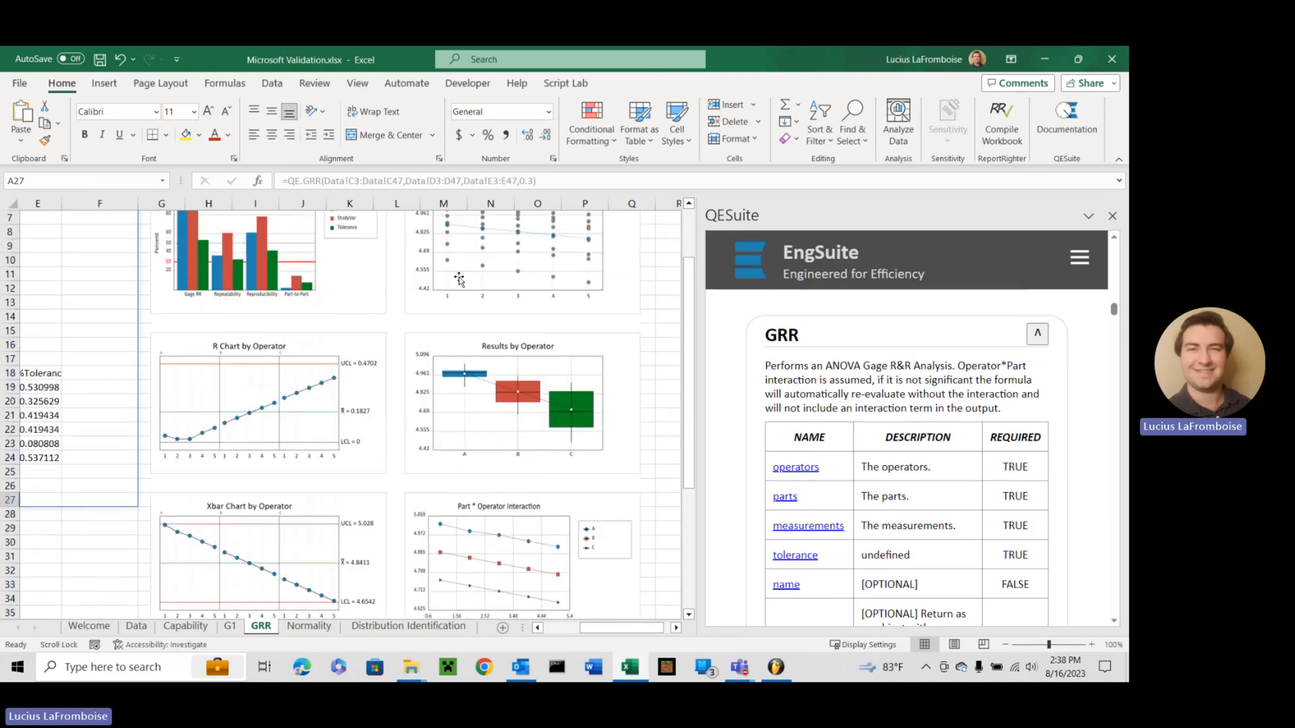
pyautogui.moveTo(361, 417)
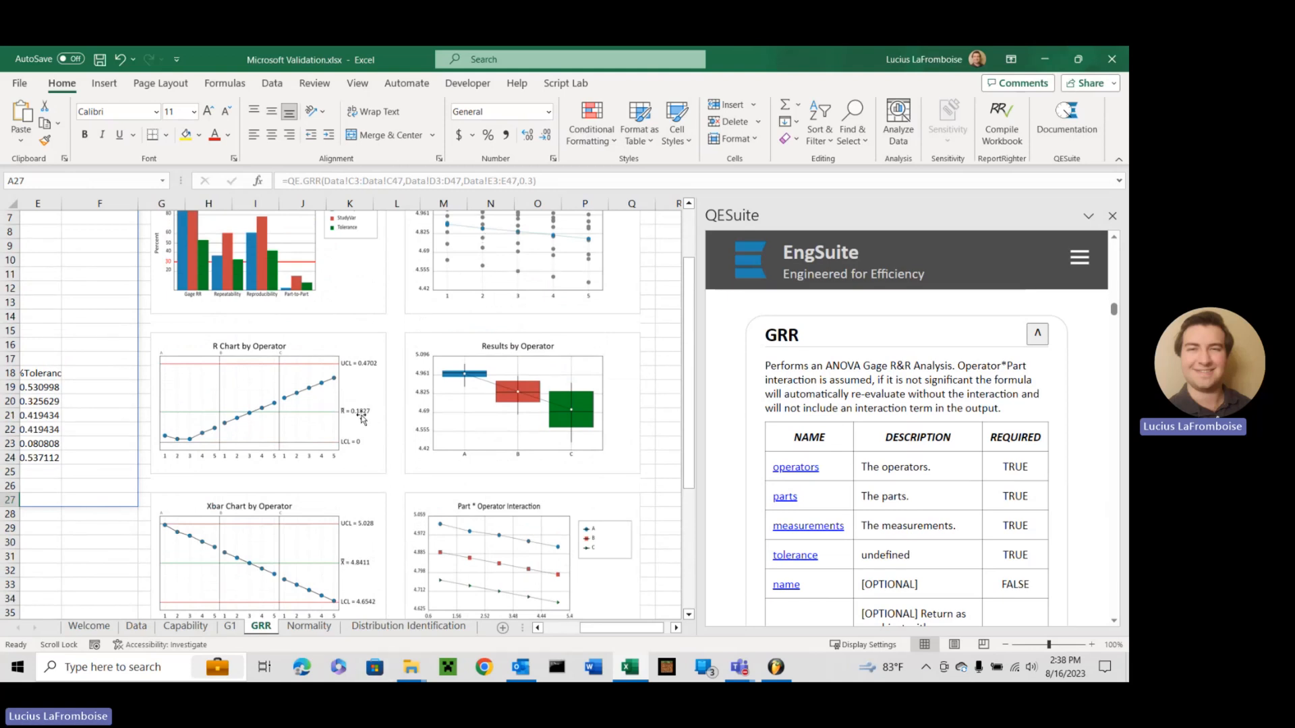
pyautogui.moveTo(183, 442)
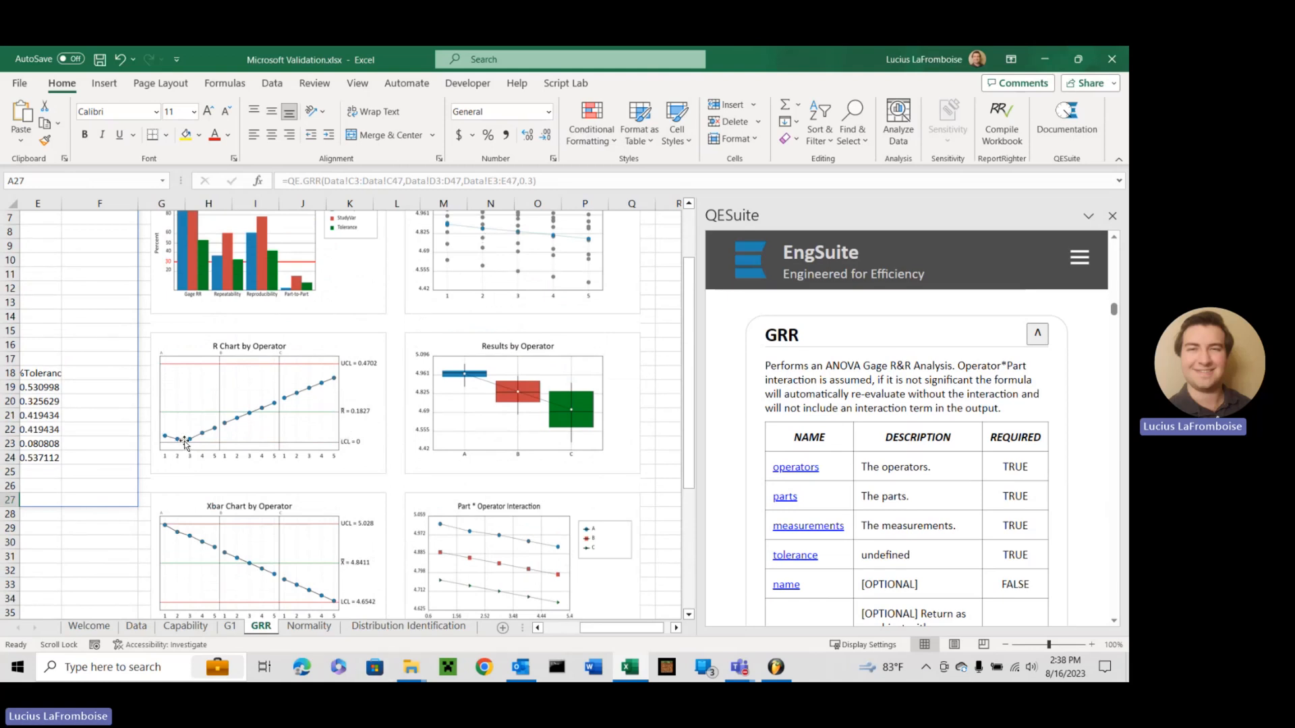
pyautogui.moveTo(198, 441)
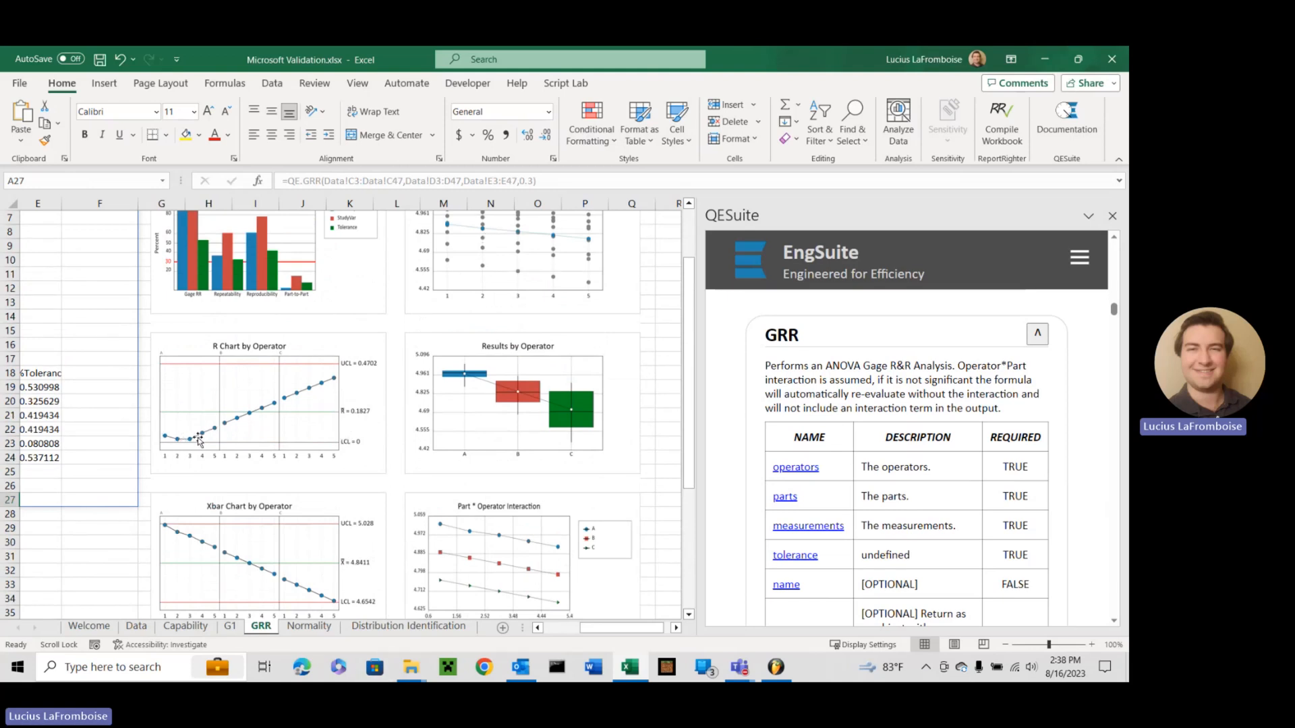
pyautogui.moveTo(382, 365)
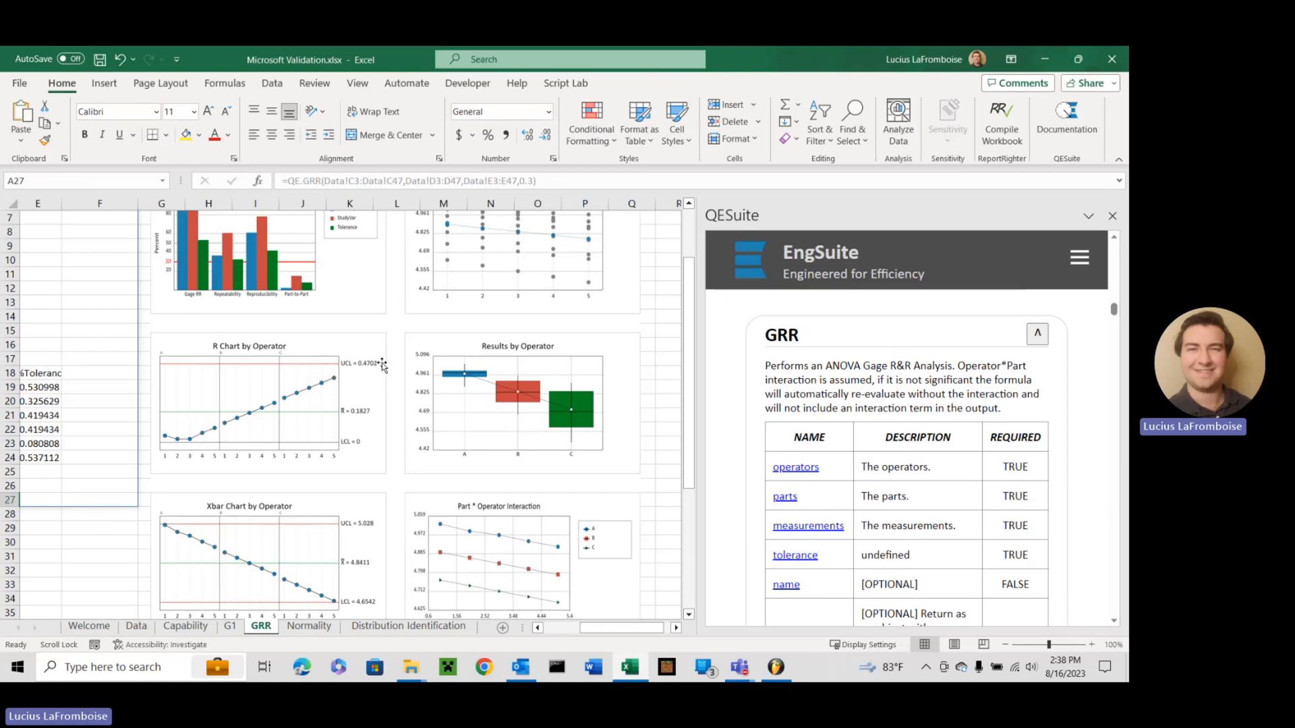
pyautogui.moveTo(446, 452)
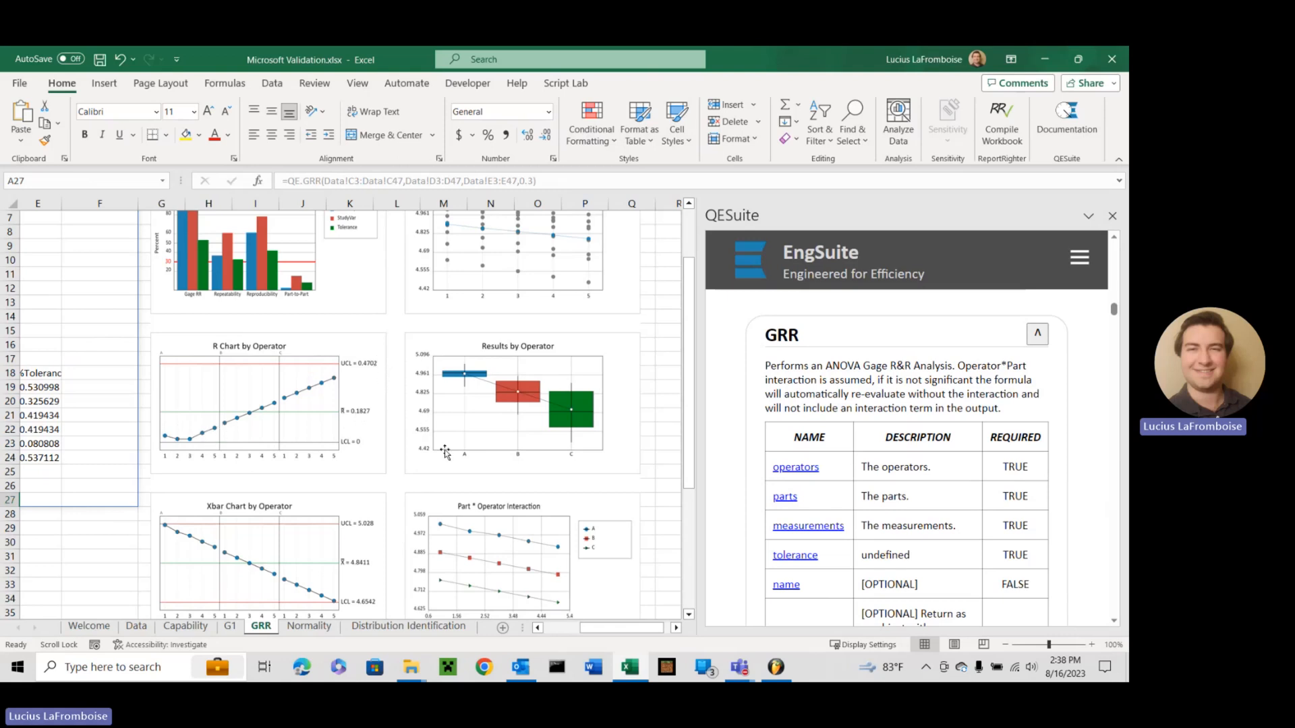
pyautogui.hscroll(-3)
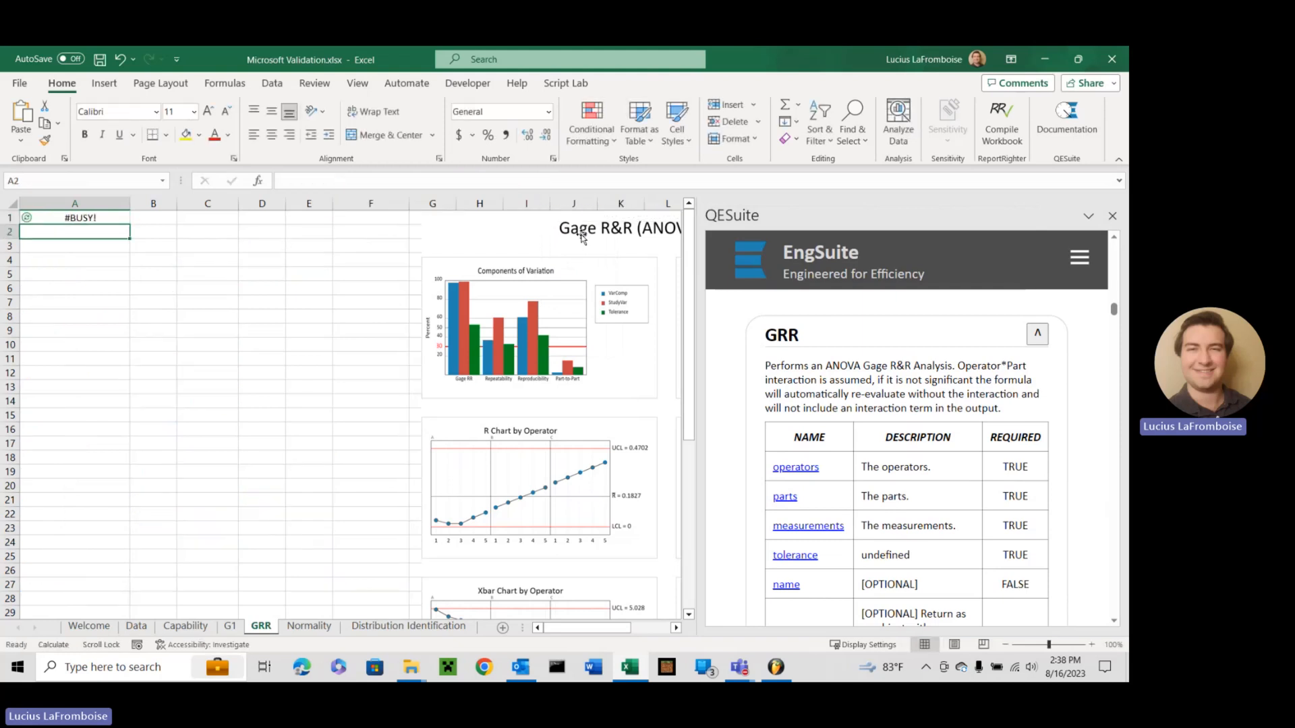
# Step: Inspect the Gage R&R result's fields in A1, then partly enter a formula reading GageEvaluation.TotalGRR
pyautogui.click(72, 217)
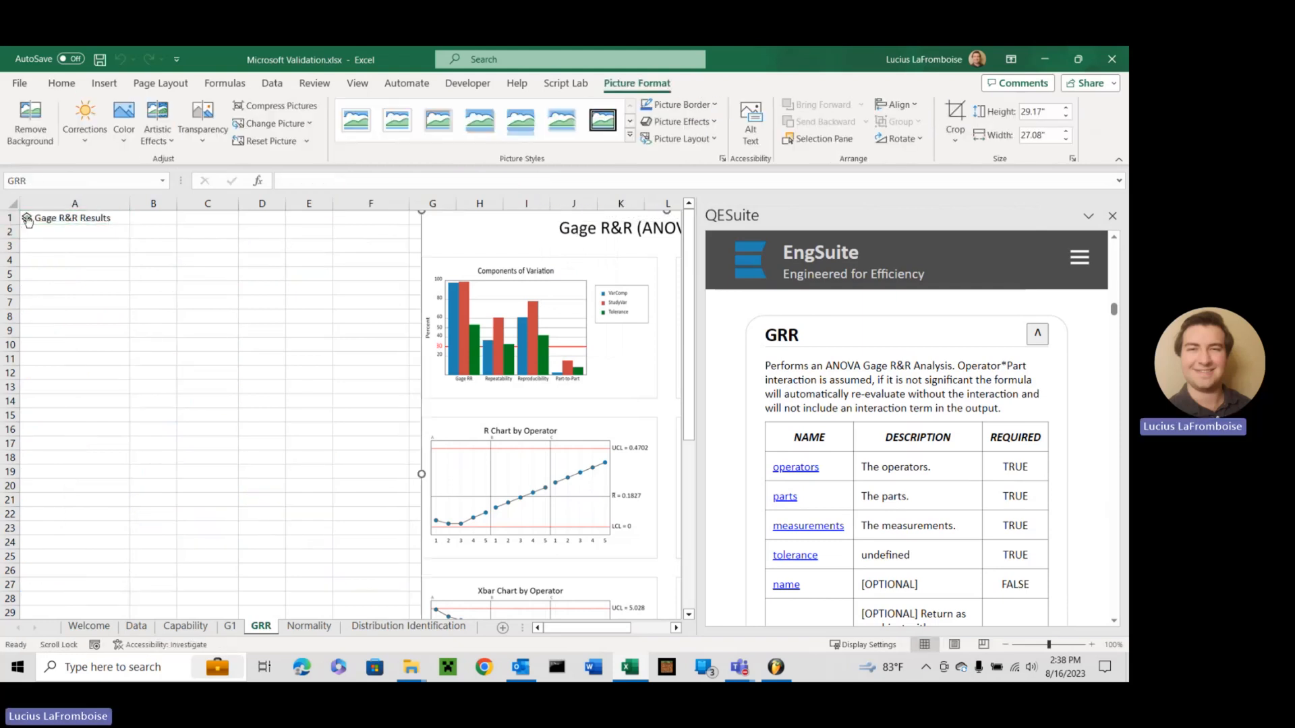
pyautogui.click(75, 217)
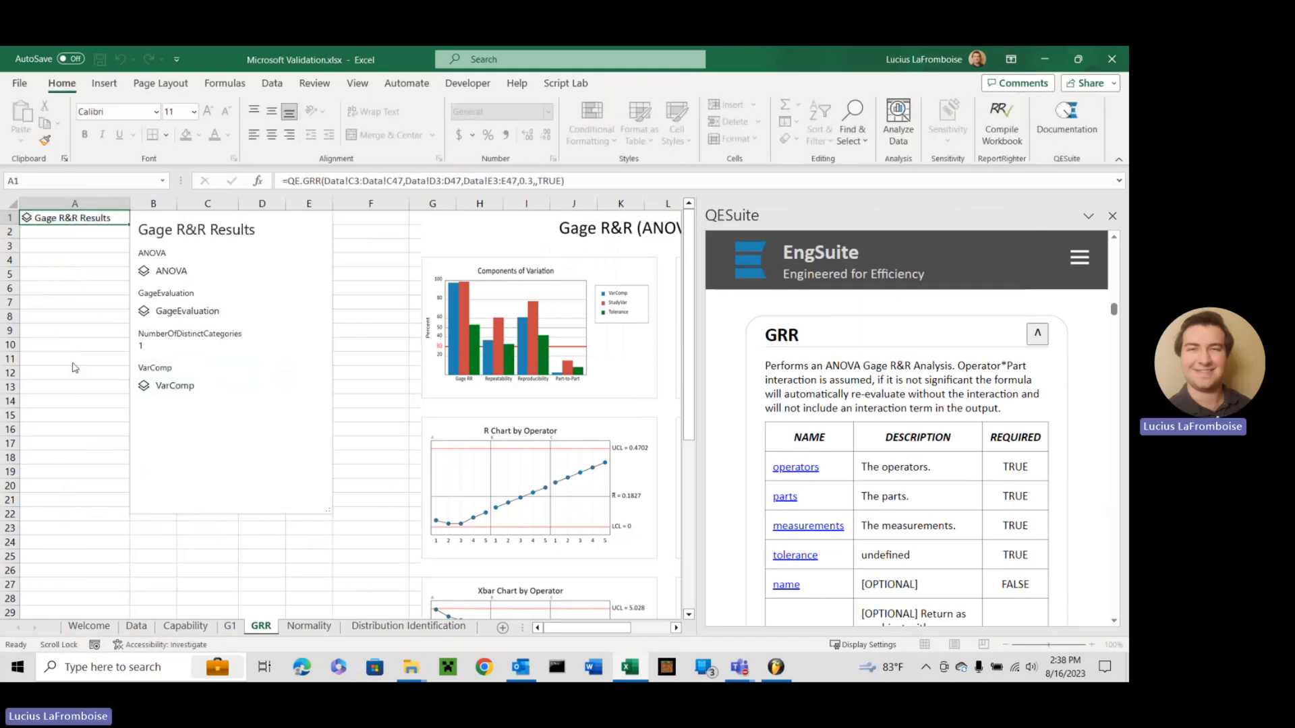
pyautogui.click(74, 287)
pyautogui.write('=A1')
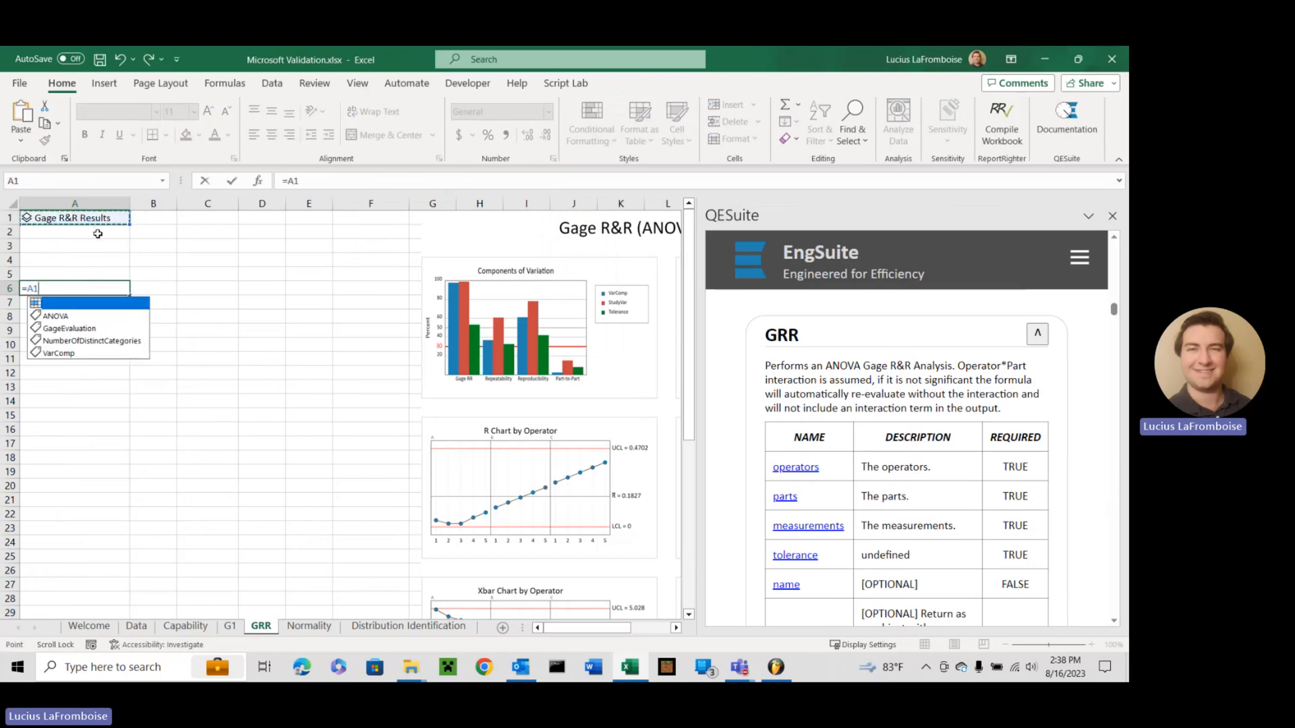
pyautogui.click(69, 328)
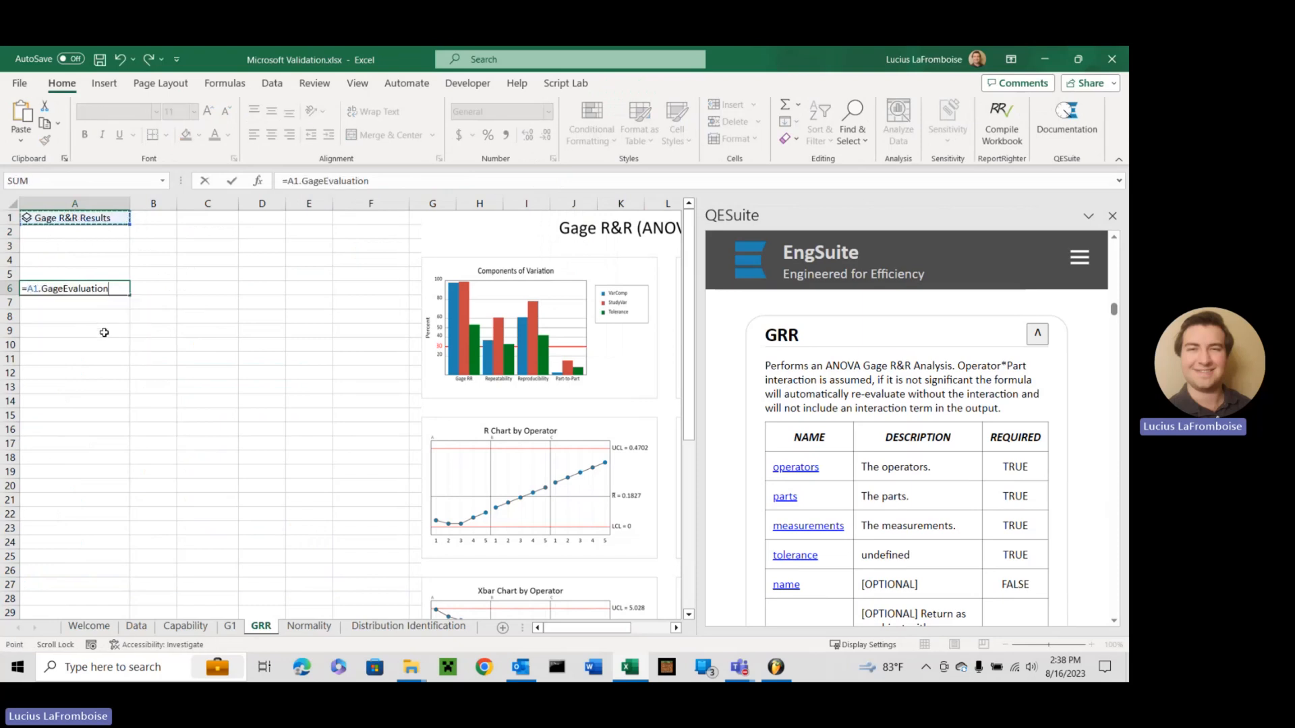
pyautogui.write('.TotalGRR')
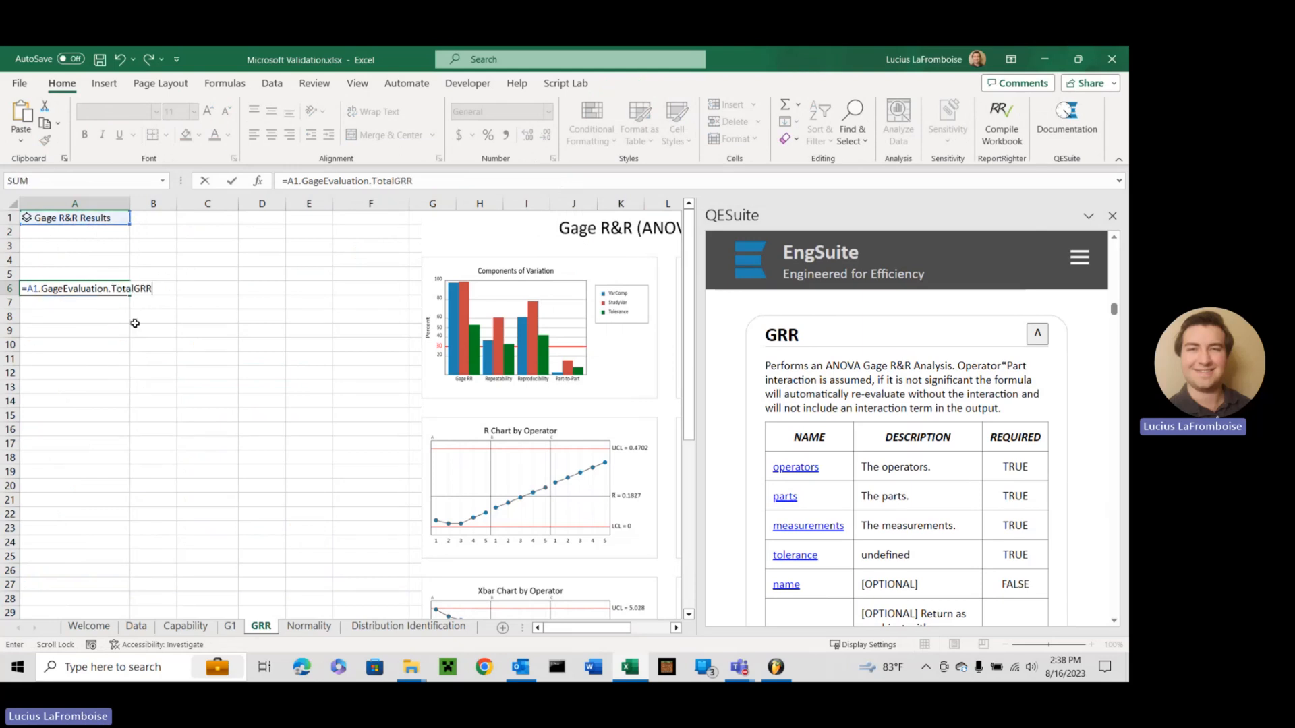
pyautogui.write('.')
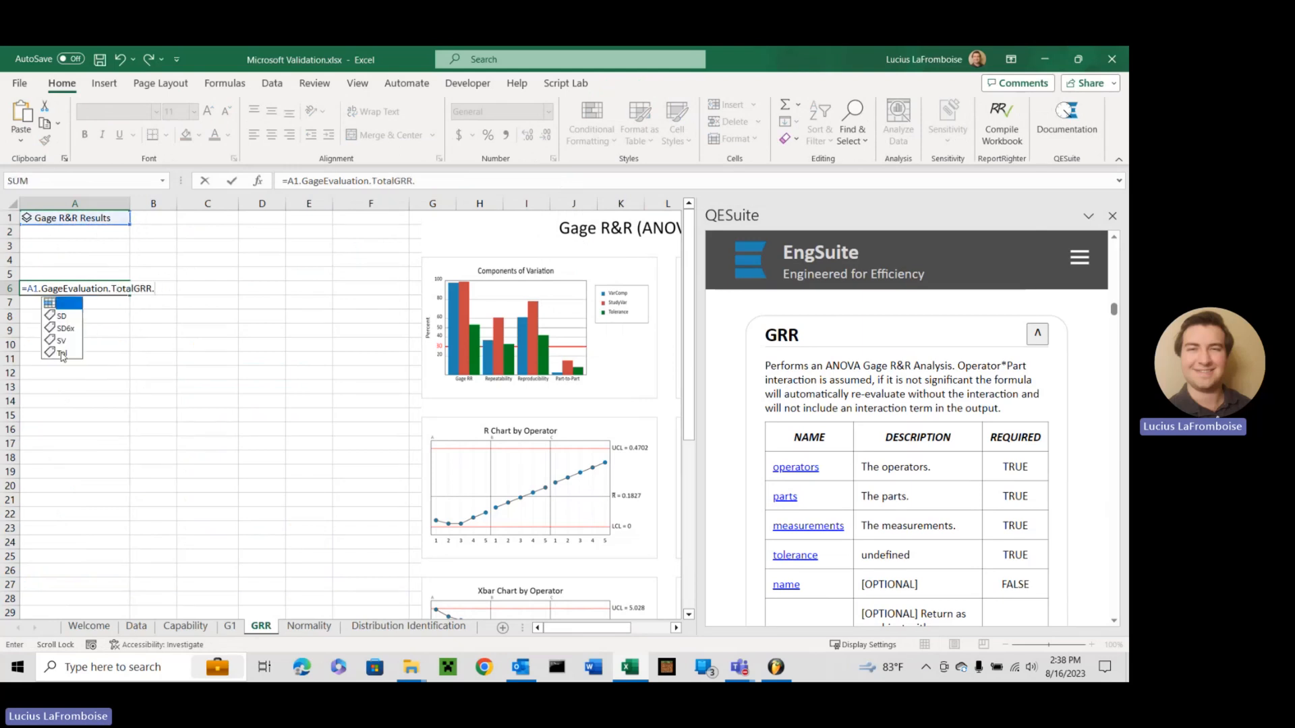